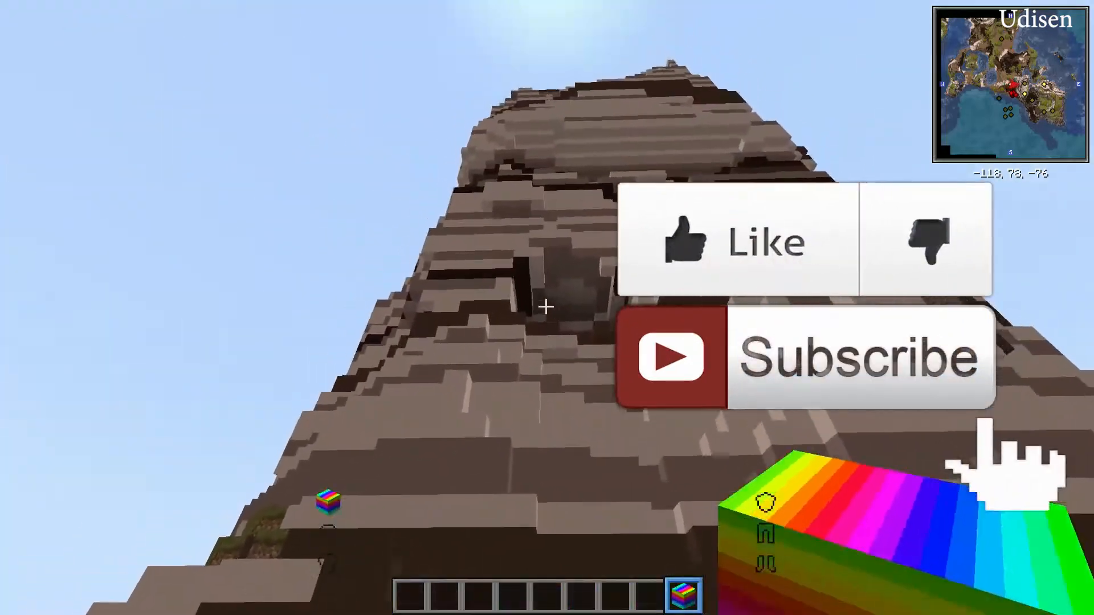
# - Page back through the creative inventory's mod items and close the inventory
pyautogui.press('e')
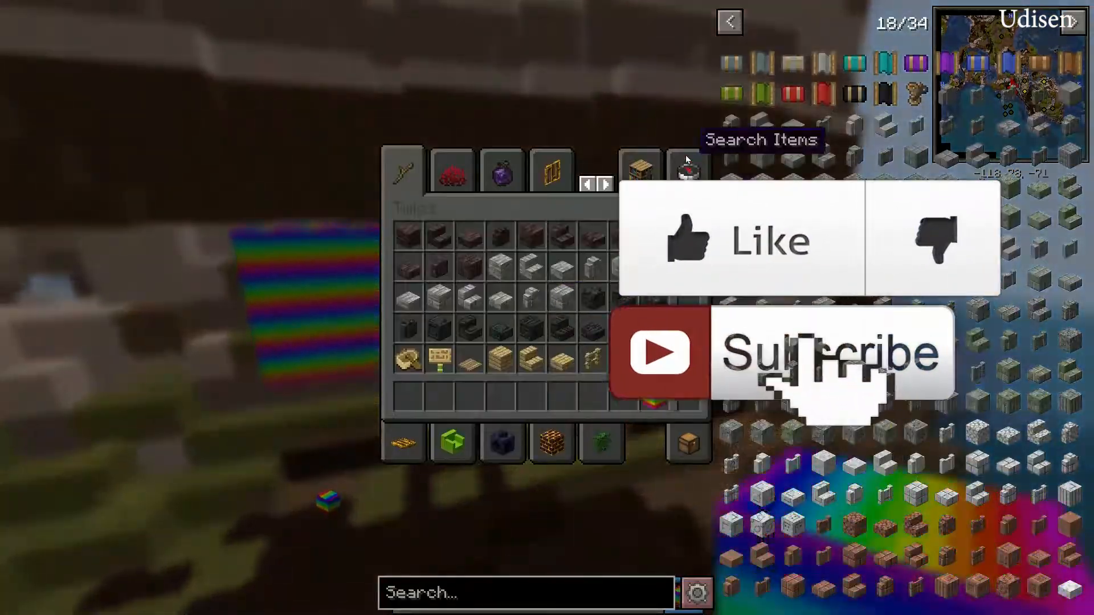
pyautogui.click(729, 22)
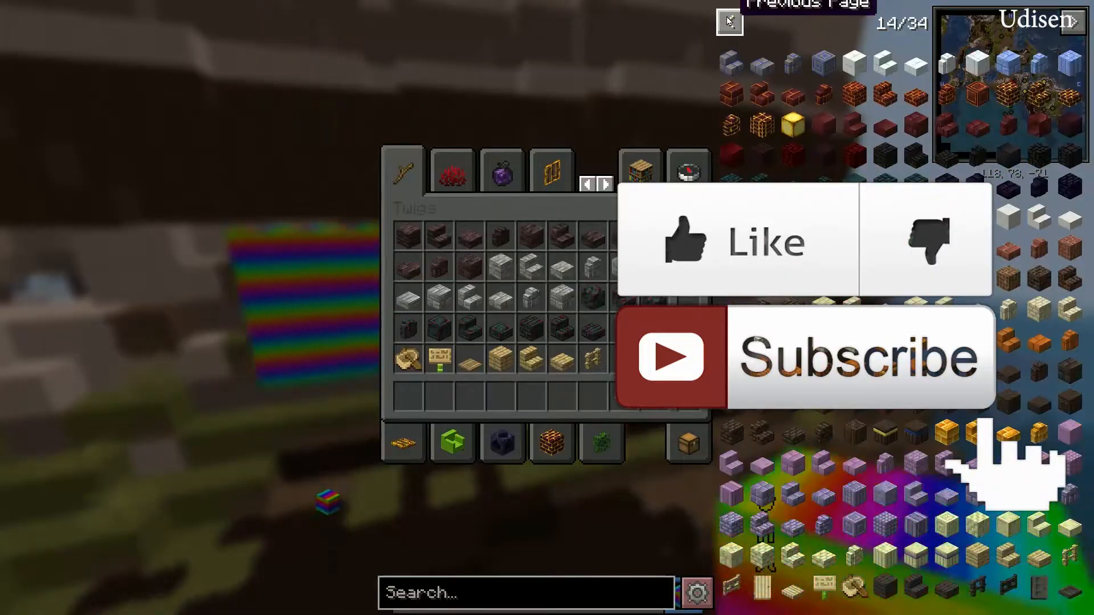
pyautogui.press('Escape')
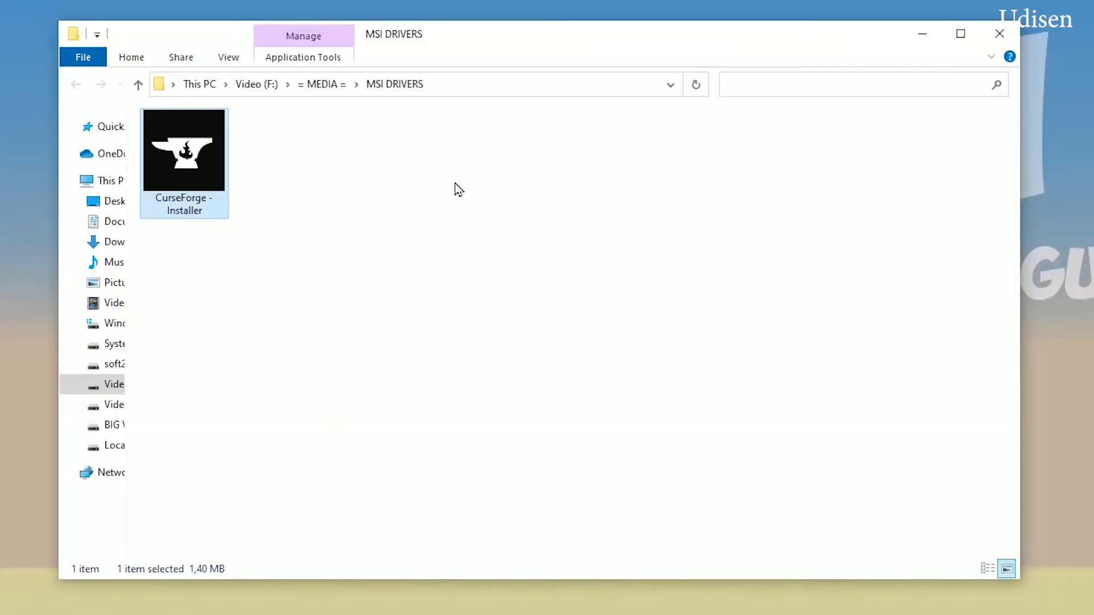
pyautogui.moveTo(199, 135)
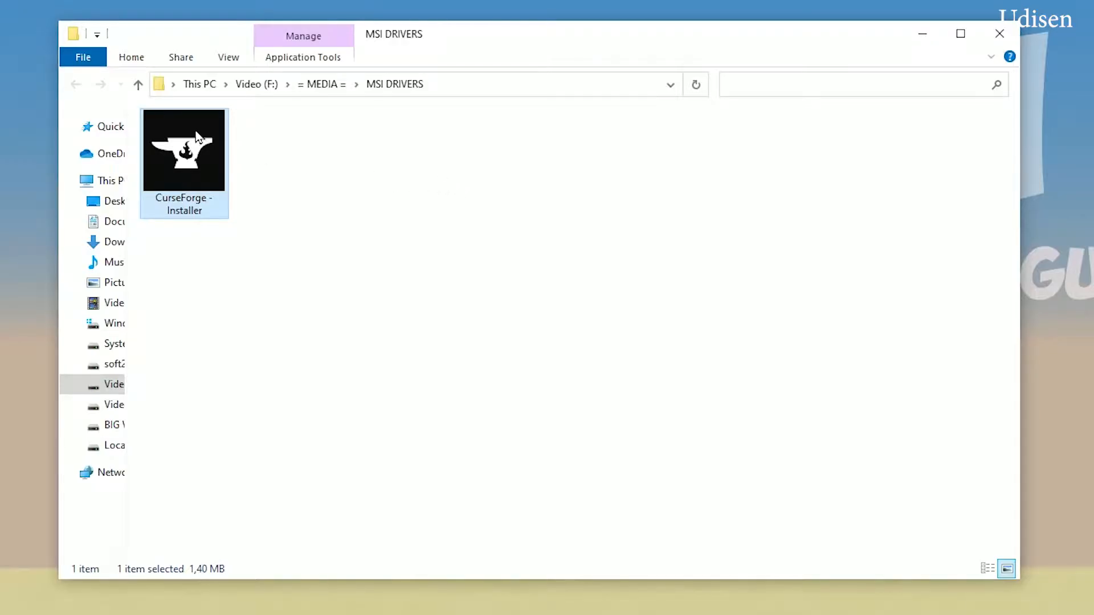
pyautogui.doubleClick(184, 150)
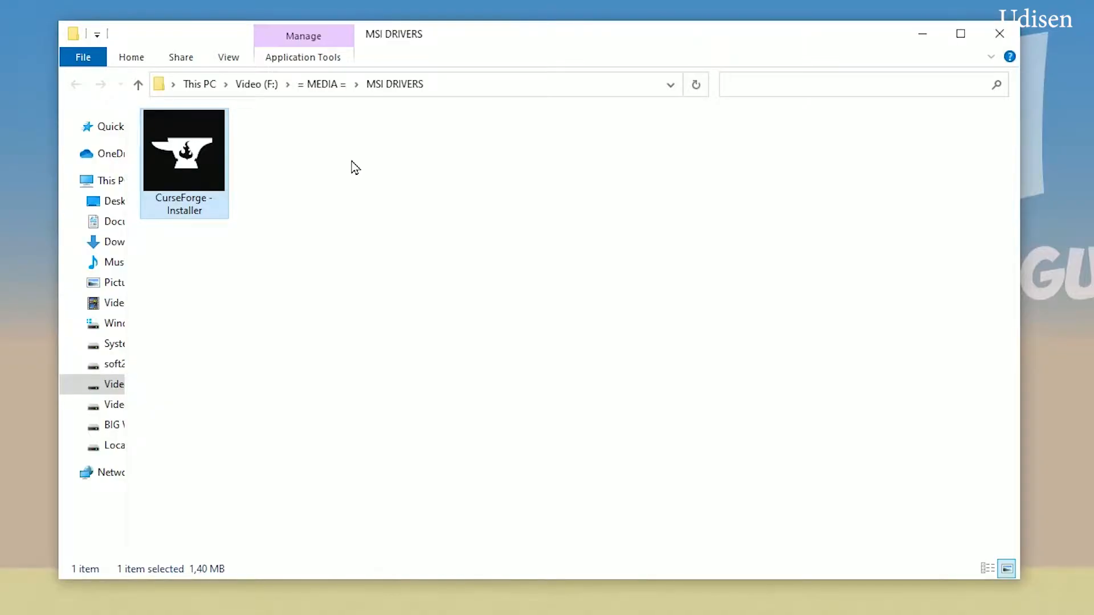
# - Run the CurseForge installer and move past its welcome page
pyautogui.doubleClick(185, 149)
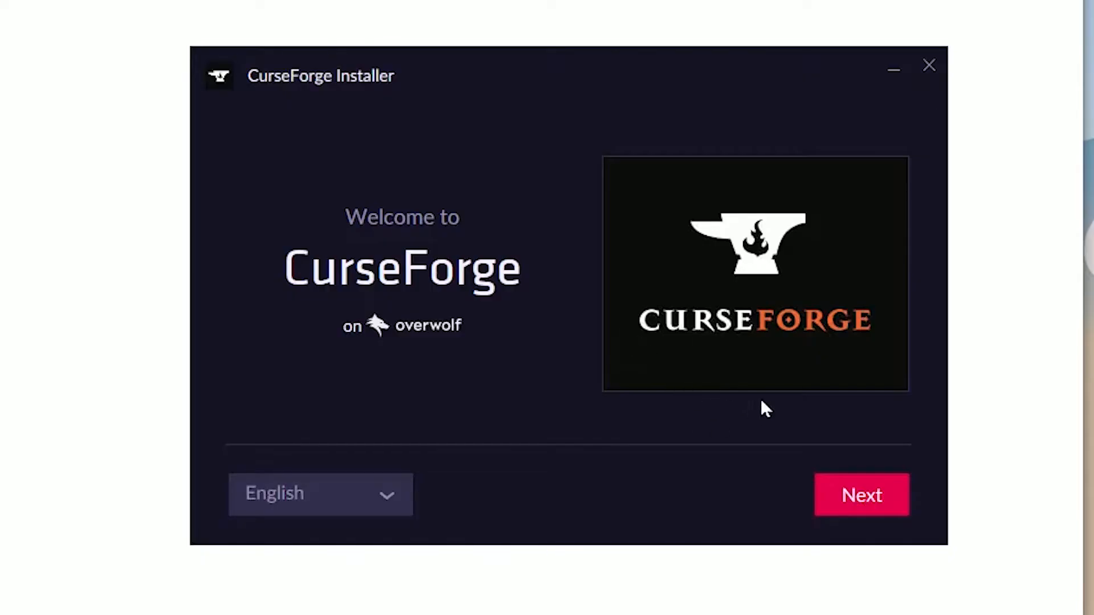
pyautogui.moveTo(335, 483)
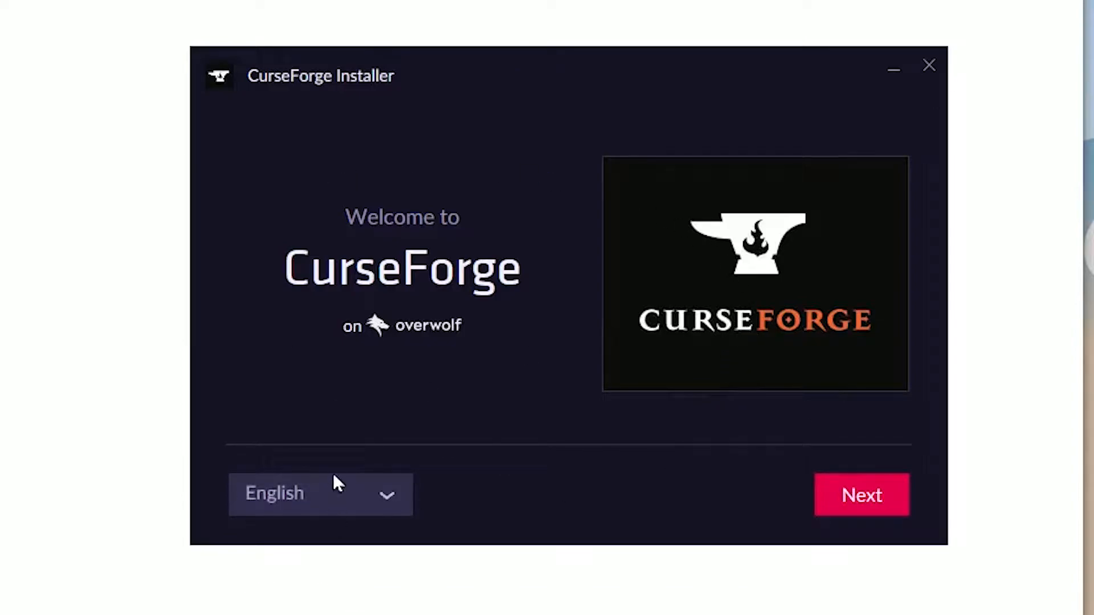
pyautogui.moveTo(592, 476)
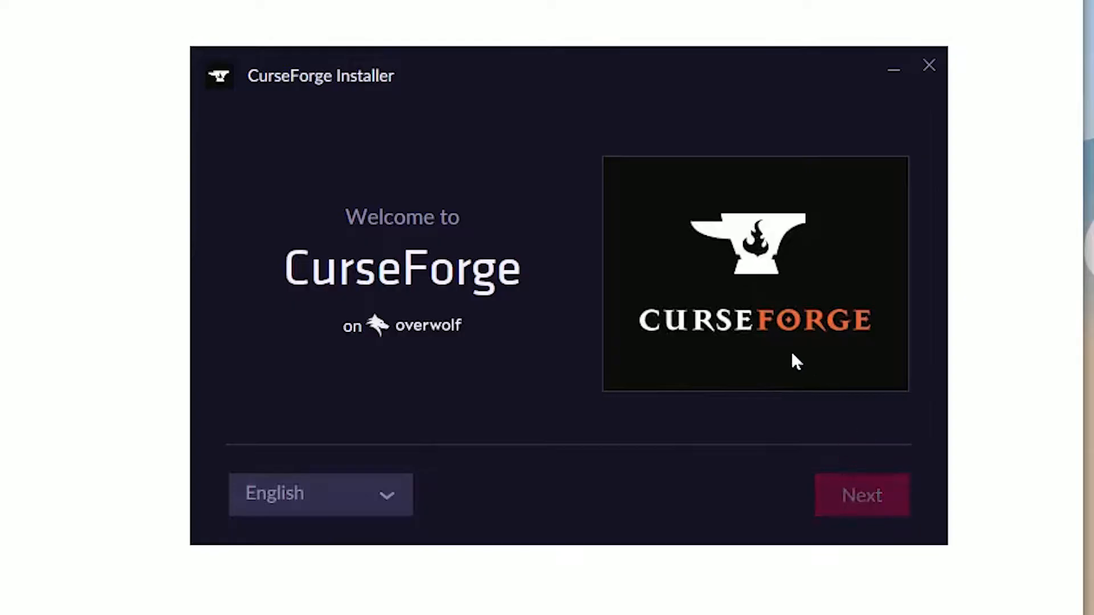
pyautogui.click(861, 495)
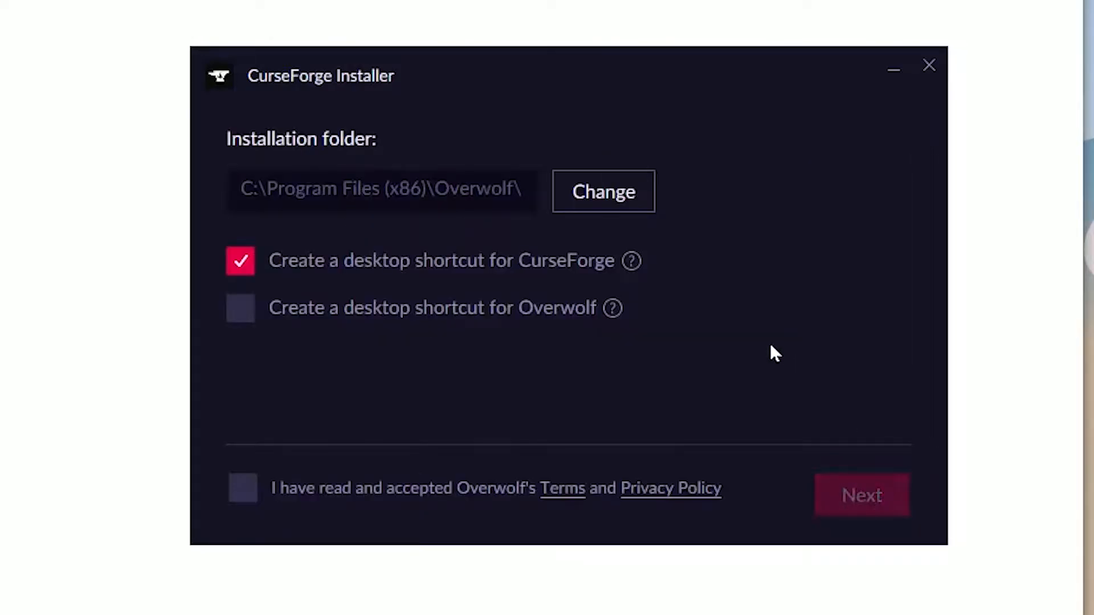
pyautogui.moveTo(603, 192)
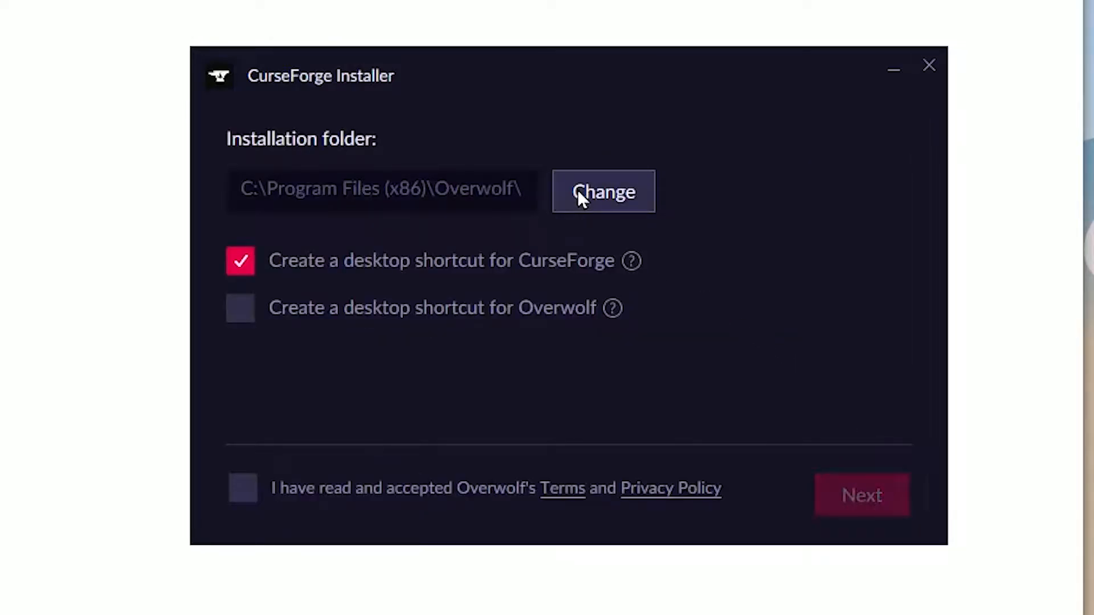
pyautogui.moveTo(223, 207)
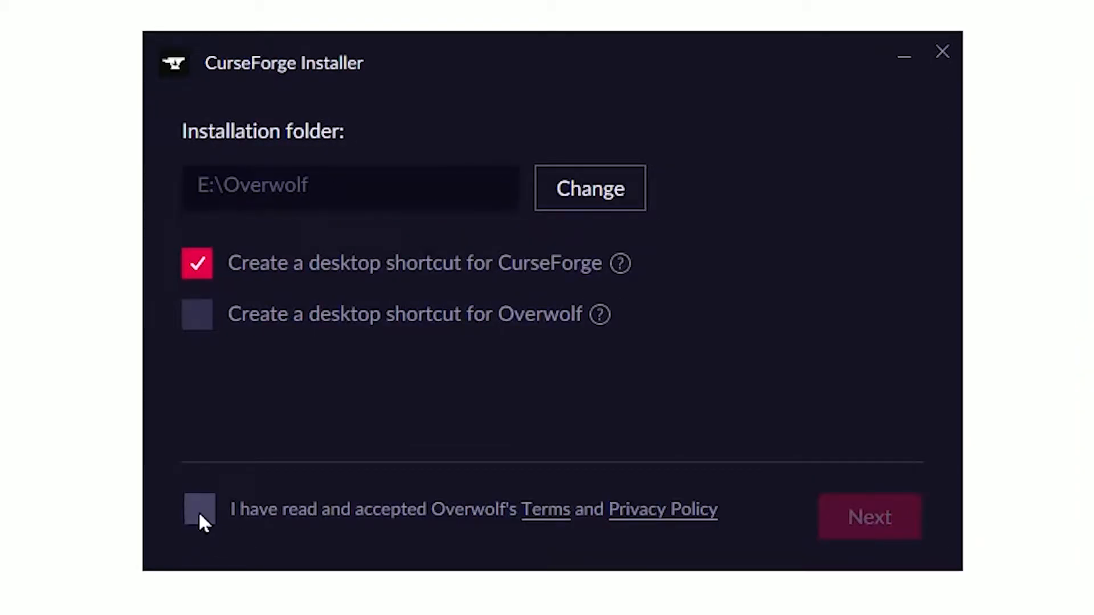
# - Accept Overwolf's terms, leave the Overwolf desktop shortcut off, and continue to the next step
pyautogui.click(199, 508)
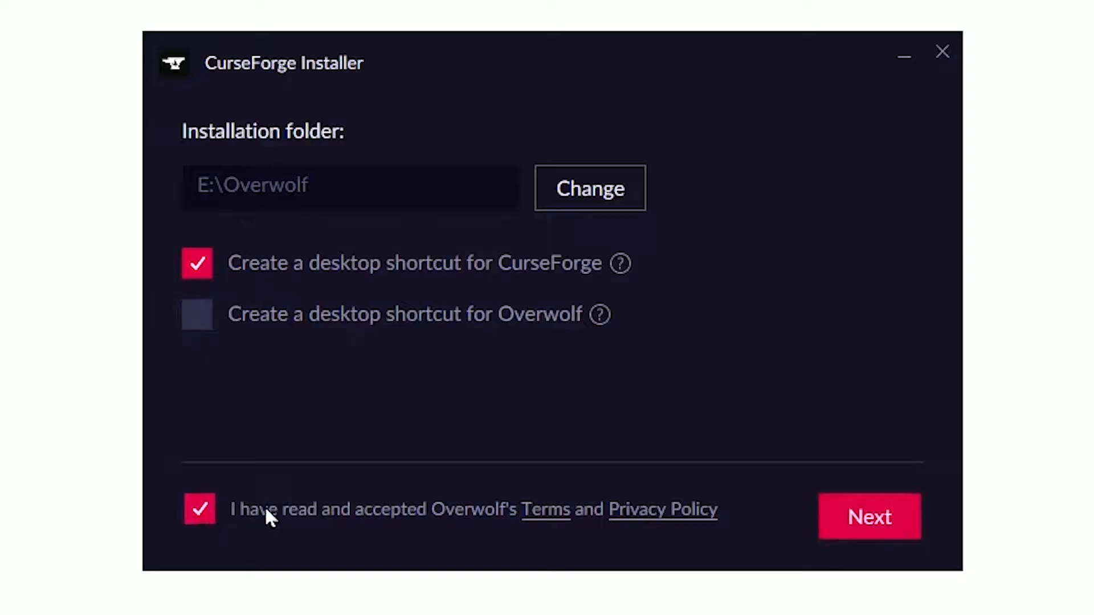
pyautogui.click(197, 314)
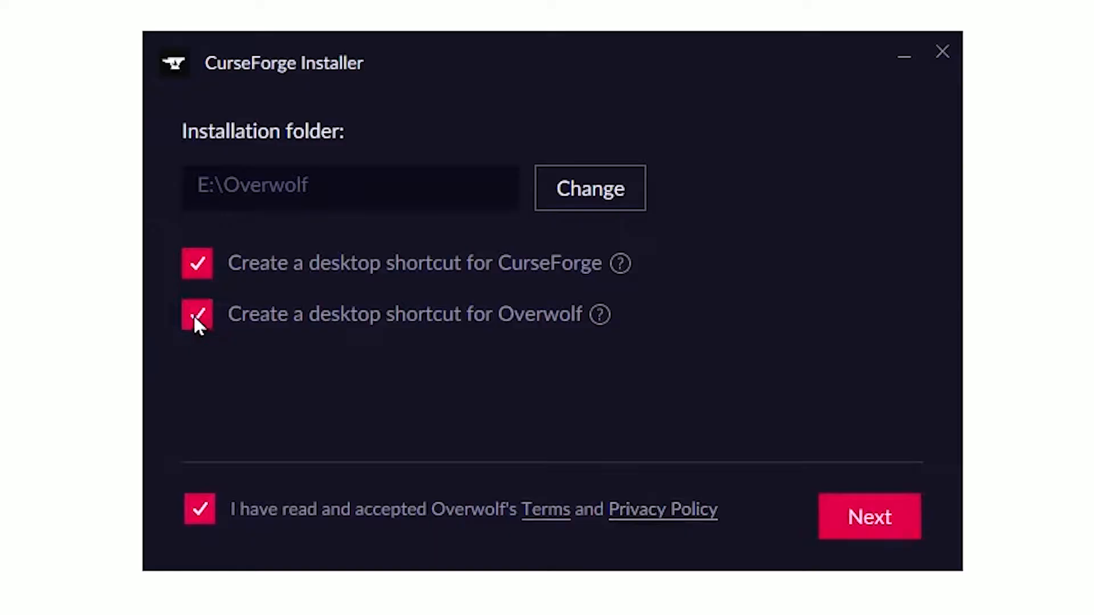
pyautogui.click(198, 314)
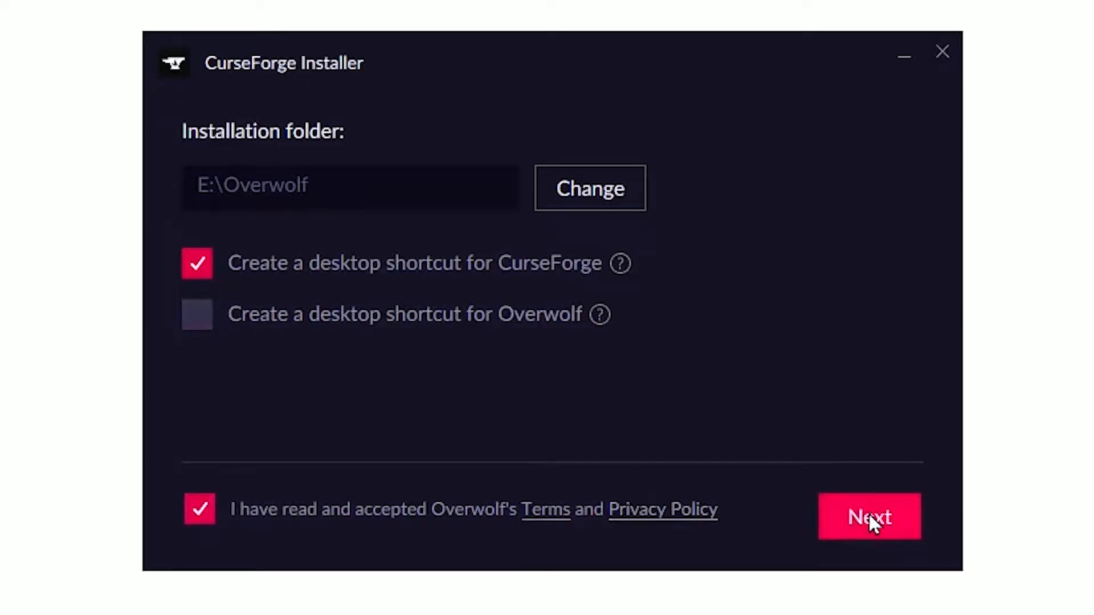
pyautogui.click(869, 516)
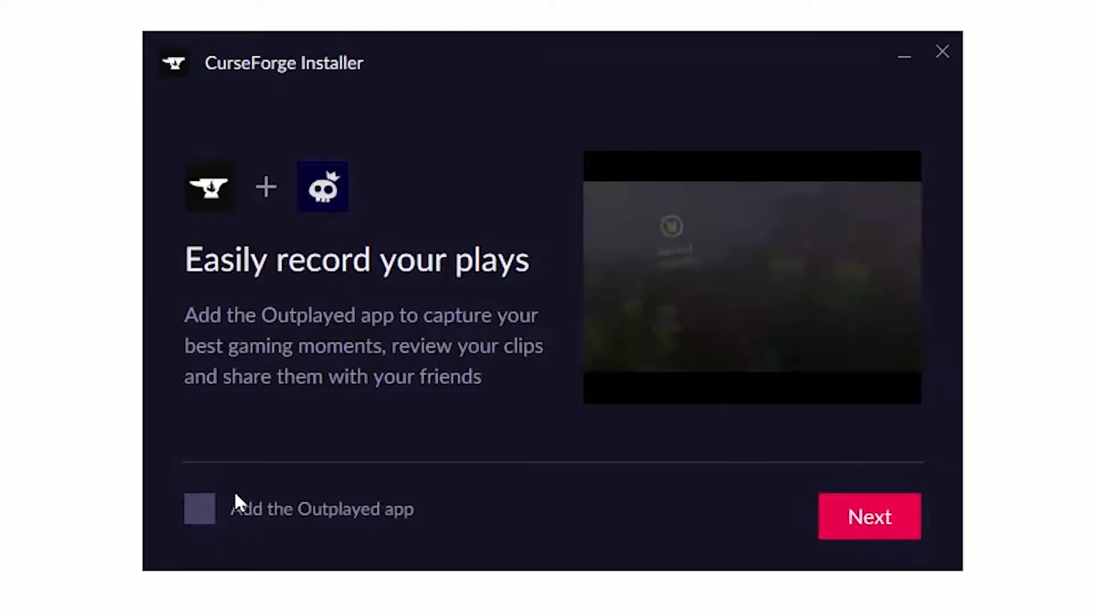
pyautogui.moveTo(870, 555)
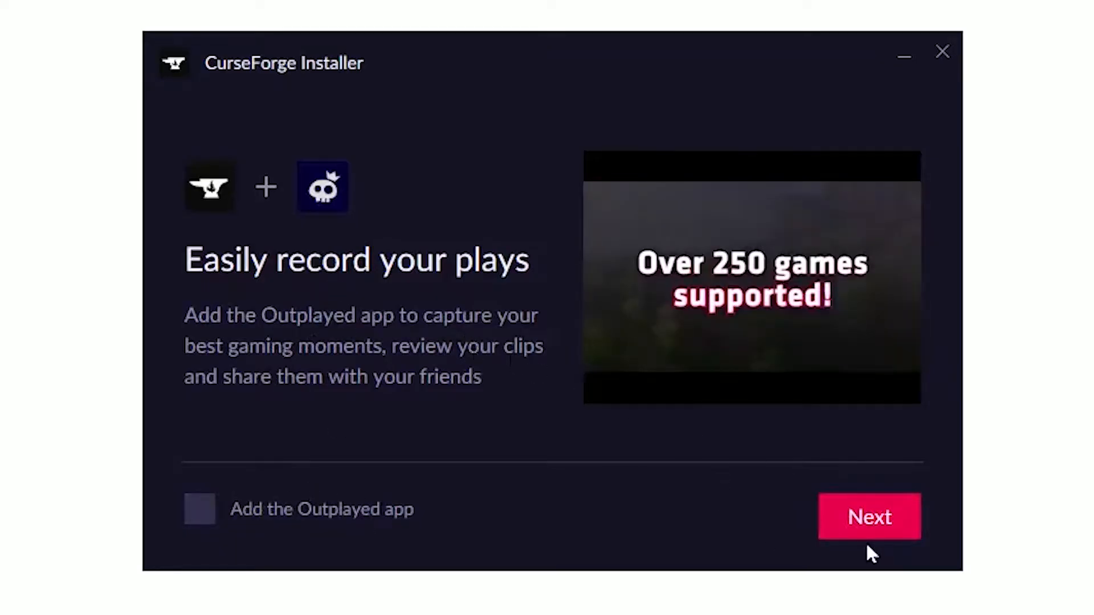
# - Install CurseForge & Overwolf without the Outplayed app and launch CurseForge afterwards
pyautogui.click(868, 516)
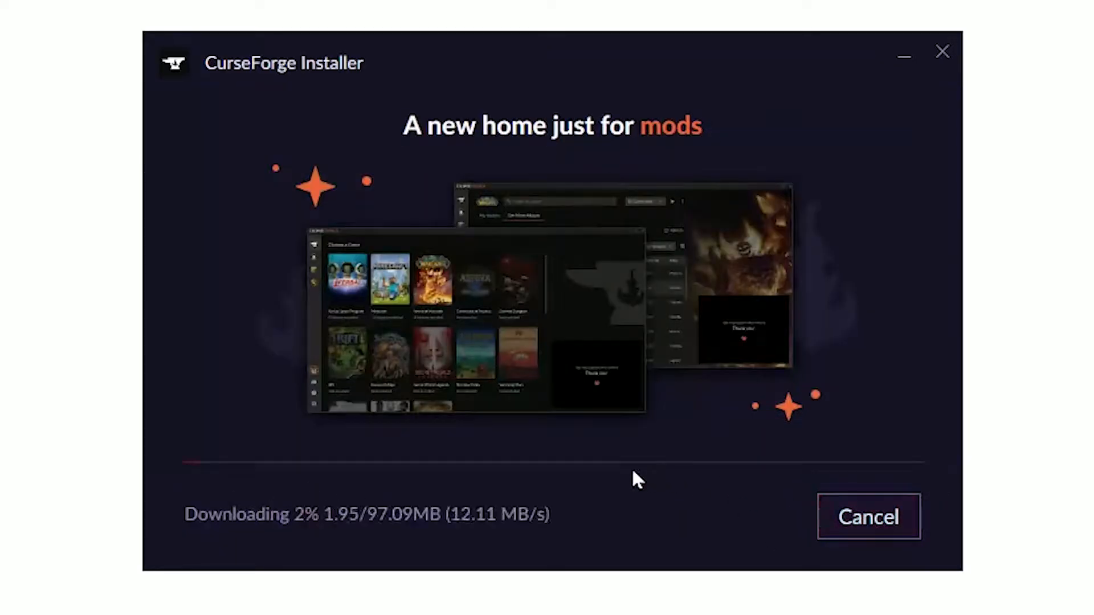
pyautogui.moveTo(588, 434)
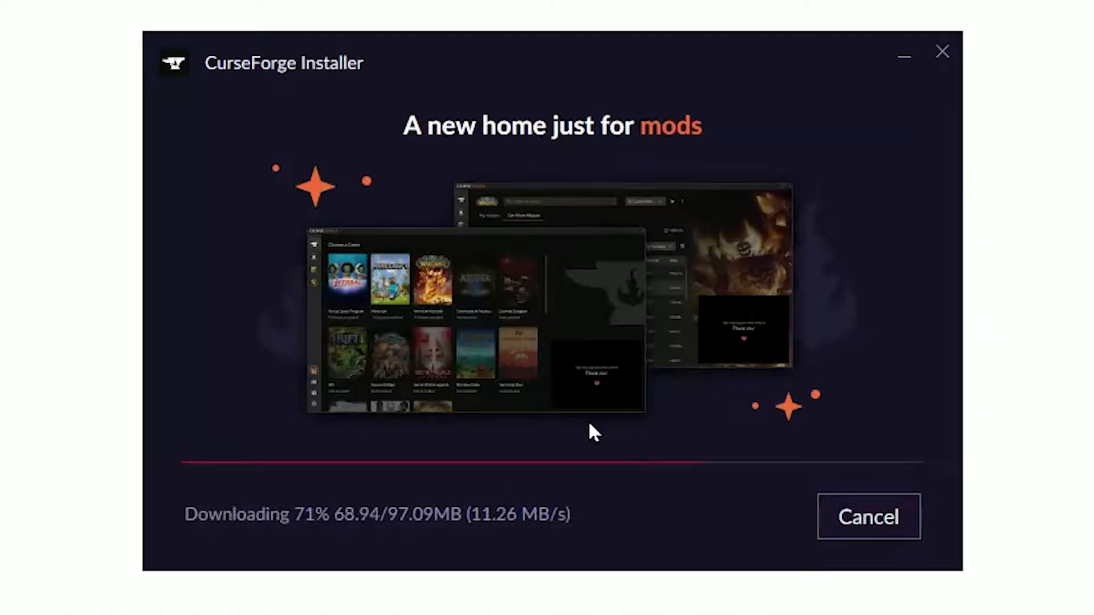
pyautogui.moveTo(582, 414)
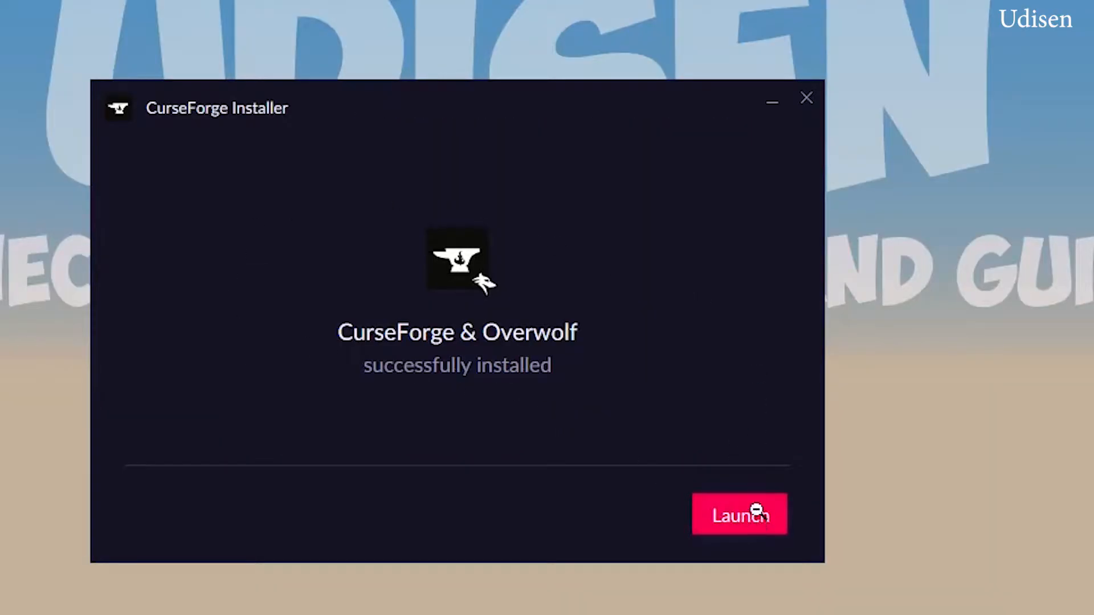
pyautogui.click(738, 514)
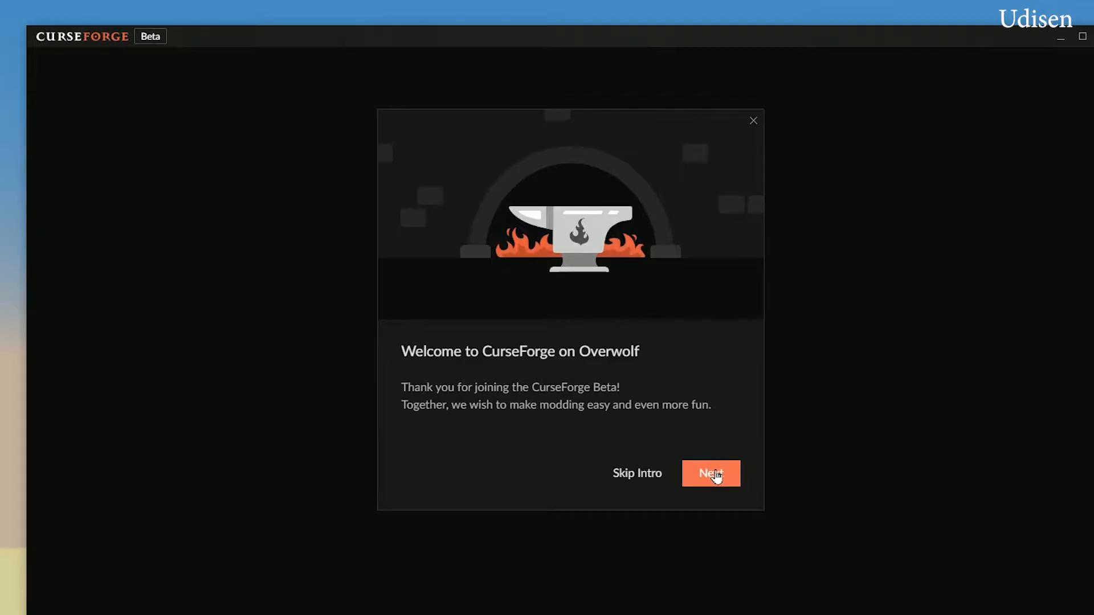
# - Get through the CurseForge intro and pick Minecraft as the game to mod
pyautogui.click(710, 474)
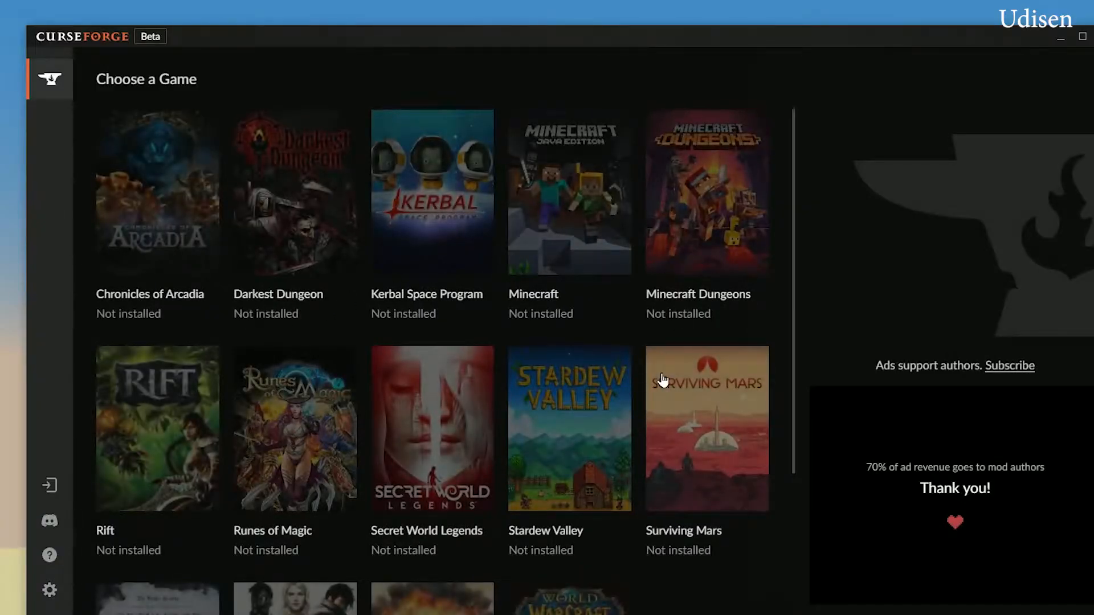
pyautogui.moveTo(565, 173)
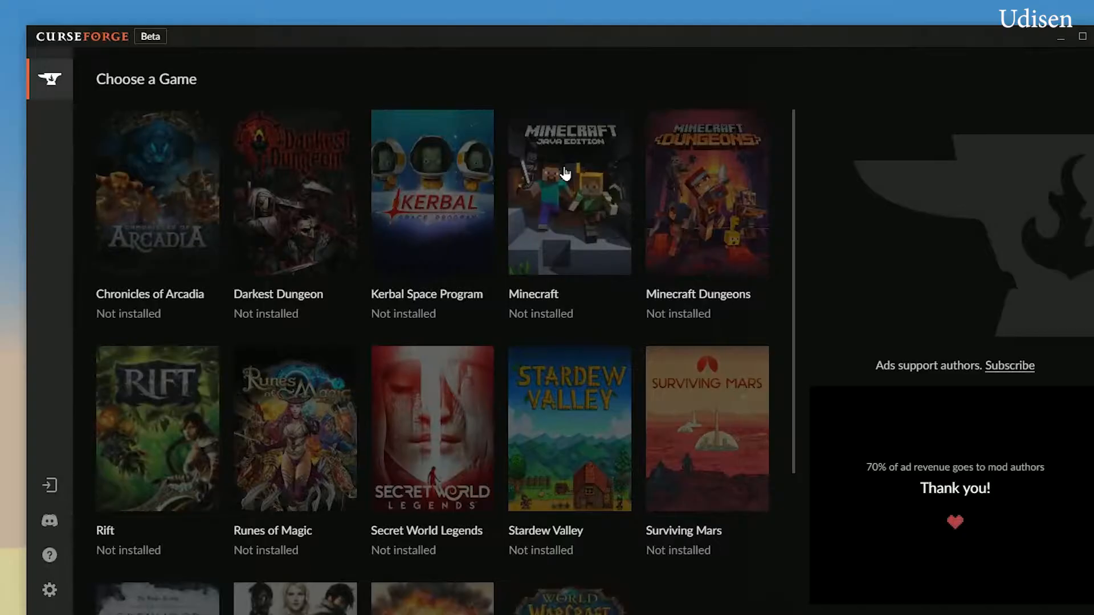
pyautogui.click(569, 194)
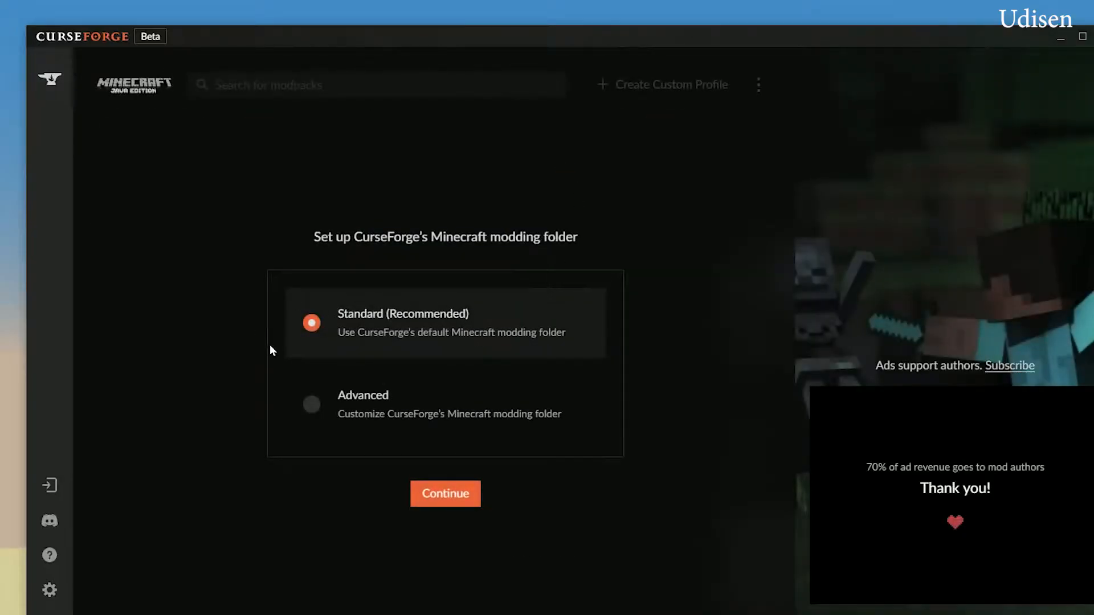
pyautogui.moveTo(357, 343)
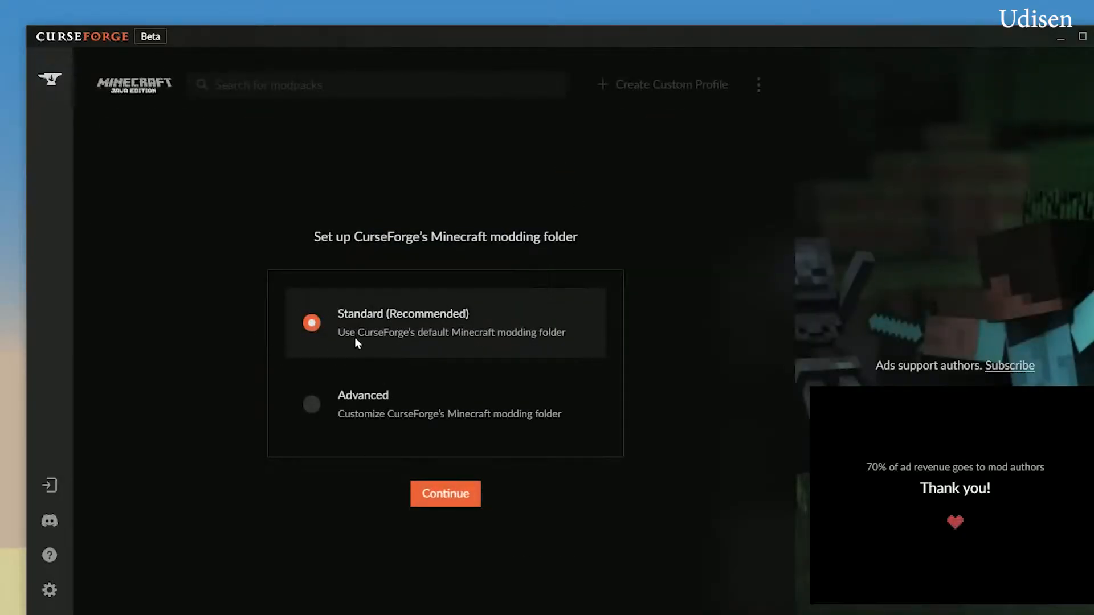
# - Keep the standard modding folder E:\CurseForge and continue to the My Modpacks list
pyautogui.click(311, 403)
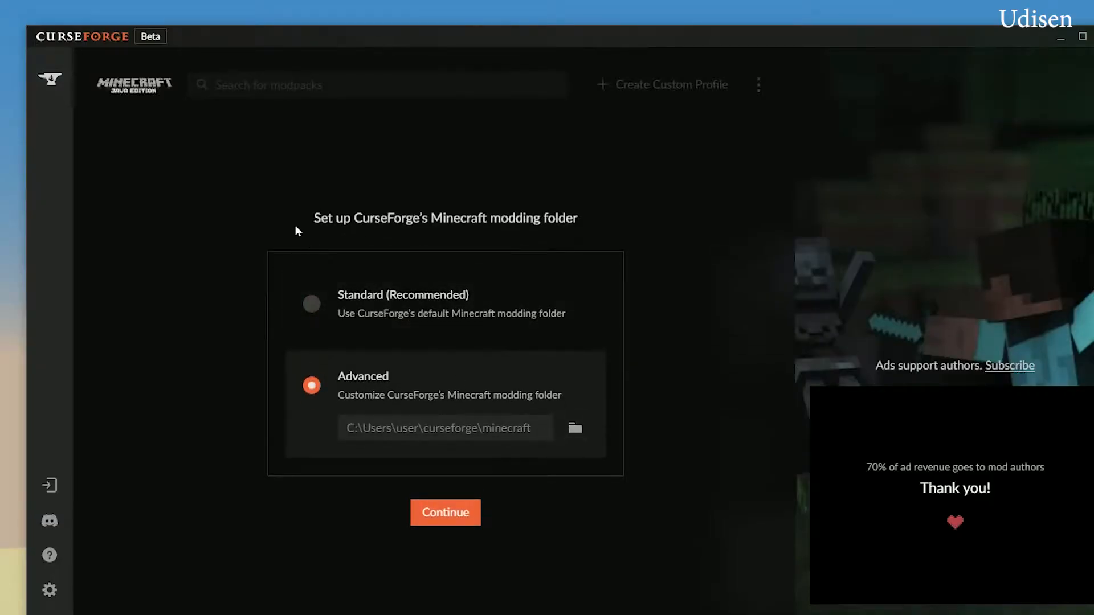
pyautogui.click(311, 323)
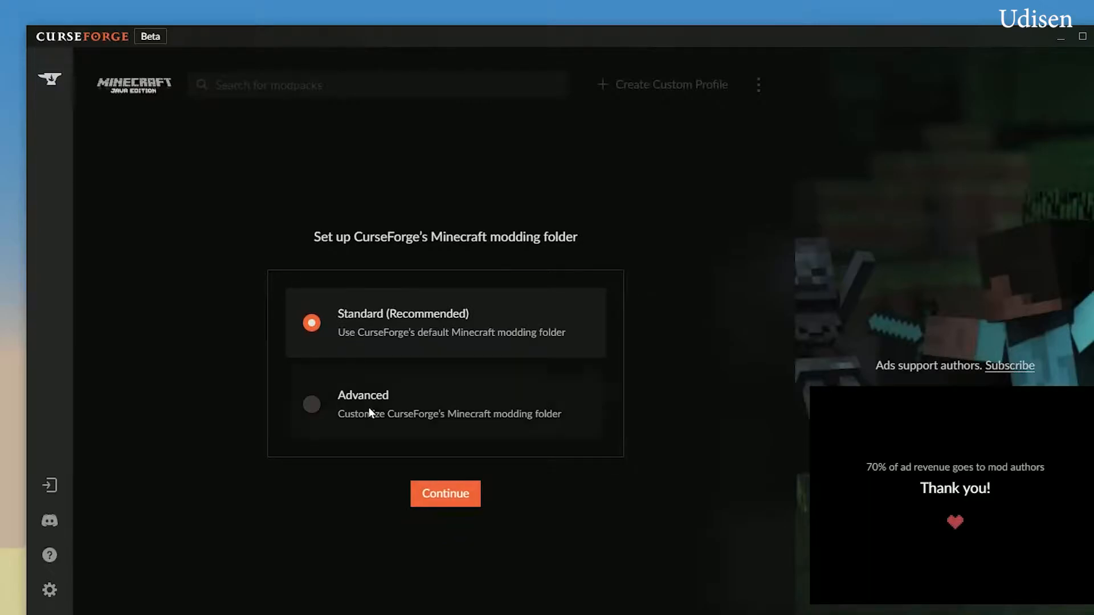
pyautogui.click(311, 403)
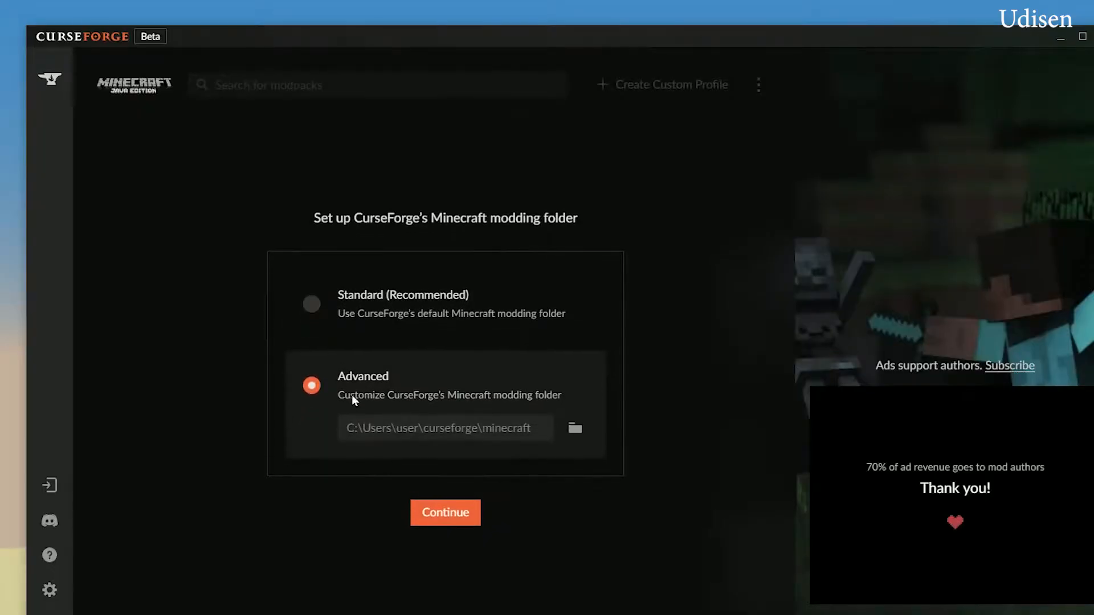
pyautogui.moveTo(478, 423)
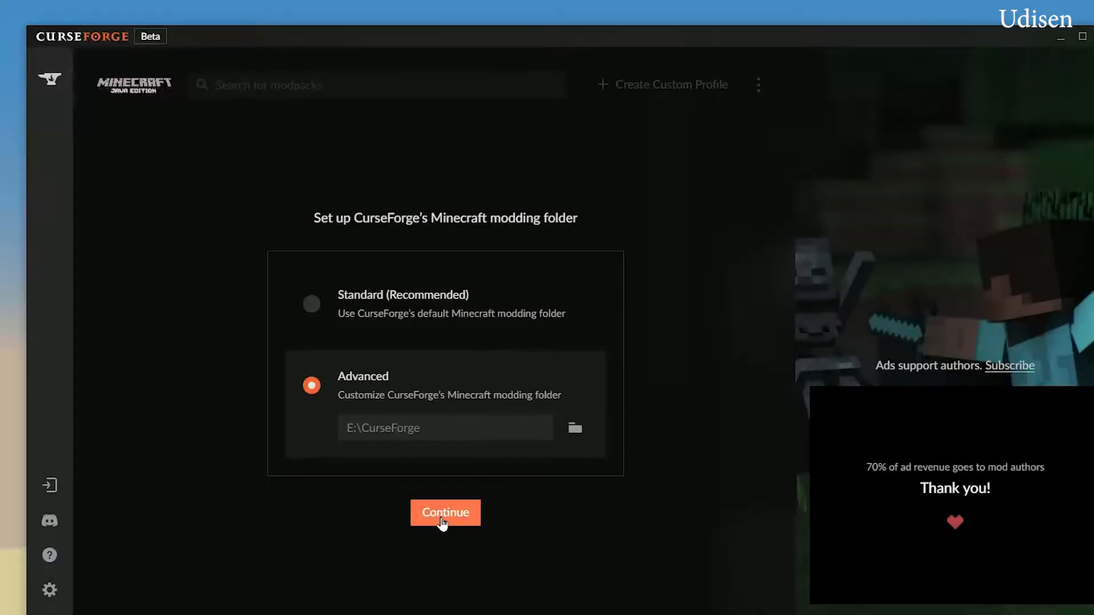
pyautogui.click(445, 511)
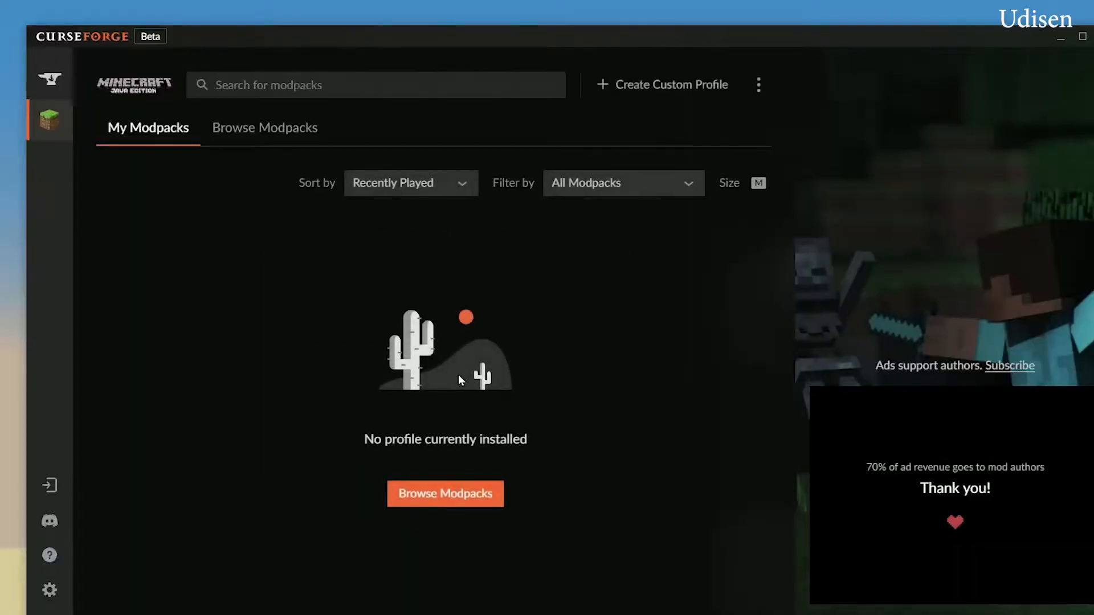
pyautogui.moveTo(656, 387)
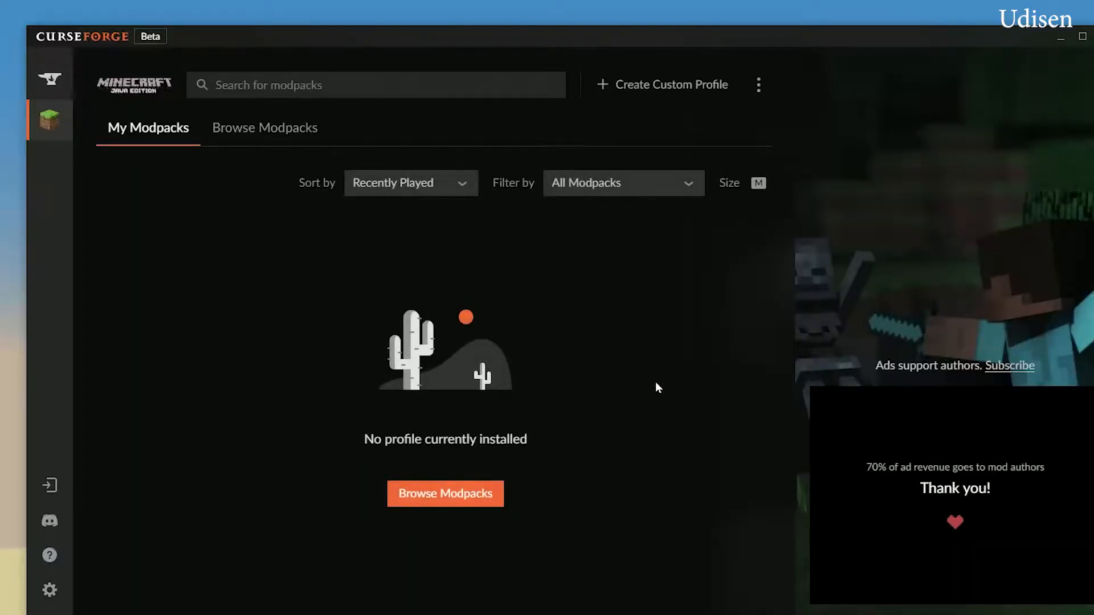
# - Search Minecraft's Browse Modpacks for 'bettter minecraft'
pyautogui.click(49, 78)
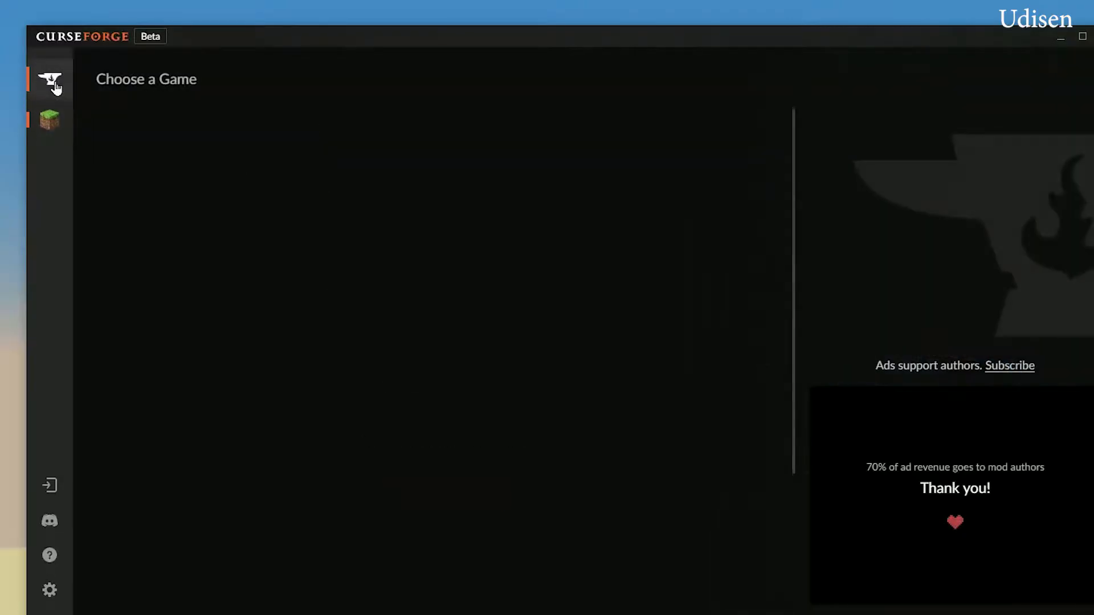
pyautogui.click(49, 119)
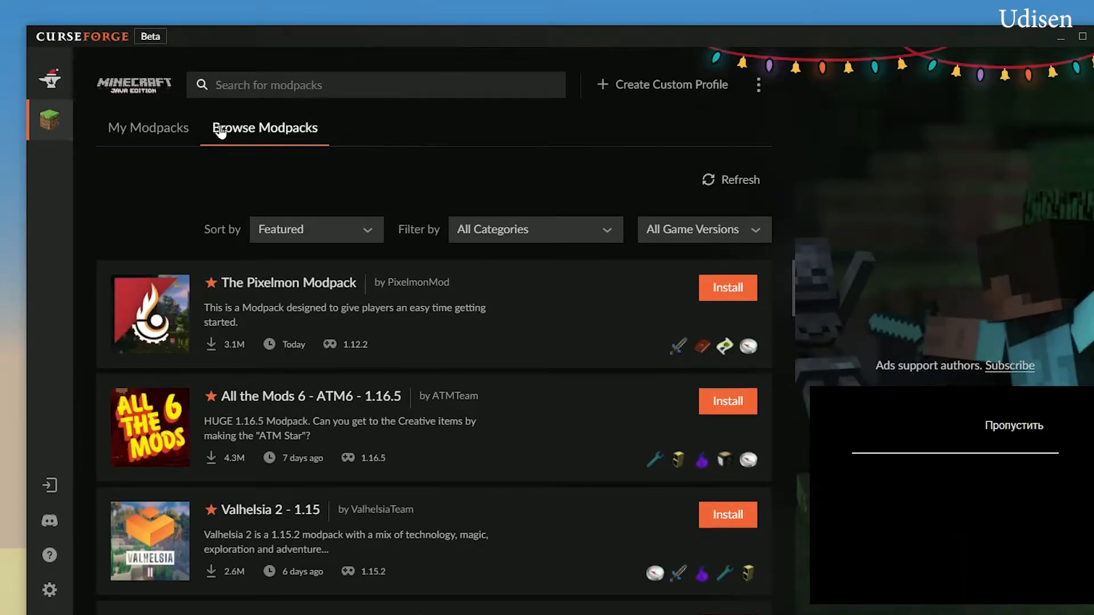
pyautogui.write('bettter minecraft')
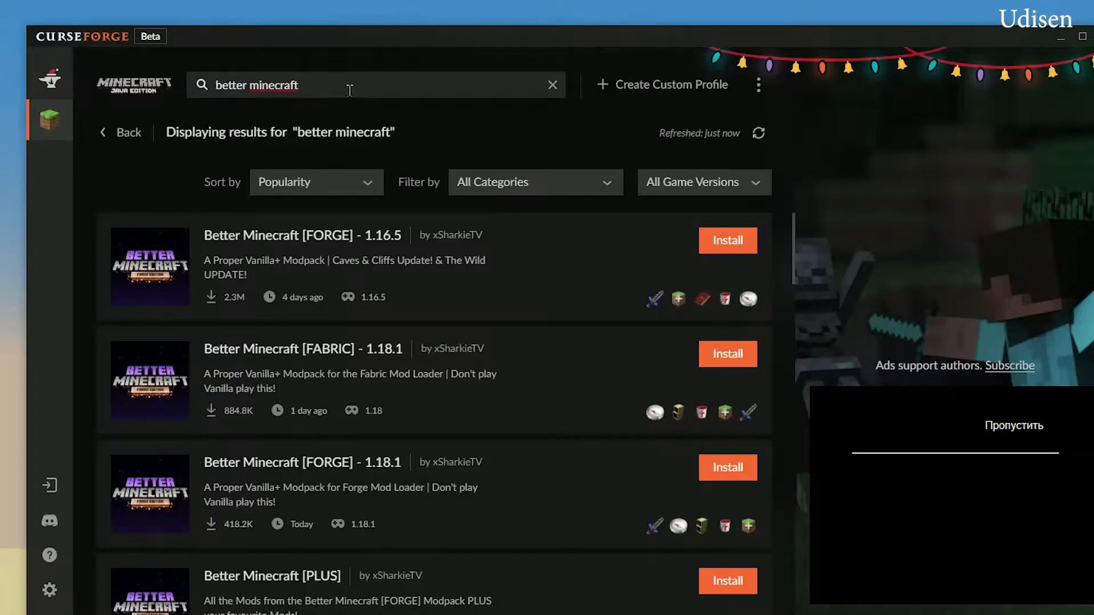
# - Filter results to game version 1.18.1 and install the Better Minecraft [FABRIC] 1.18.1 pack
pyautogui.click(703, 183)
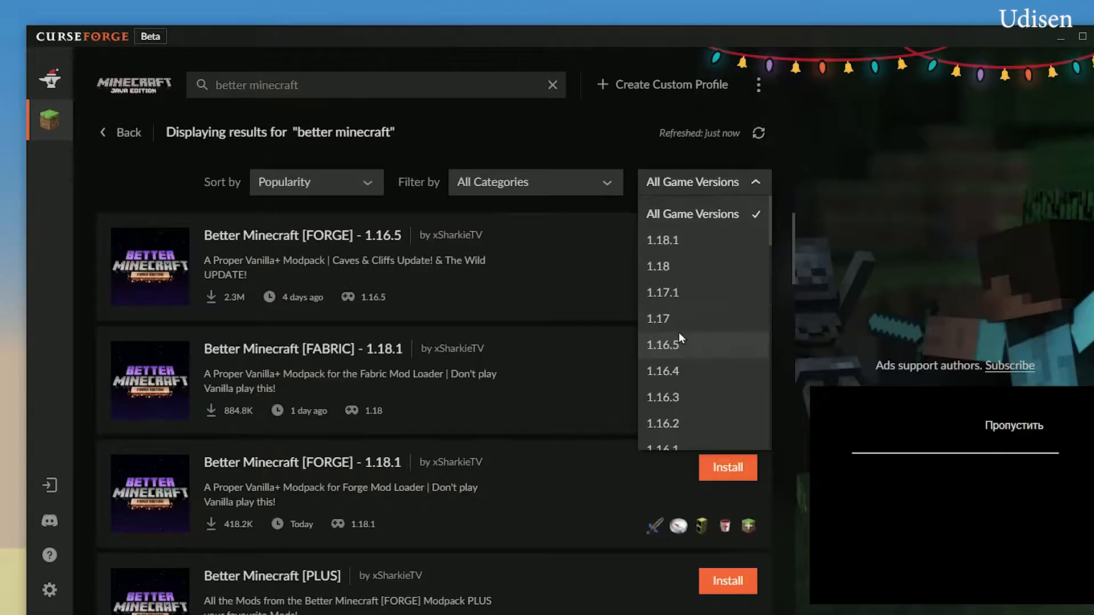
pyautogui.moveTo(703, 240)
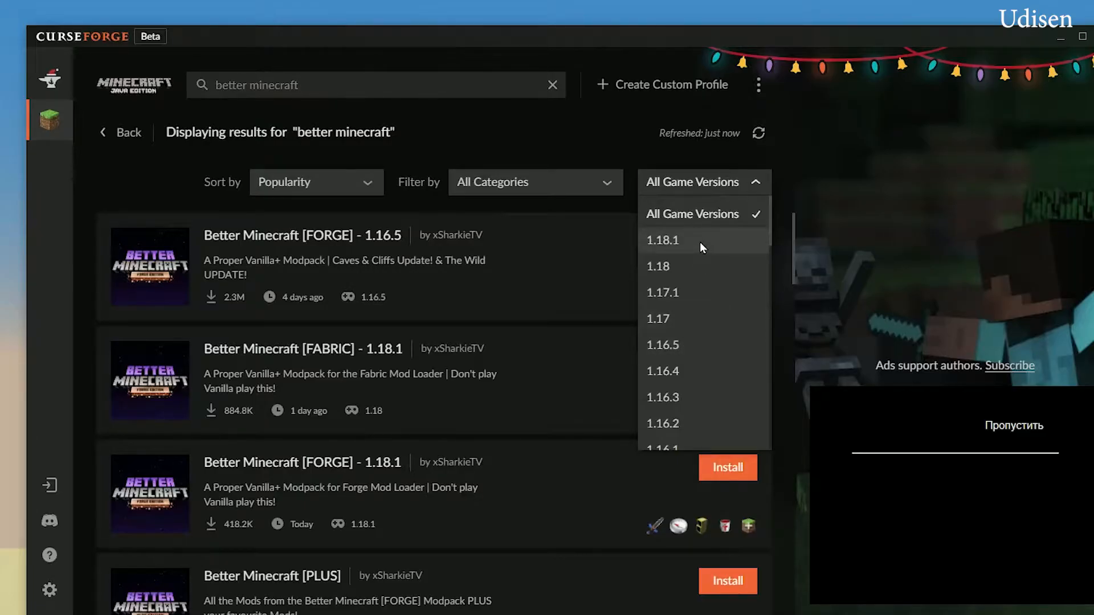
pyautogui.click(660, 239)
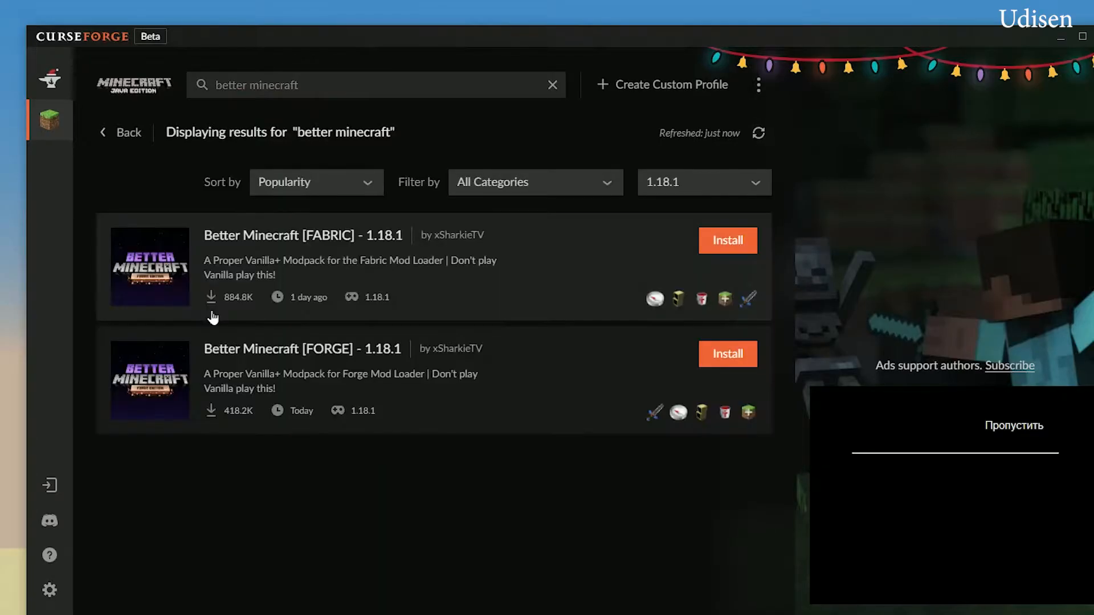
pyautogui.moveTo(222, 262)
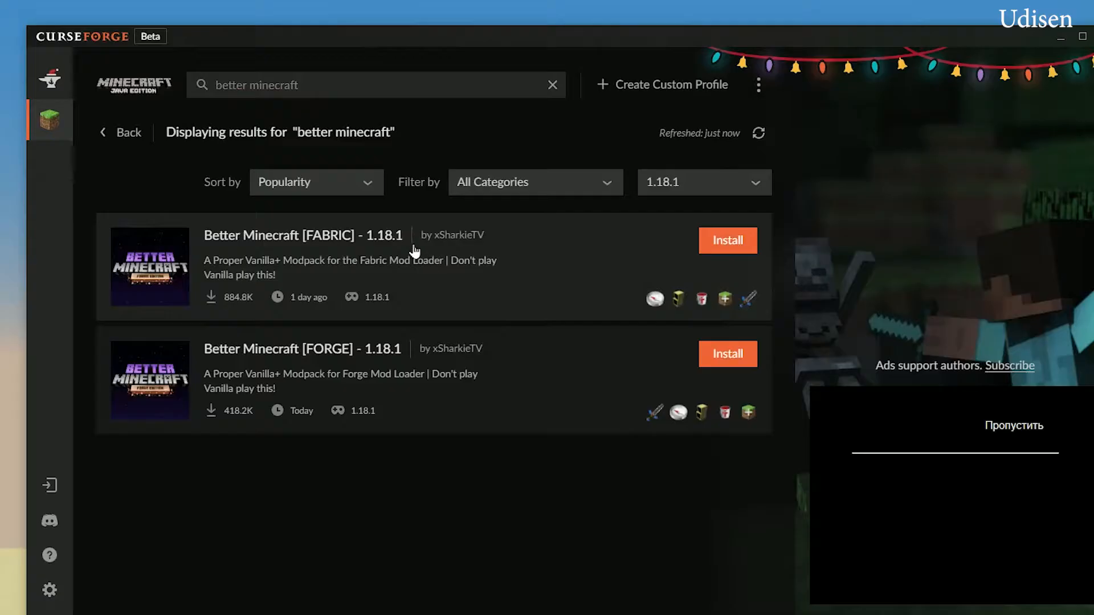
pyautogui.moveTo(402, 260)
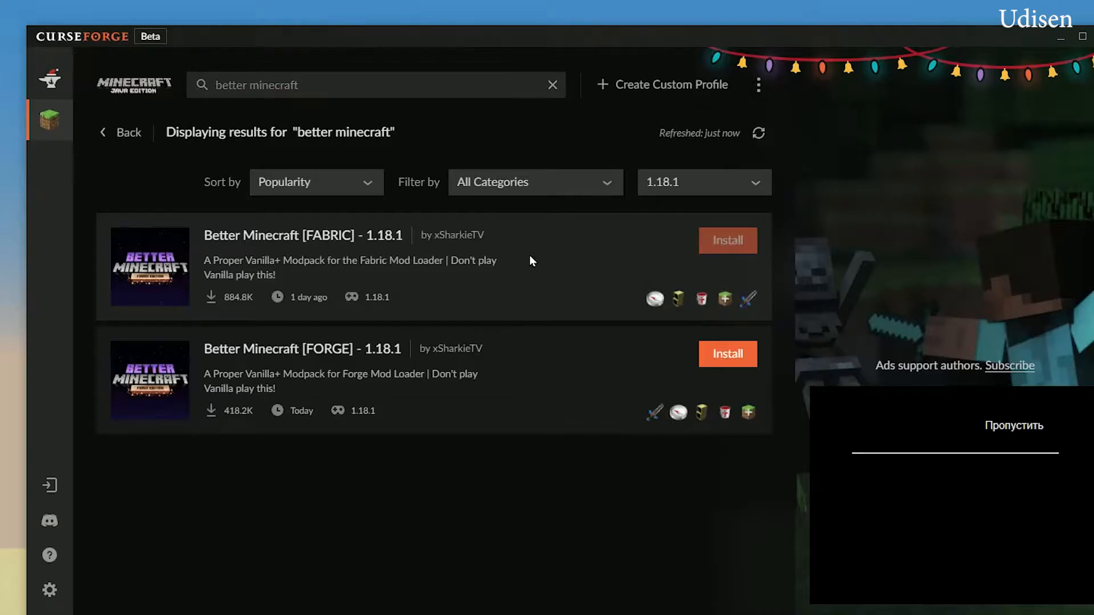
pyautogui.click(727, 241)
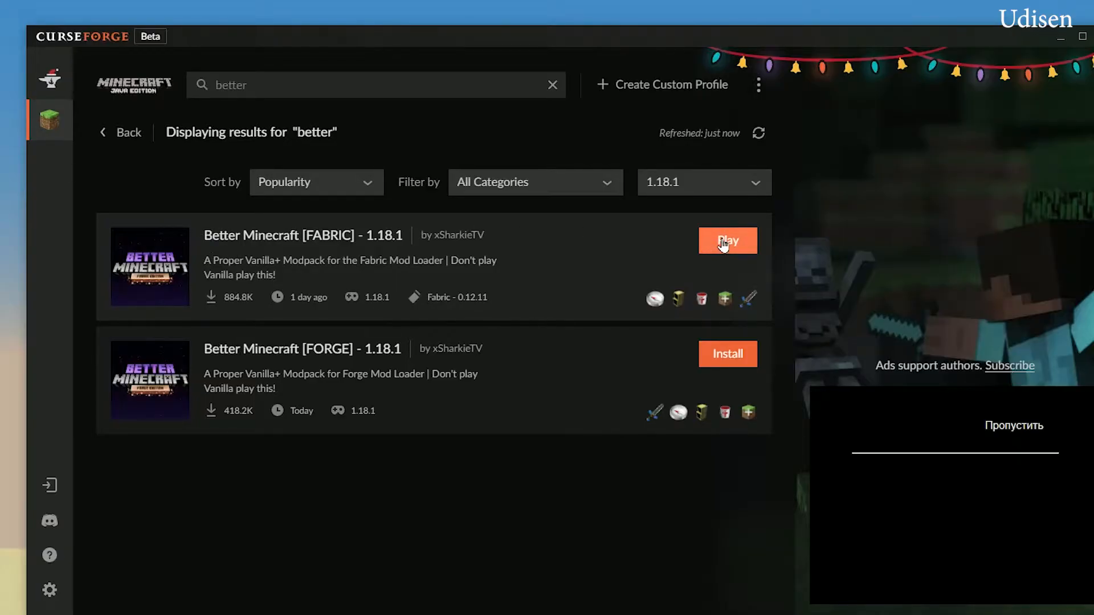
# - Go to My Modpacks and open the Better Minecraft [FABRIC] 1.18.1 profile's details
pyautogui.click(120, 132)
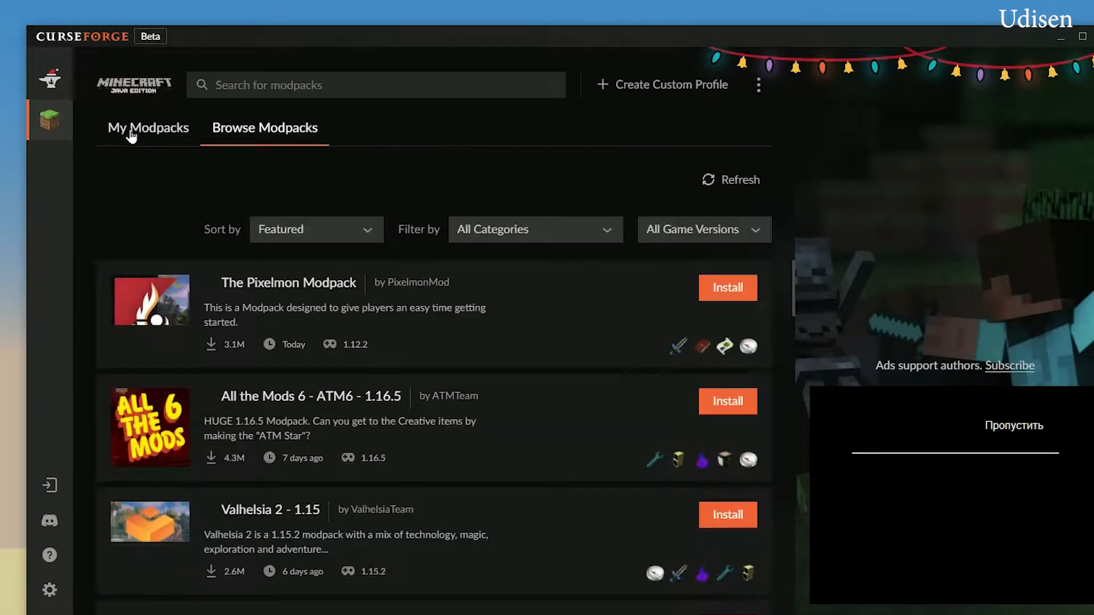
pyautogui.click(49, 77)
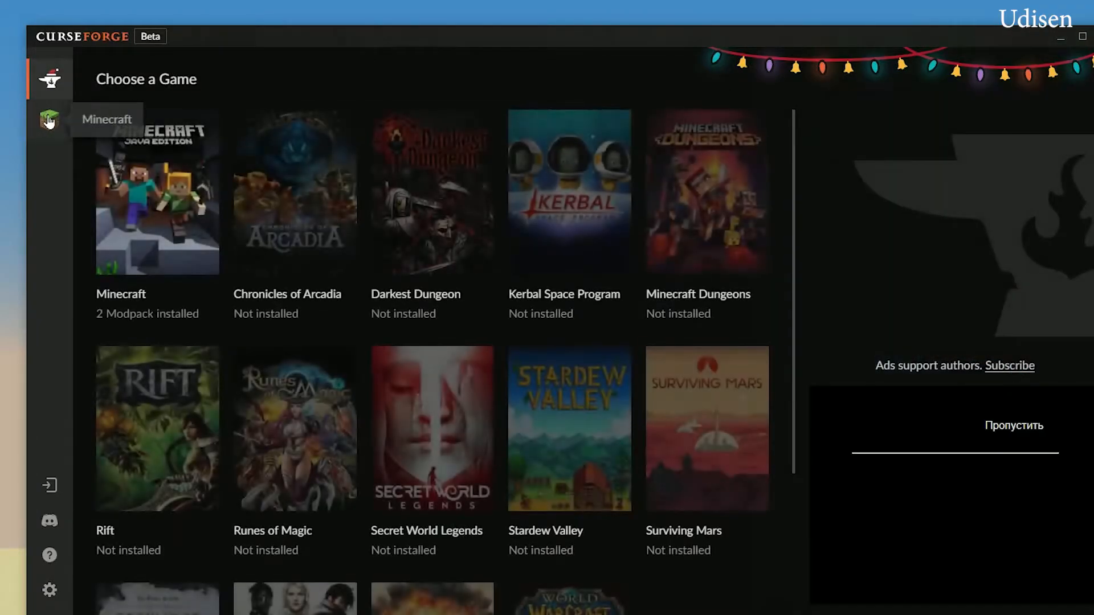
pyautogui.click(49, 119)
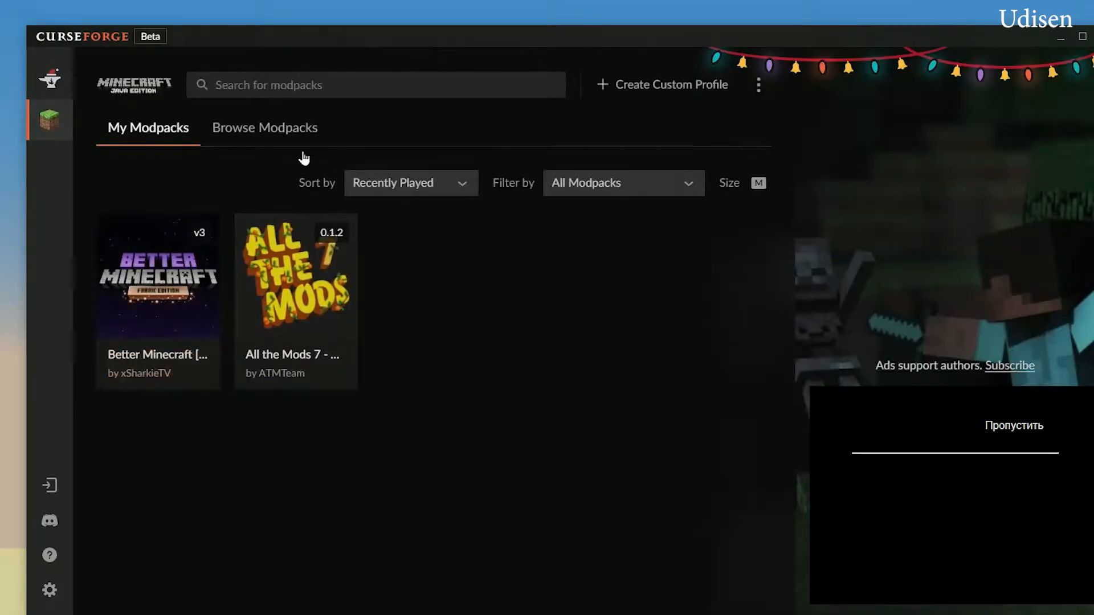
pyautogui.moveTo(168, 287)
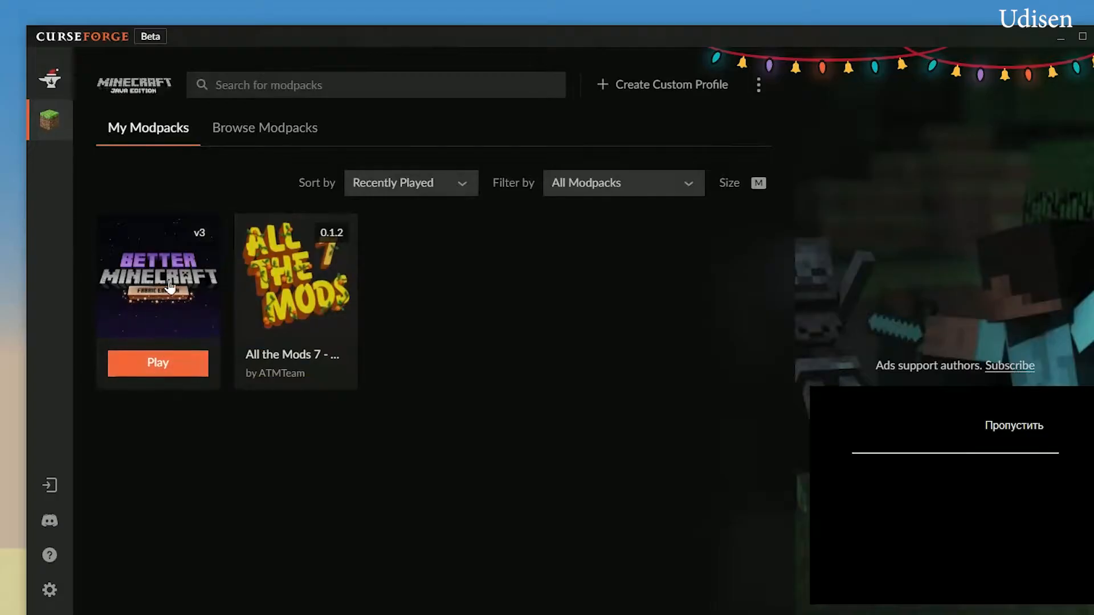
pyautogui.click(157, 272)
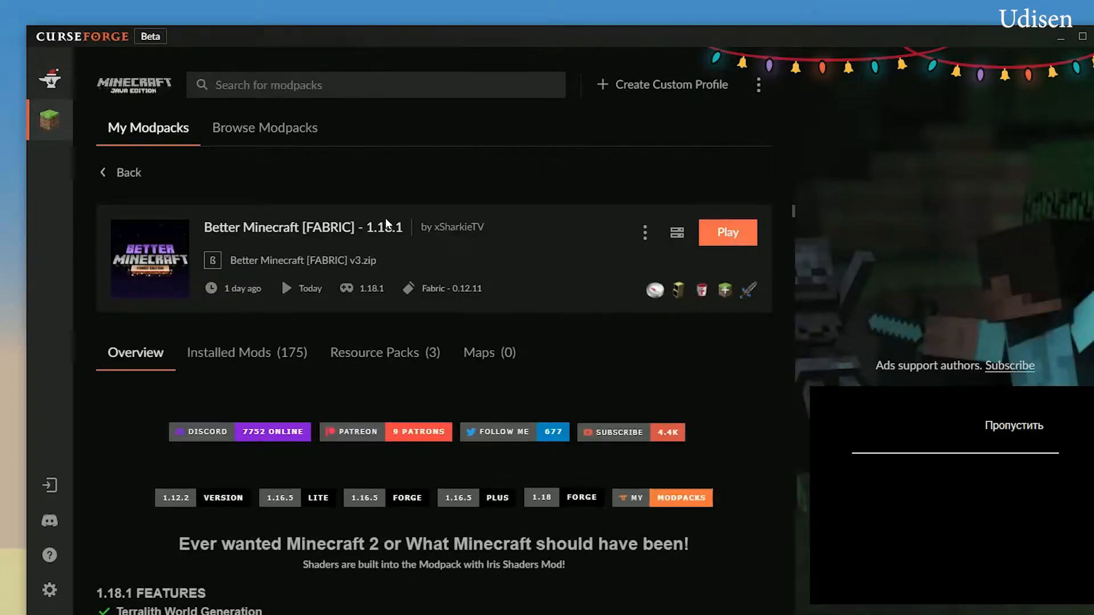
pyautogui.click(124, 172)
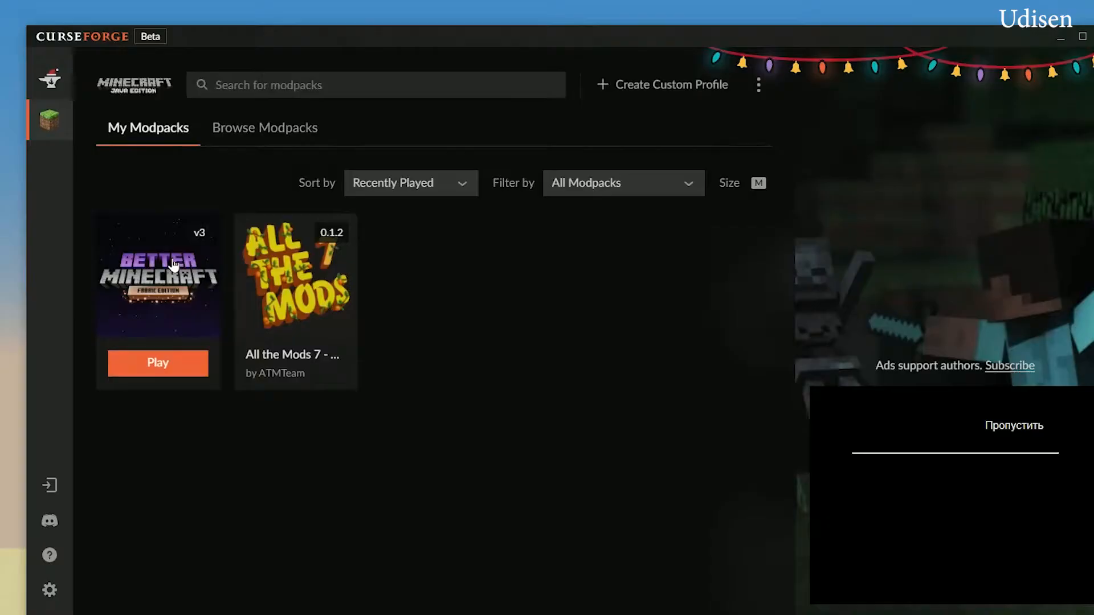
pyautogui.click(157, 275)
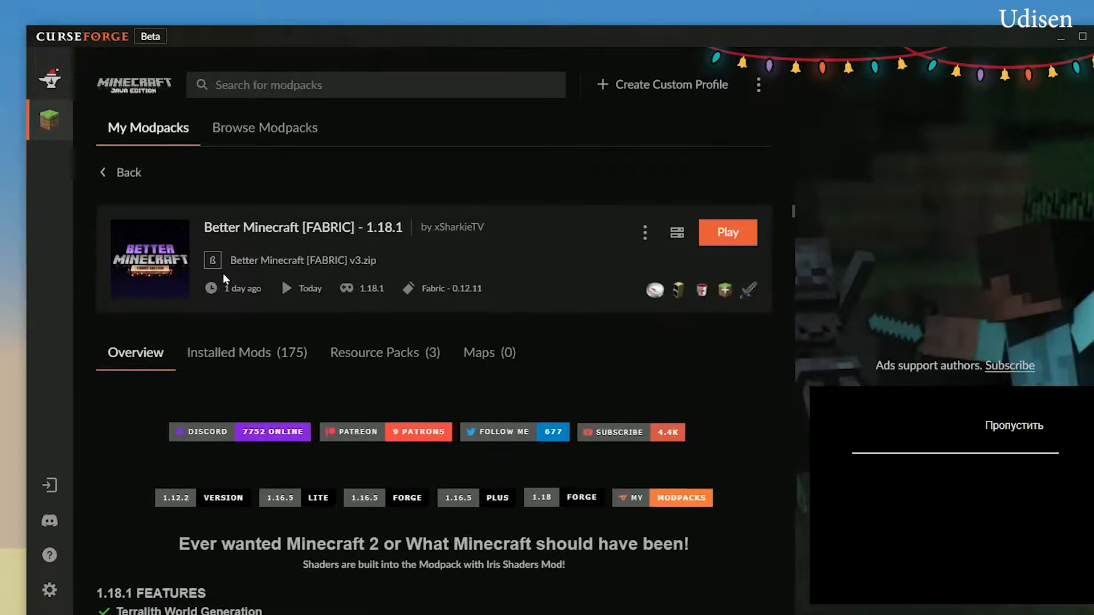
# - Review the profile's Maps and Installed Mods tabs, then check and dismiss its Profile Options
pyautogui.click(479, 352)
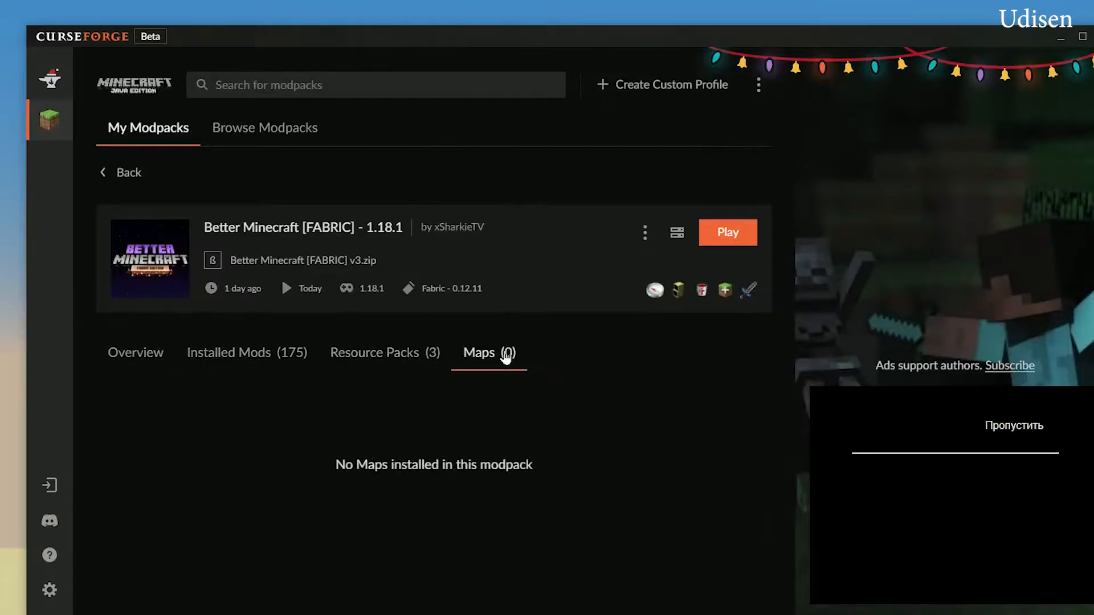
pyautogui.click(229, 352)
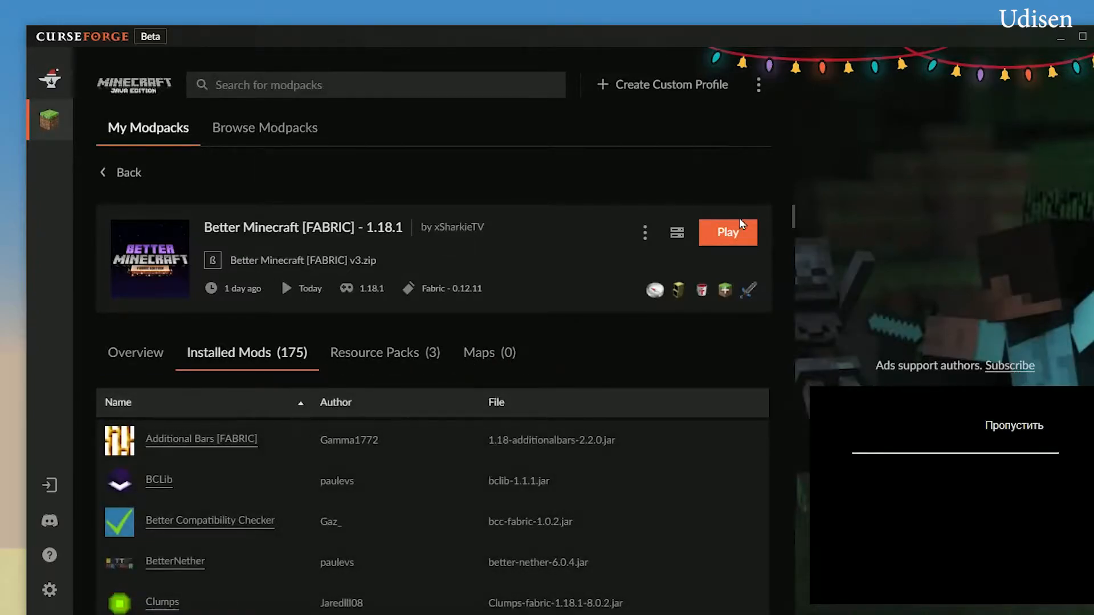
pyautogui.click(643, 233)
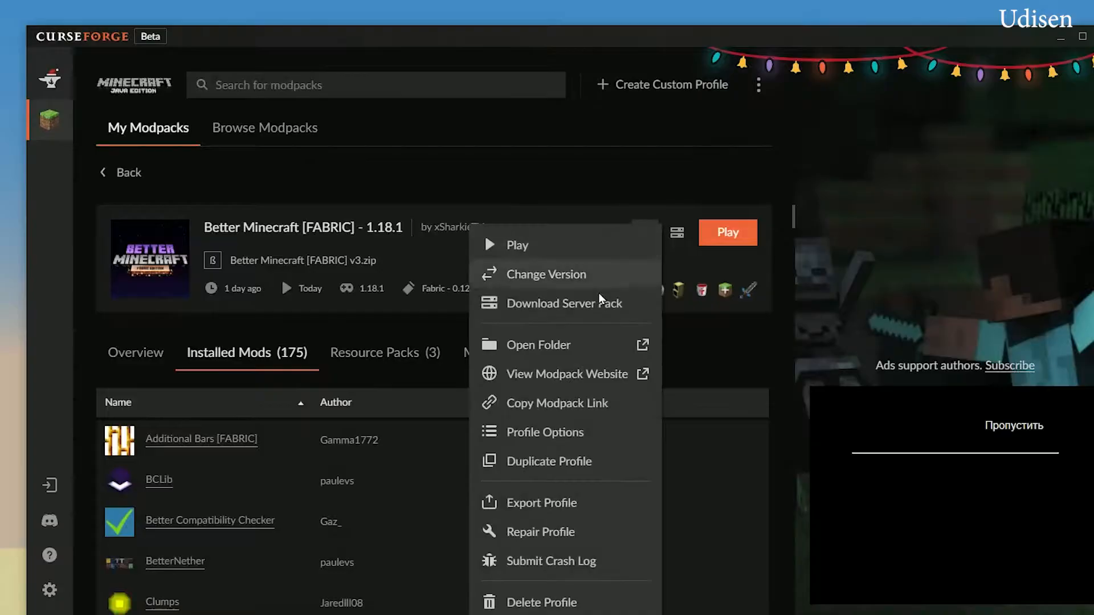
pyautogui.moveTo(590, 447)
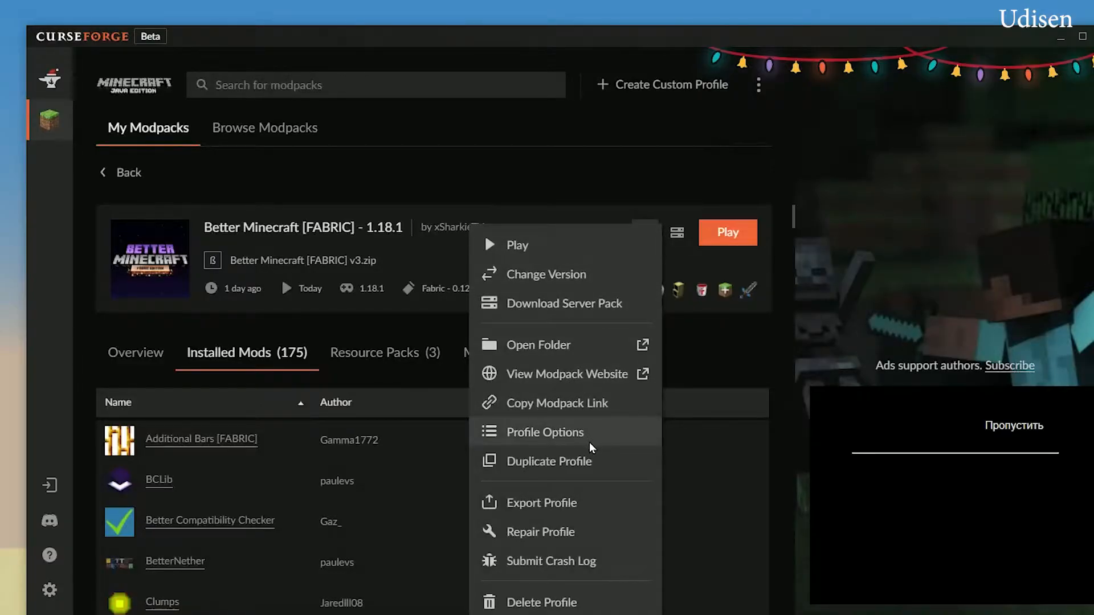
pyautogui.click(544, 431)
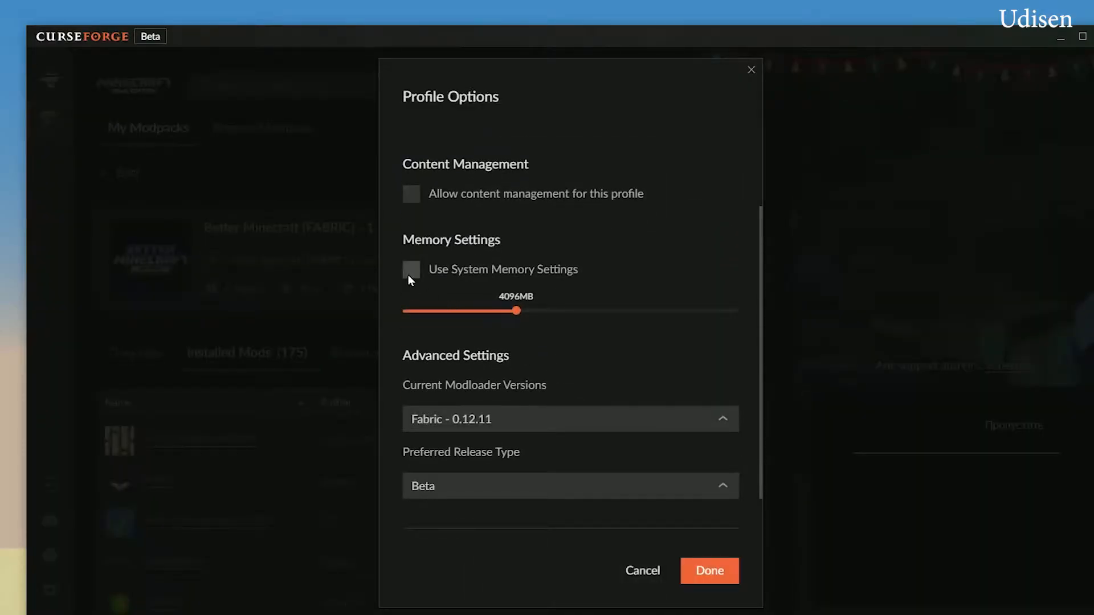
pyautogui.click(411, 269)
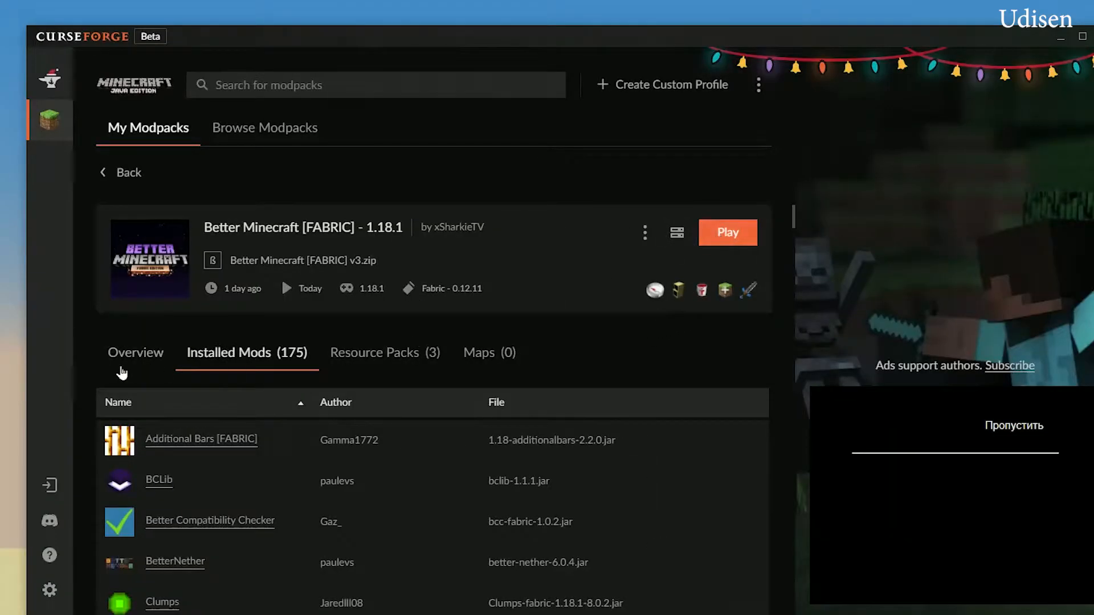
# - Start the modpack from CurseForge and show the Minecraft Launcher's Installations list
pyautogui.click(727, 231)
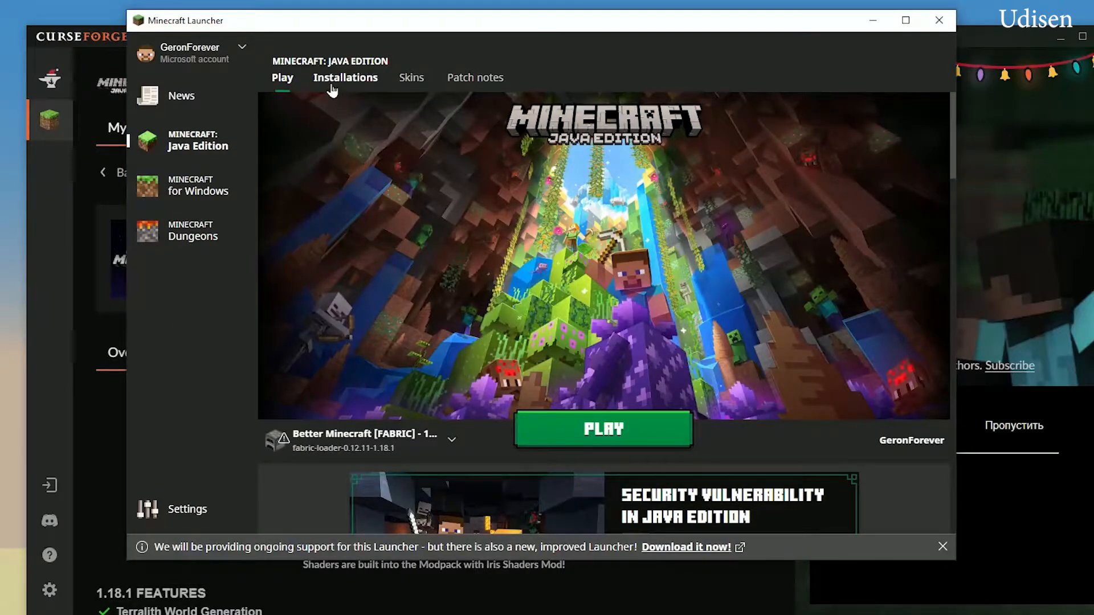
pyautogui.click(346, 78)
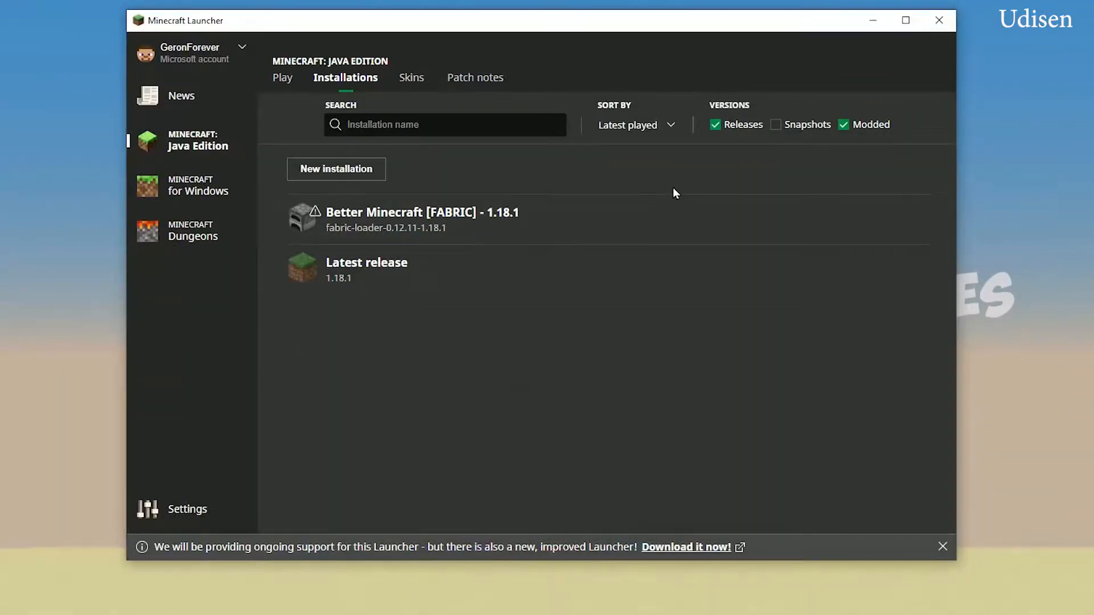
pyautogui.moveTo(686, 226)
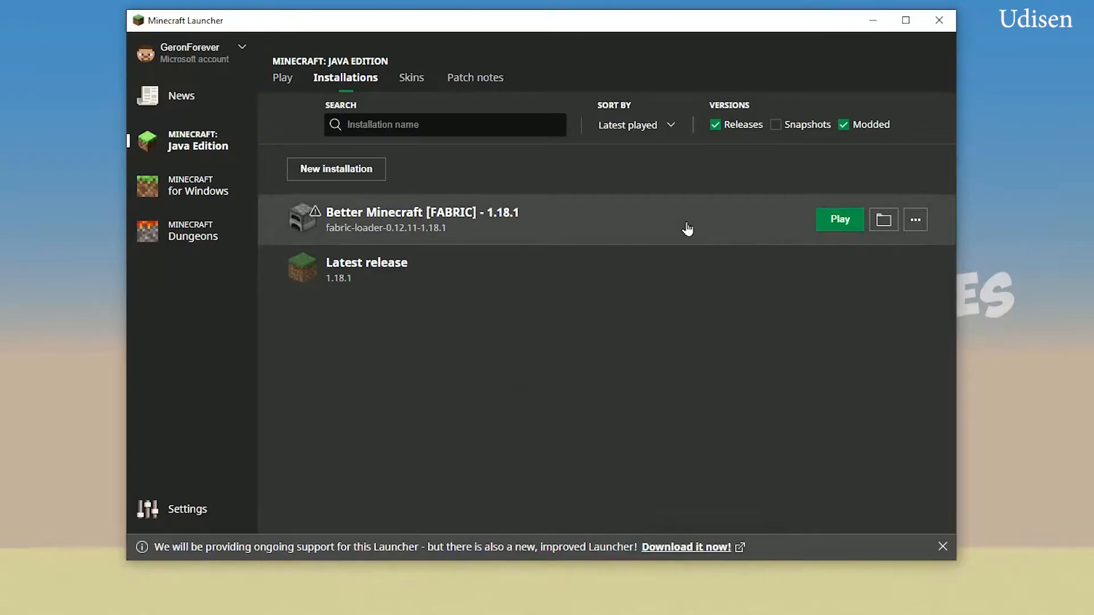
# - Edit the Better Minecraft installation's JVM arguments to -Xmx4G and save the settings
pyautogui.click(915, 218)
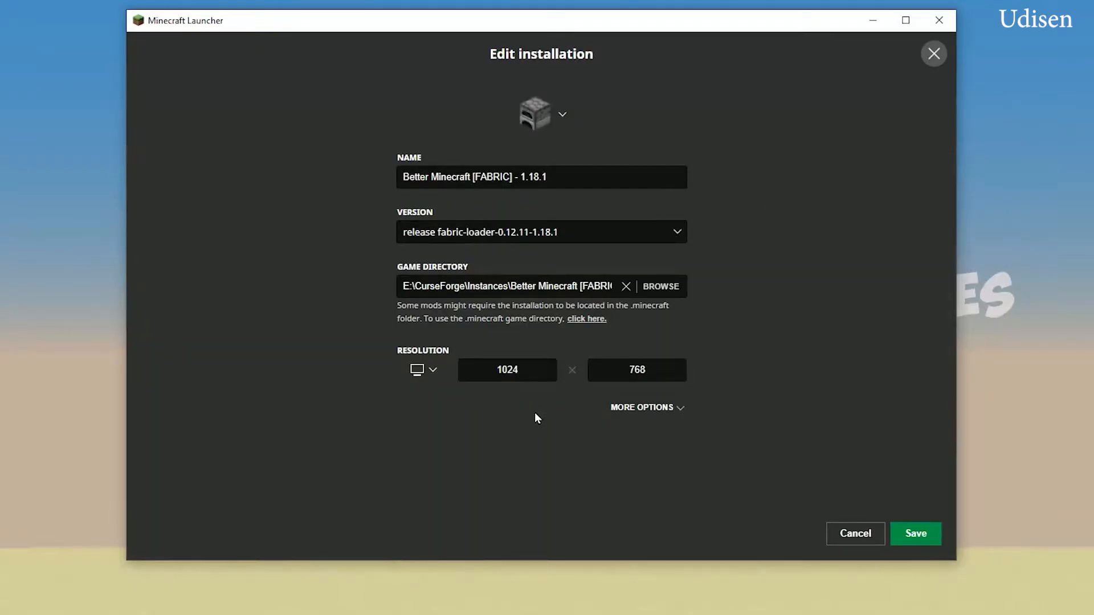
pyautogui.click(642, 408)
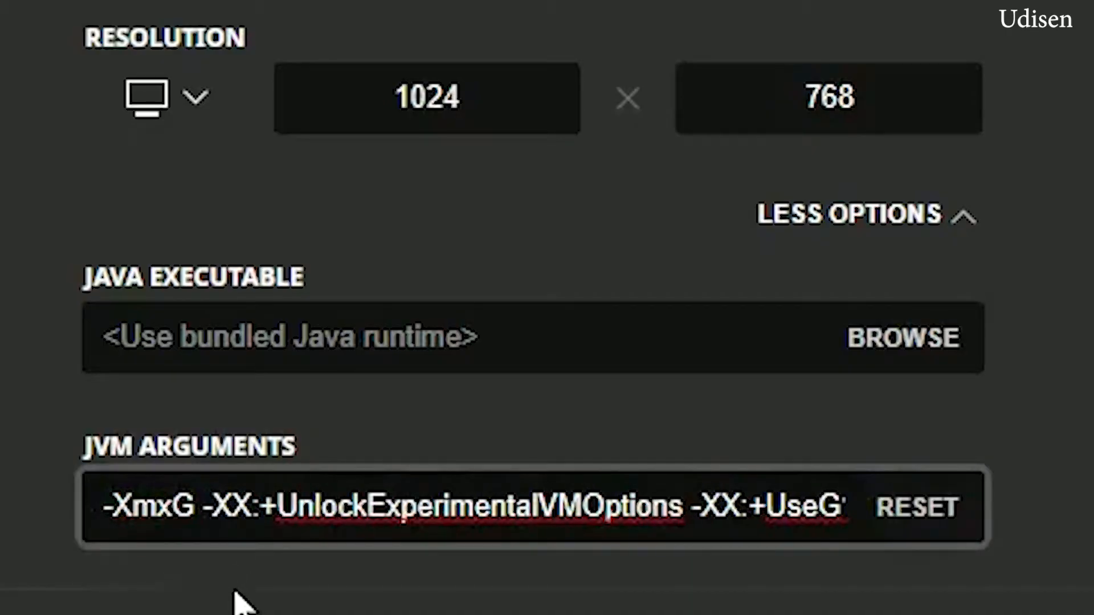
pyautogui.write('4')
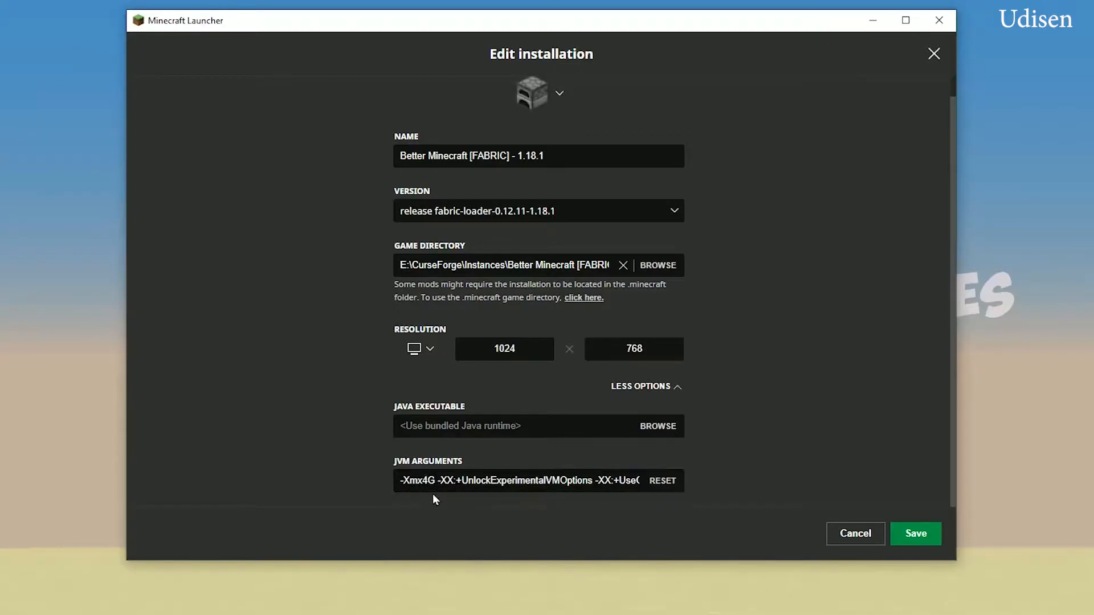
pyautogui.click(591, 481)
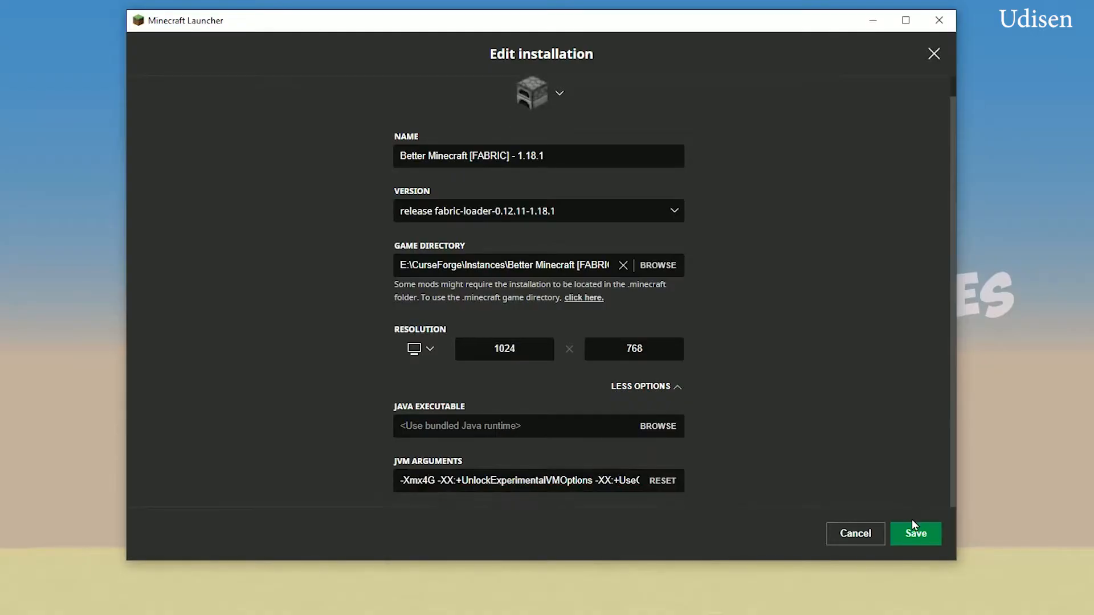
pyautogui.click(915, 533)
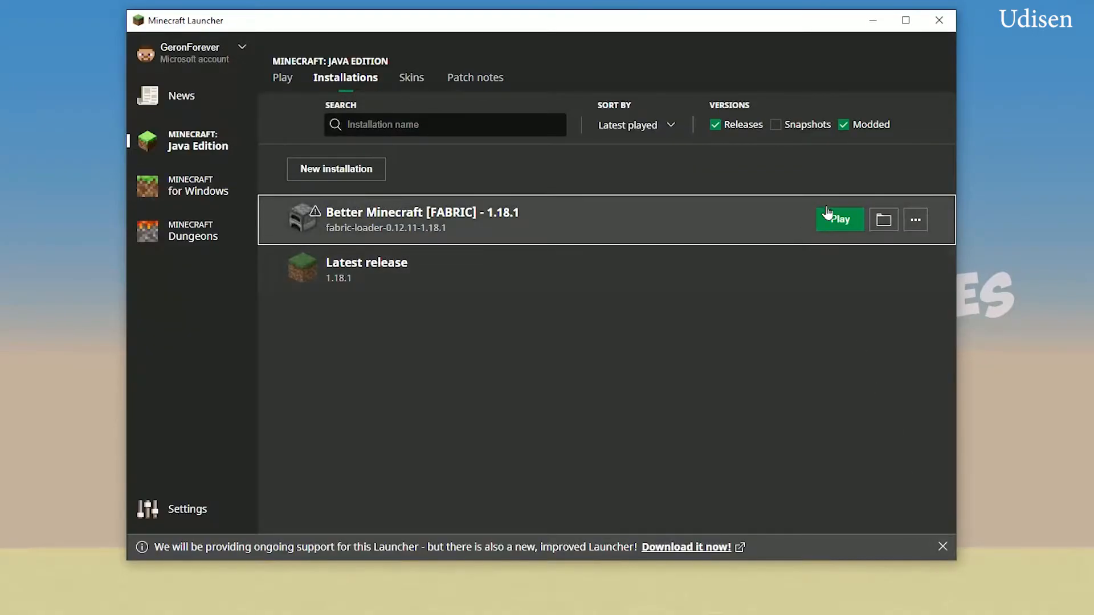
pyautogui.moveTo(627, 253)
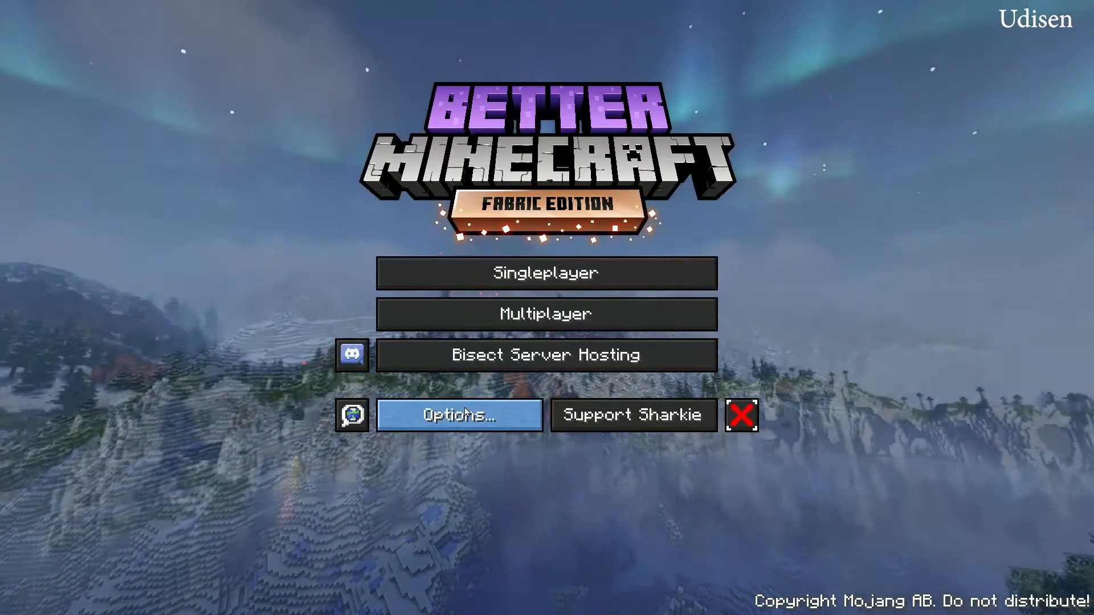
# - In Video Settings, lower render distance and max shadow distance to 8 chunks
pyautogui.click(458, 415)
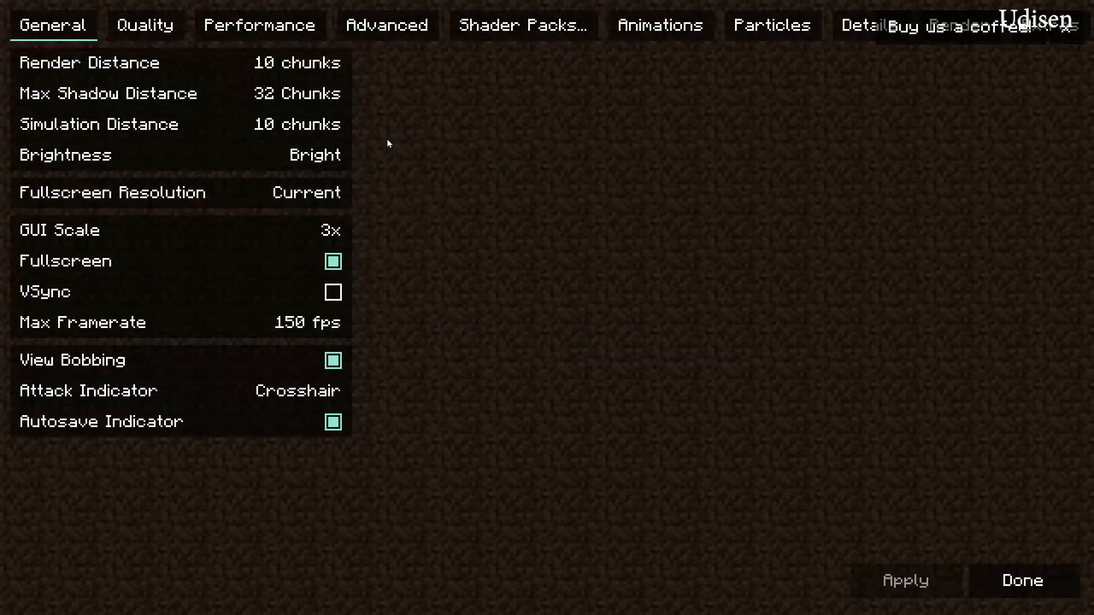
pyautogui.moveTo(300, 62); pyautogui.dragTo(216, 62)
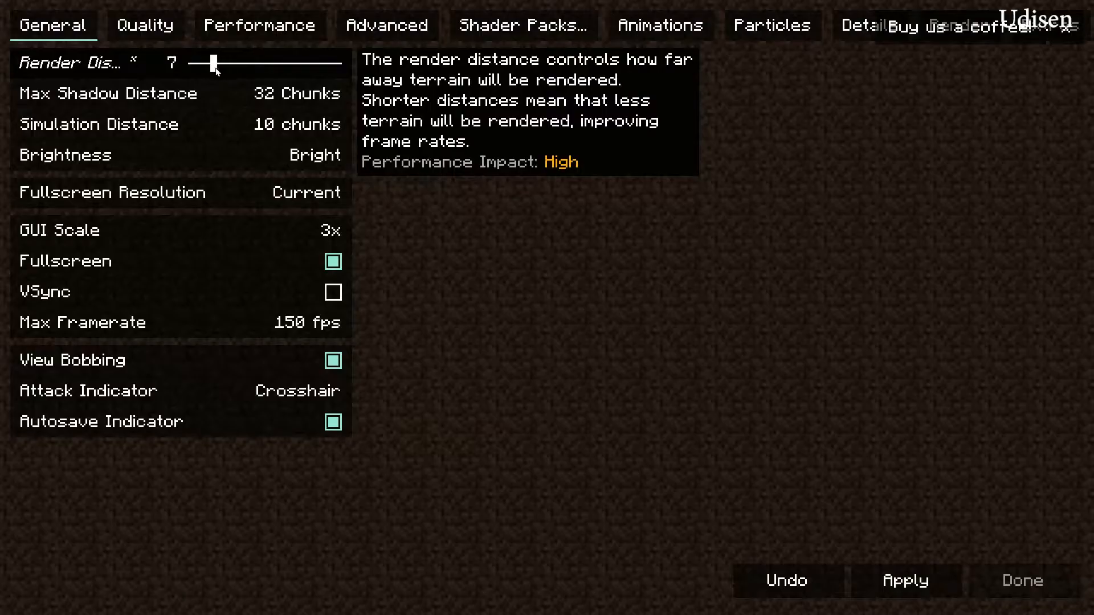
pyautogui.moveTo(211, 64); pyautogui.dragTo(223, 64)
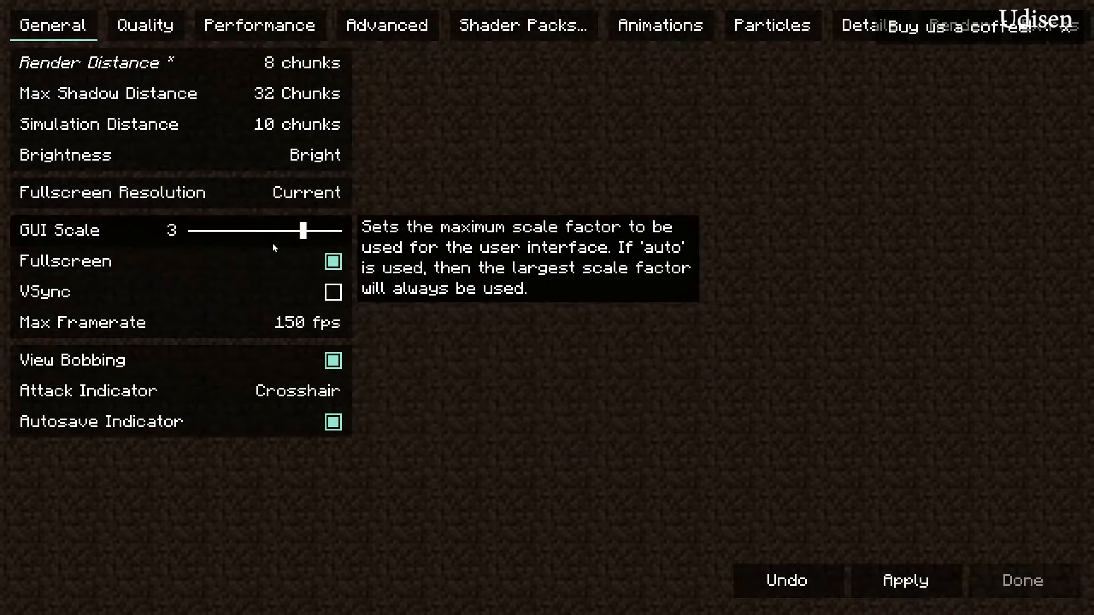
pyautogui.moveTo(303, 93); pyautogui.dragTo(223, 93)
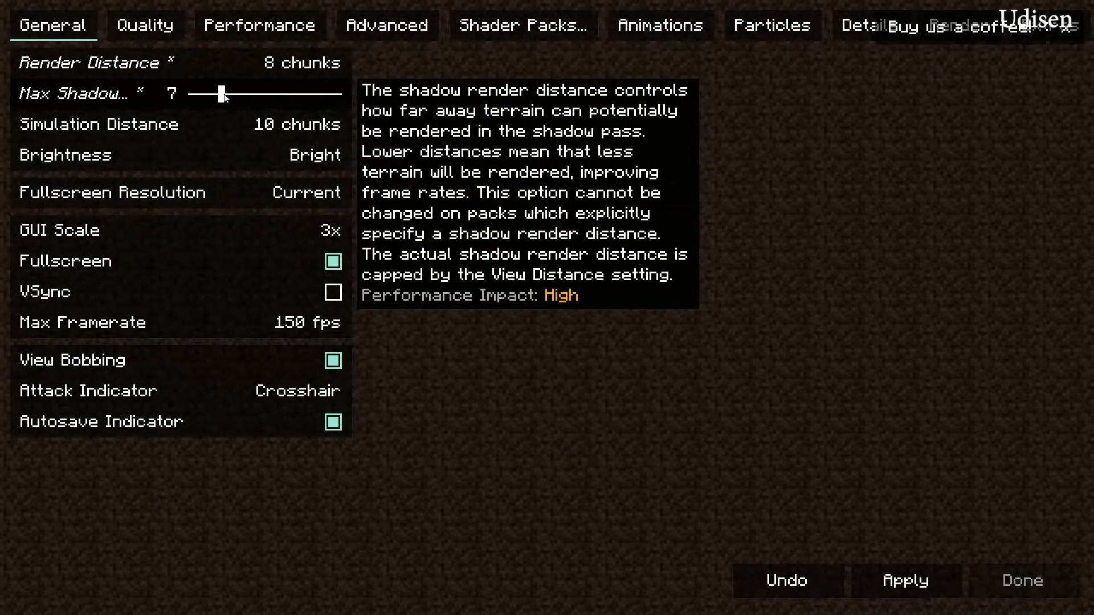
pyautogui.moveTo(220, 93); pyautogui.dragTo(227, 93)
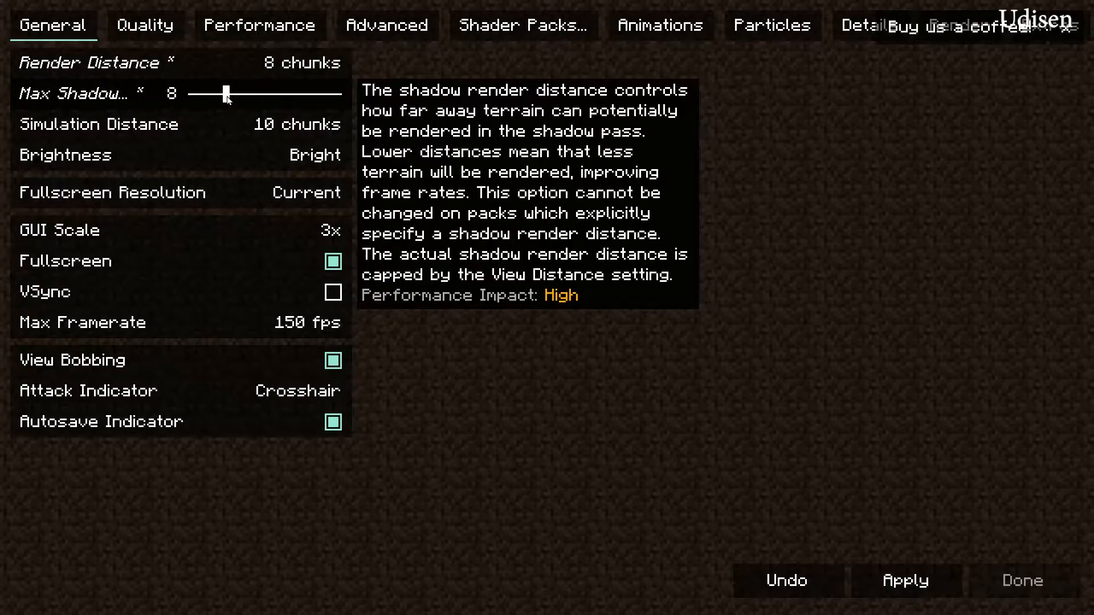
pyautogui.moveTo(226, 132)
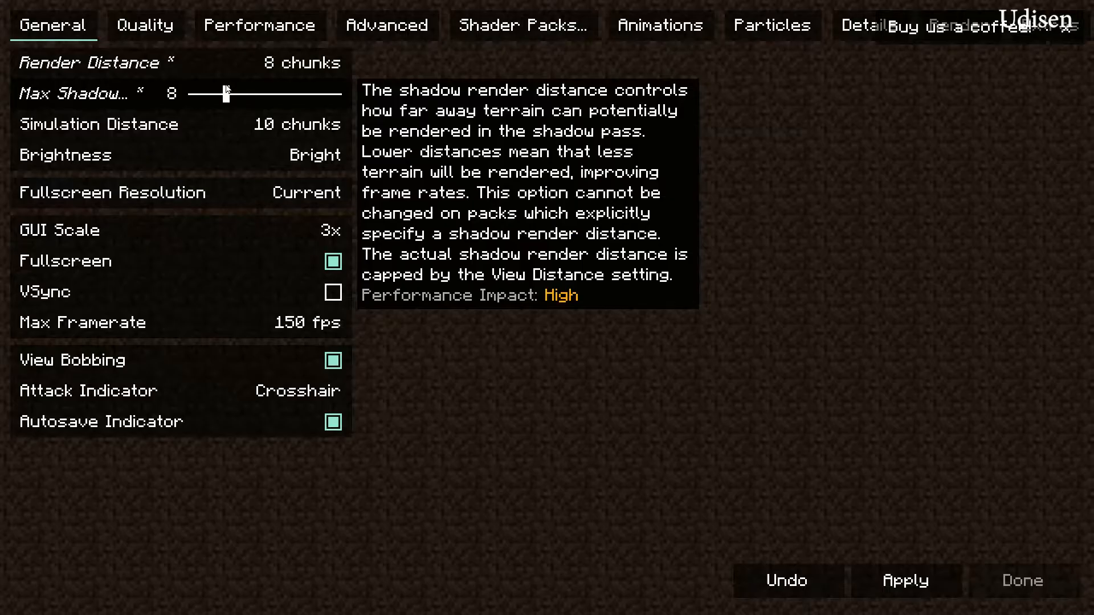
pyautogui.moveTo(225, 276)
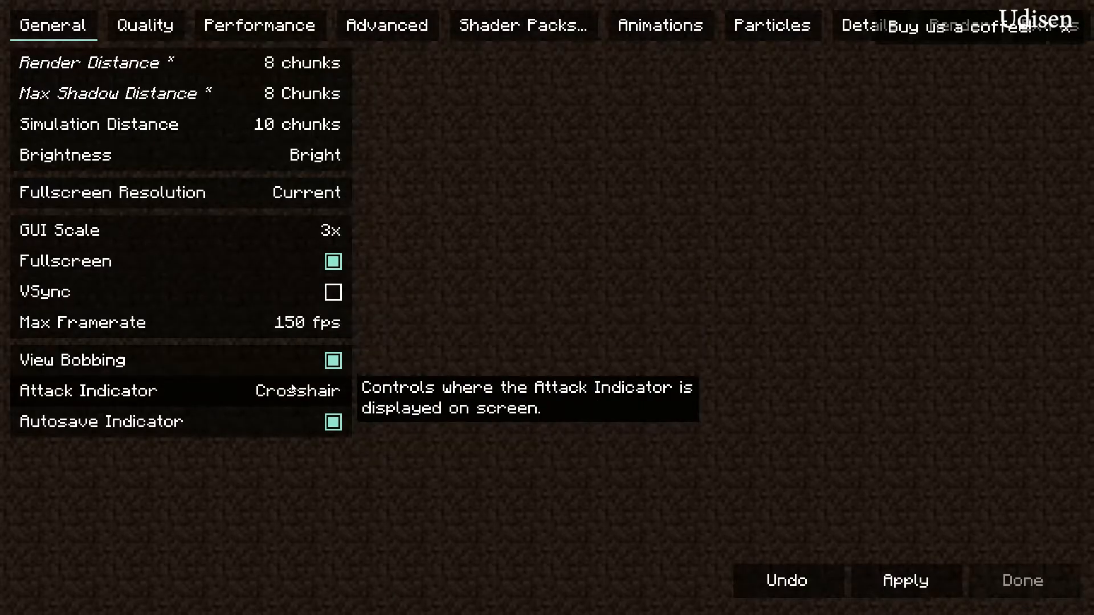
# - Turn on VSync, cap max framerate at 60 fps and turn off view bobbing
pyautogui.click(333, 291)
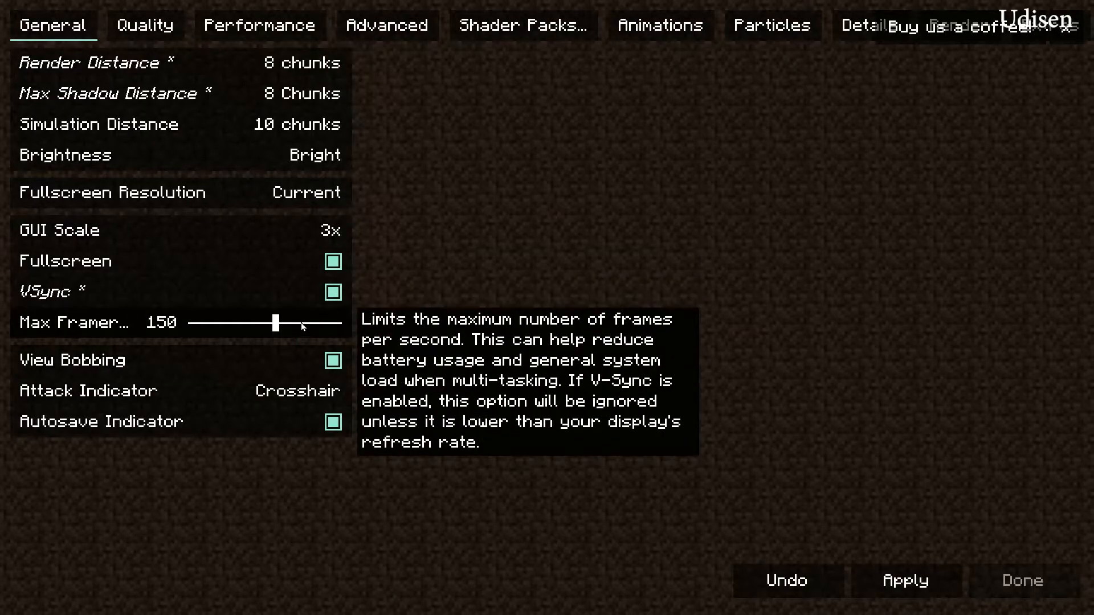
pyautogui.moveTo(274, 322); pyautogui.dragTo(220, 323)
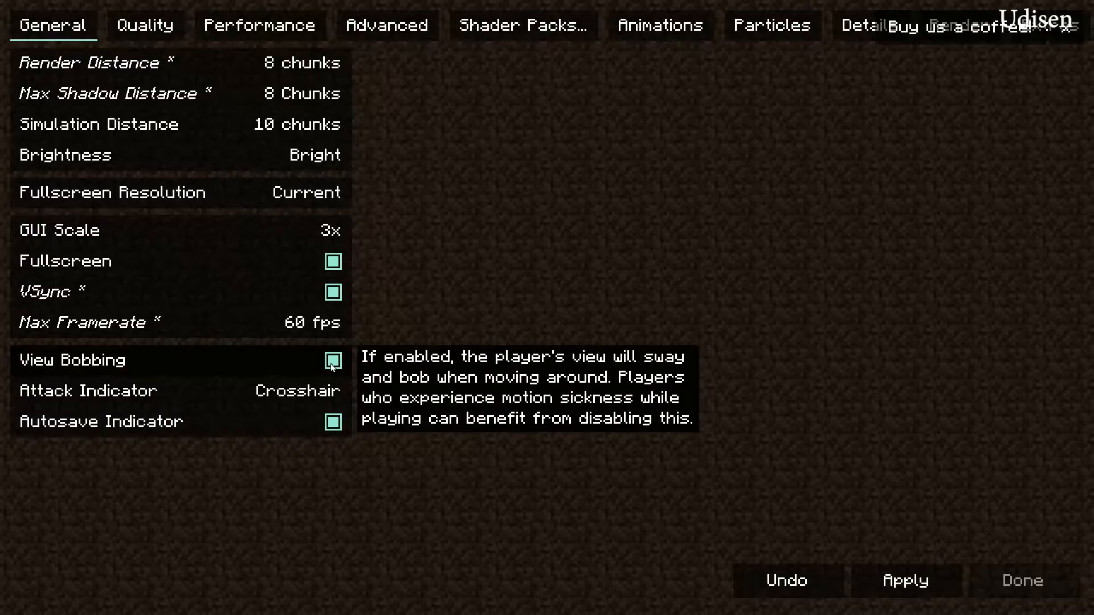
pyautogui.click(333, 360)
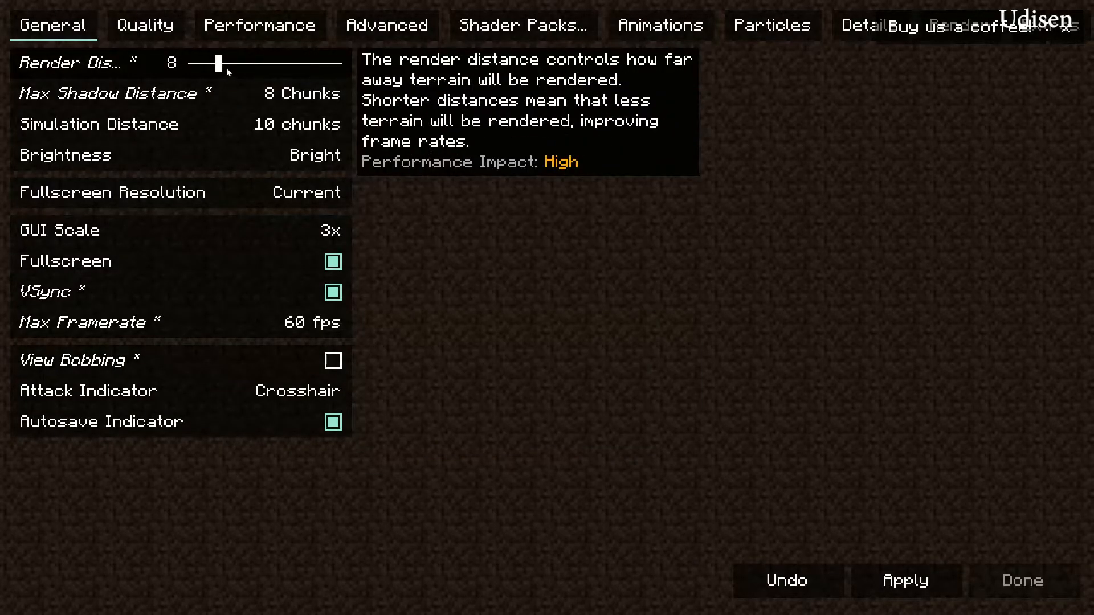
pyautogui.click(145, 25)
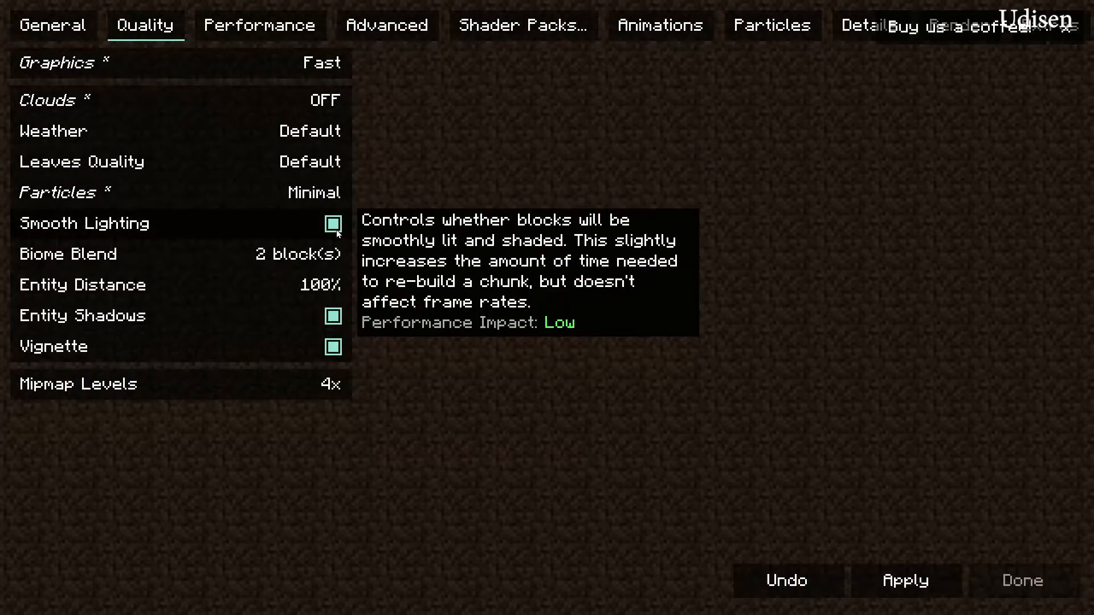
# - Turn off smooth lighting, glance at Performance settings, then apply and close video settings
pyautogui.click(333, 224)
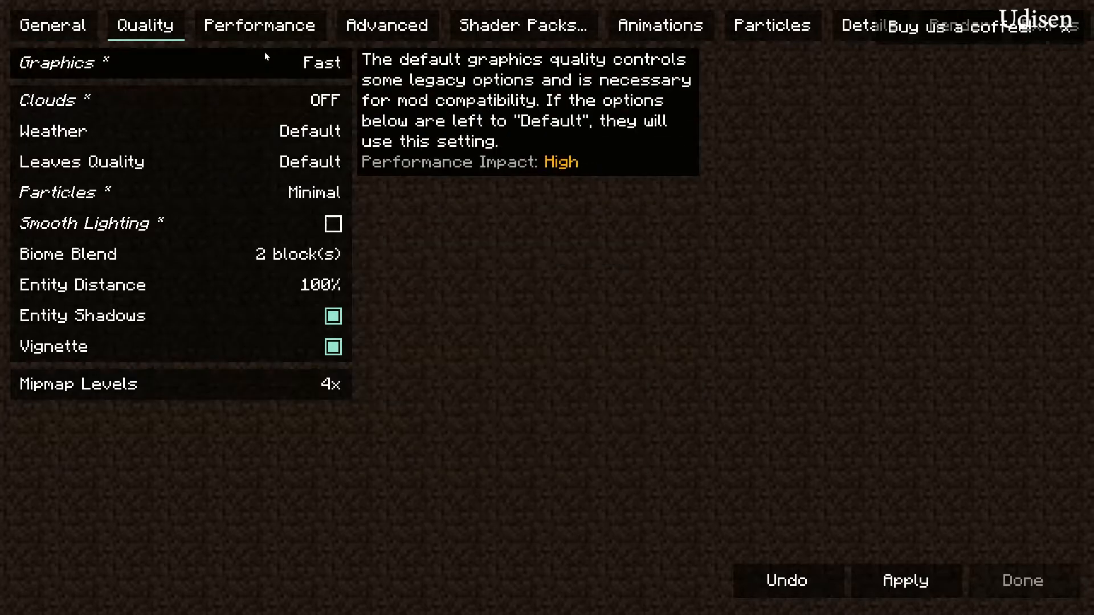
pyautogui.click(260, 25)
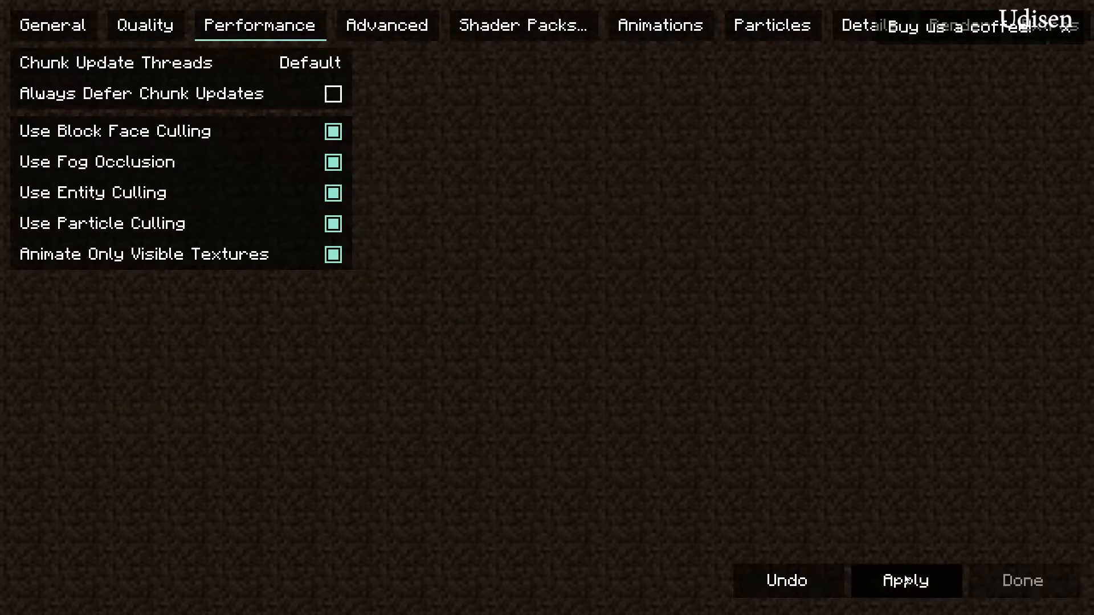
pyautogui.click(1020, 580)
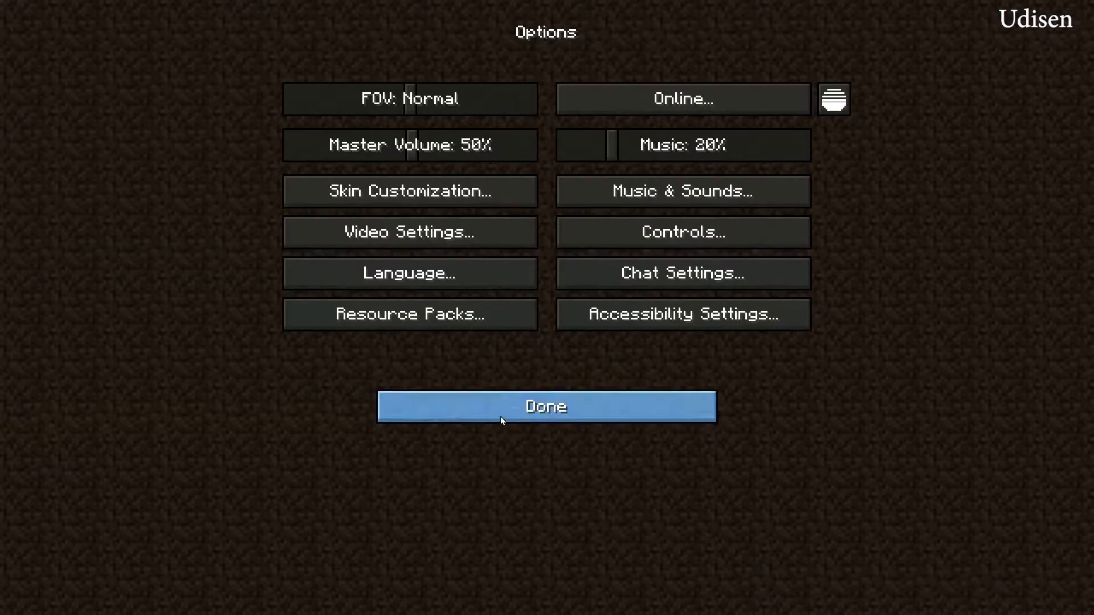
# - Start a new singleplayer world set to Creative mode on Easy difficulty with cheats allowed
pyautogui.click(546, 407)
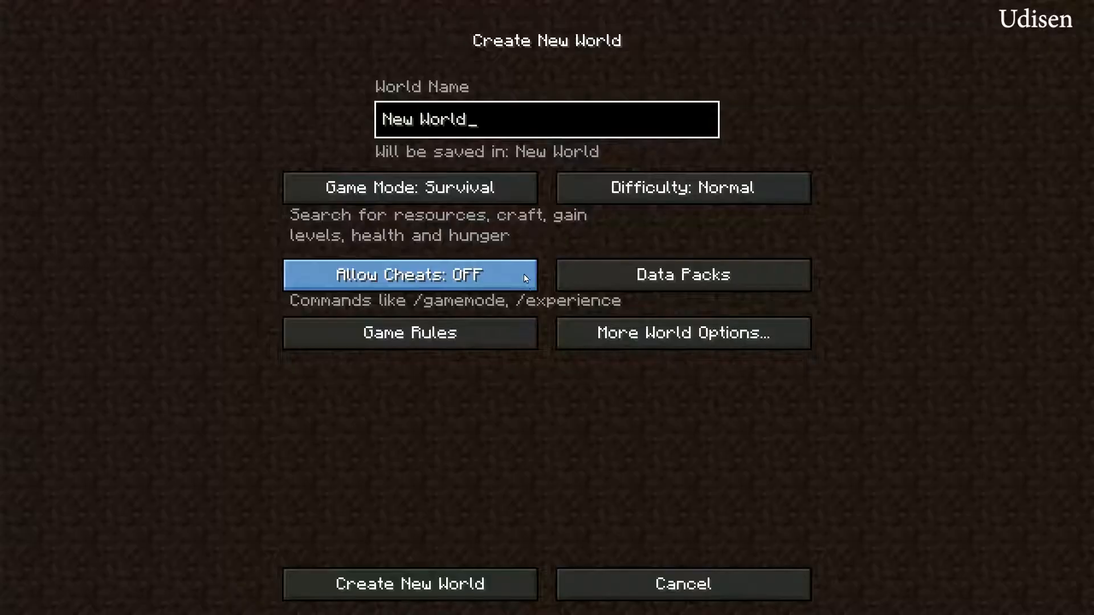
pyautogui.click(681, 583)
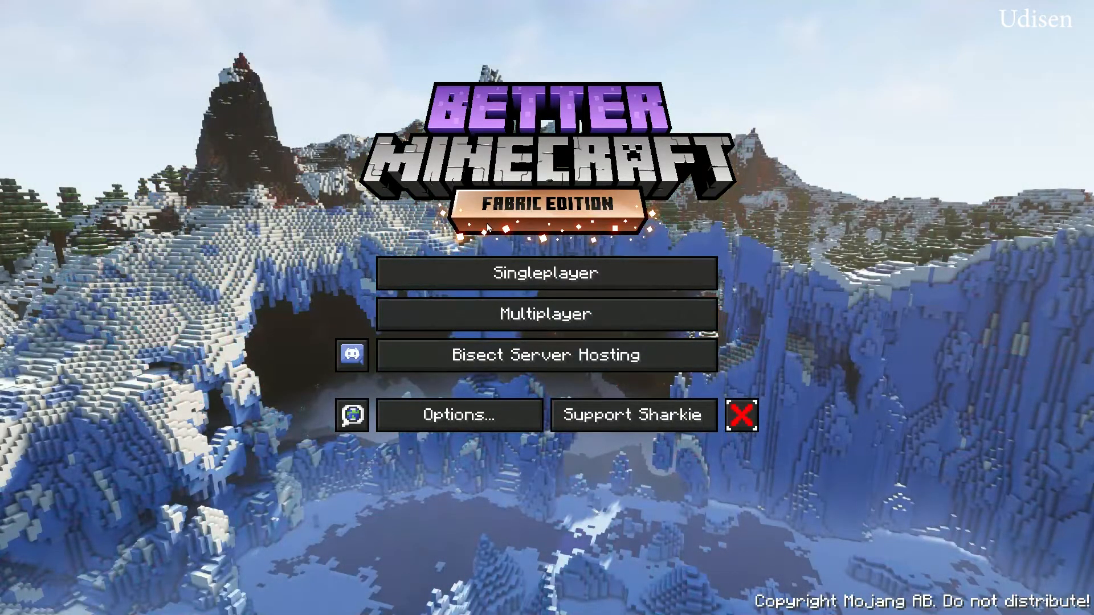
pyautogui.click(546, 272)
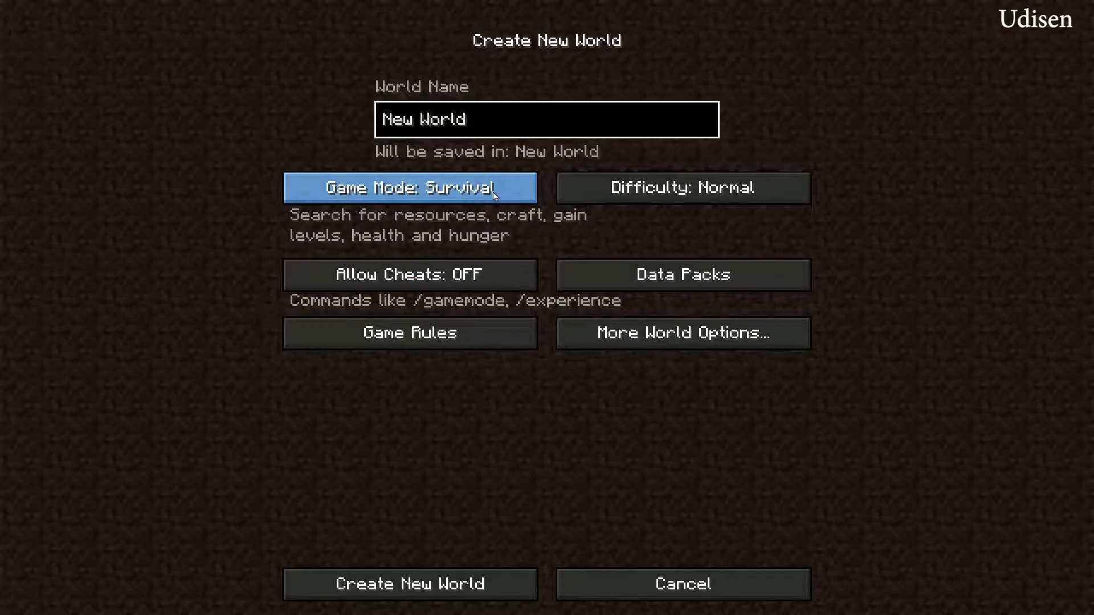
pyautogui.click(681, 187)
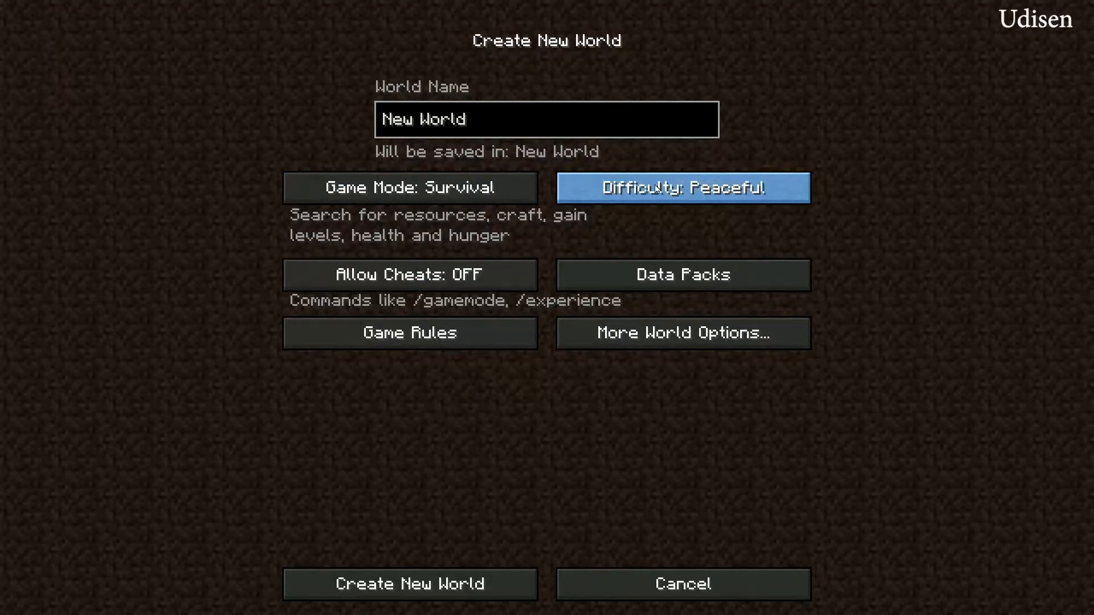
pyautogui.moveTo(681, 332)
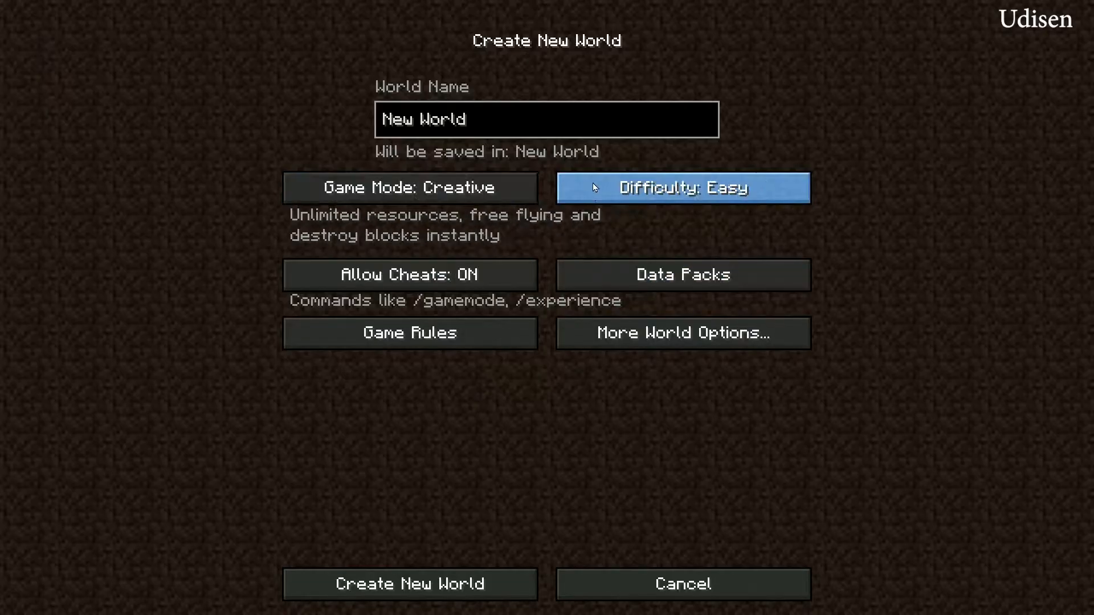
# - Keep the world type at Default in More World Options and create the world, reaching the experimental-settings warning
pyautogui.click(682, 333)
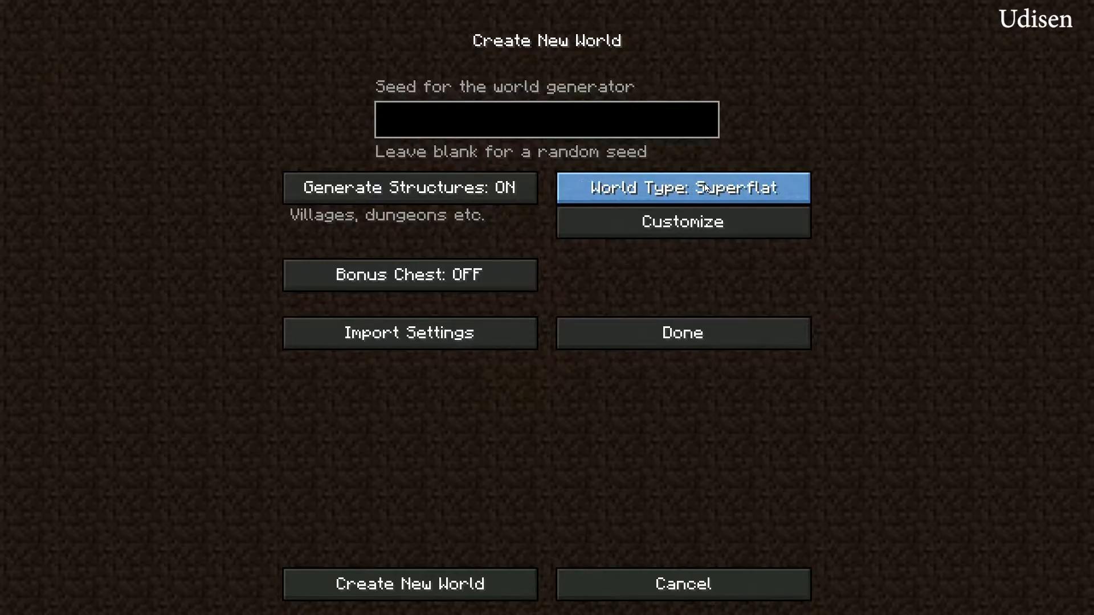
pyautogui.click(682, 187)
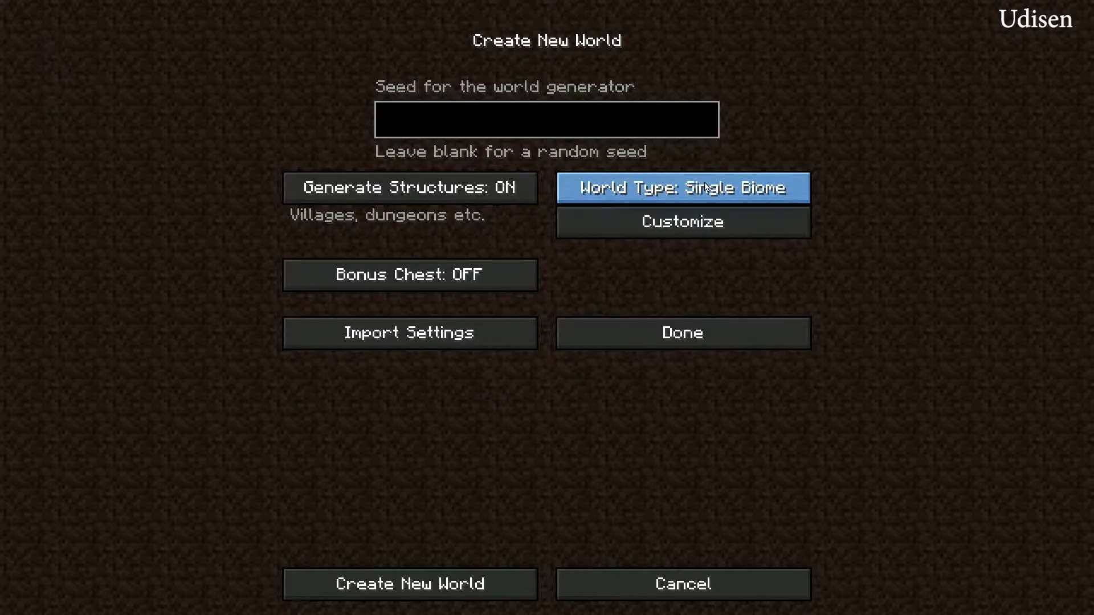
pyautogui.click(682, 187)
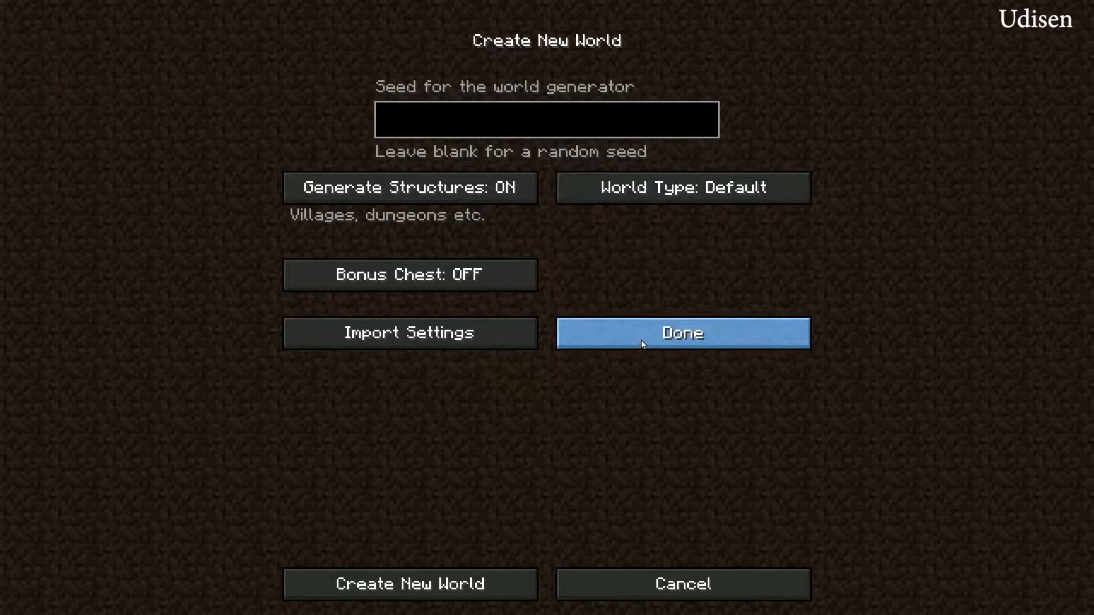
pyautogui.click(681, 333)
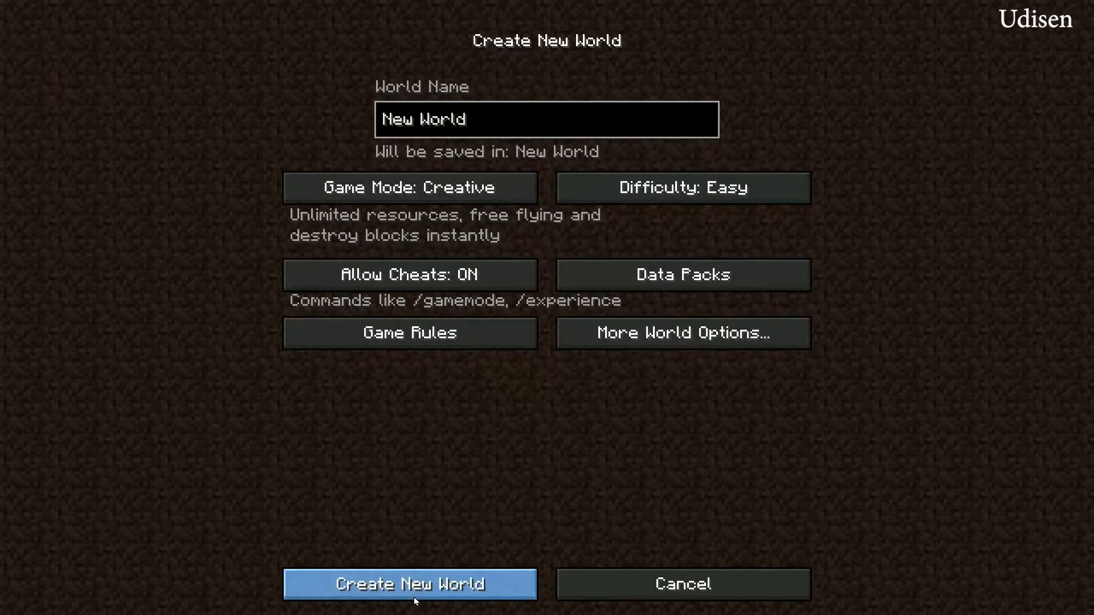
pyautogui.click(409, 583)
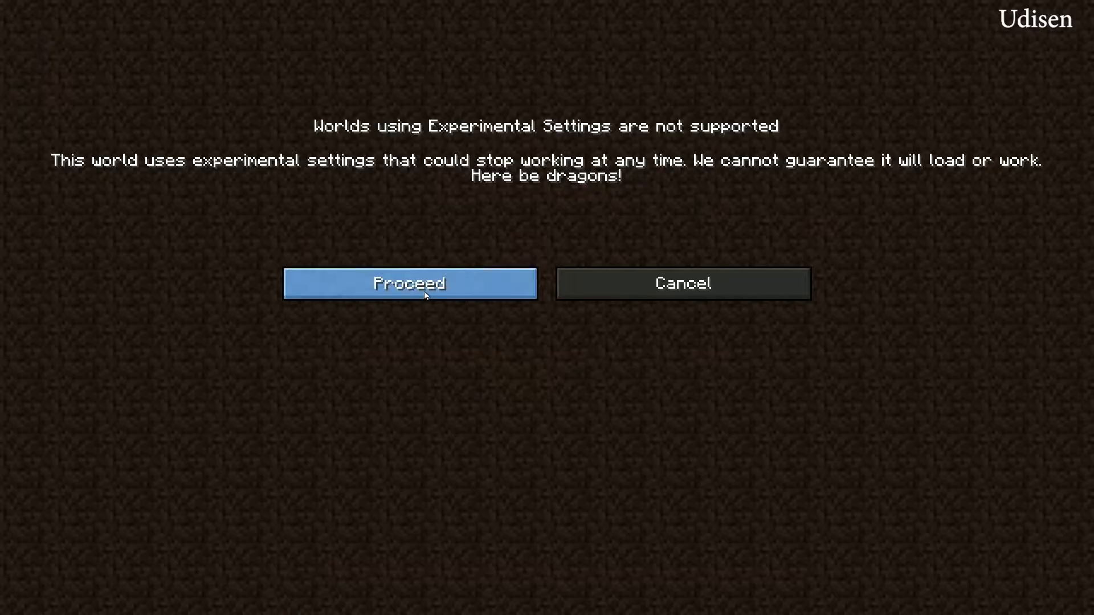
pyautogui.click(409, 284)
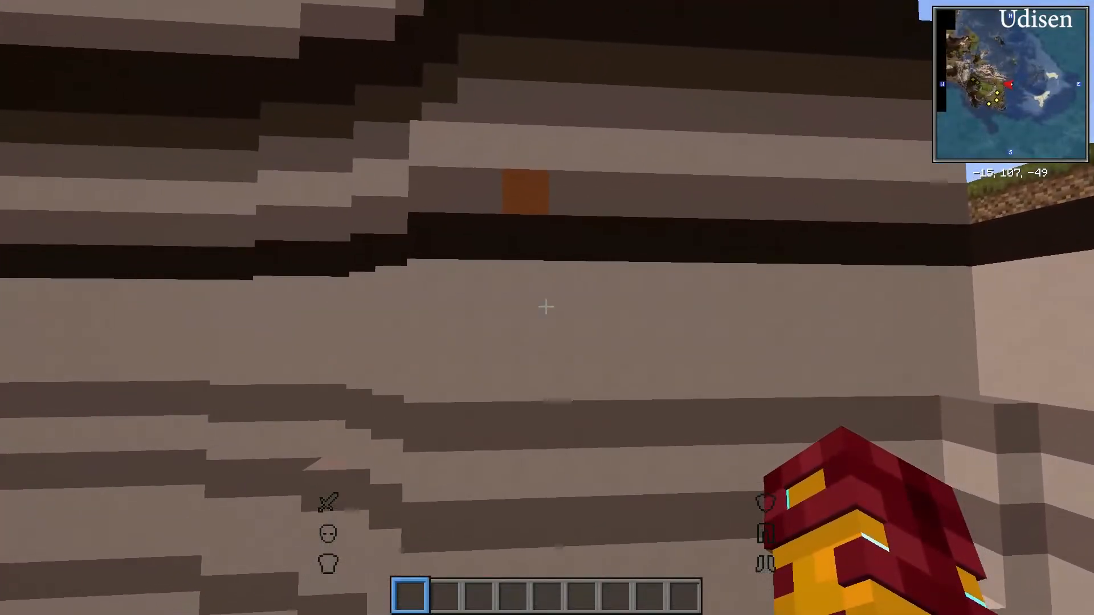
pyautogui.press('f3')
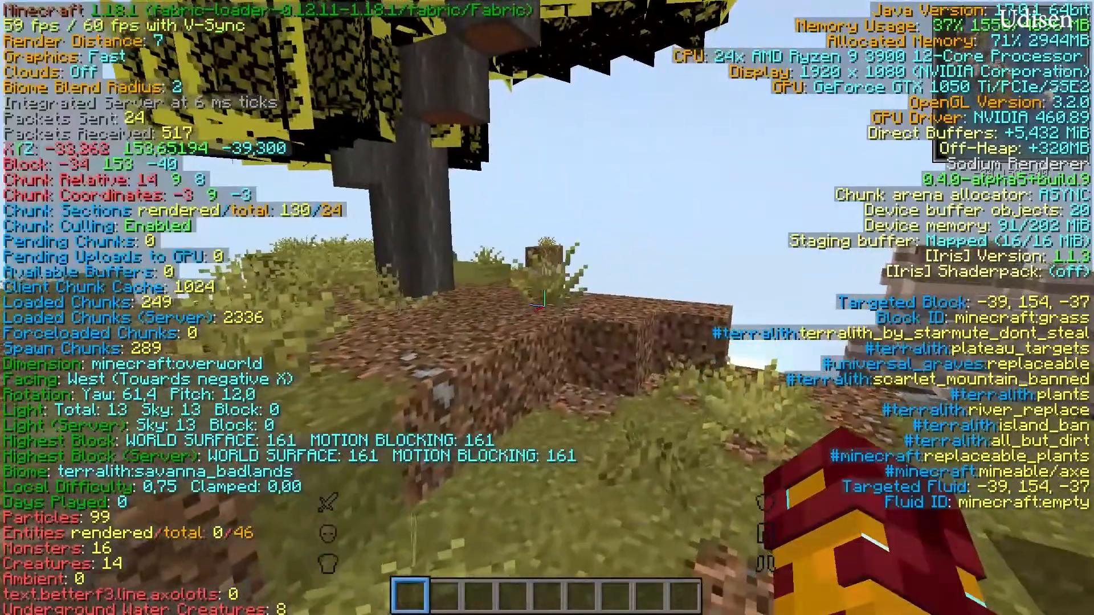
pyautogui.press('Escape')
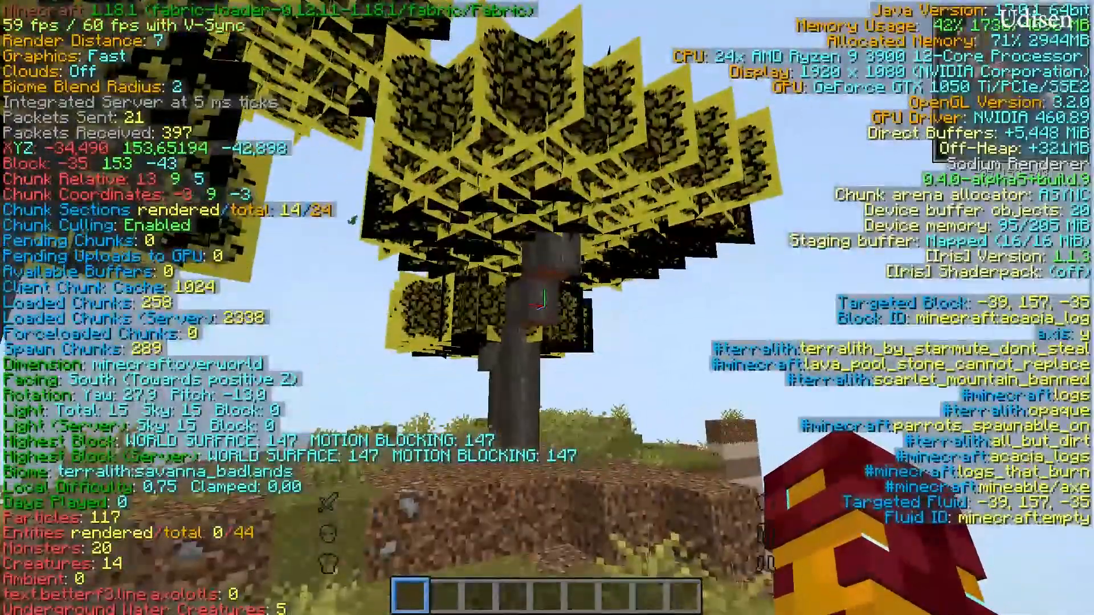
# - Switch Graphics from Fast to Fancy in the Quality settings and return to the world
pyautogui.press('Escape')
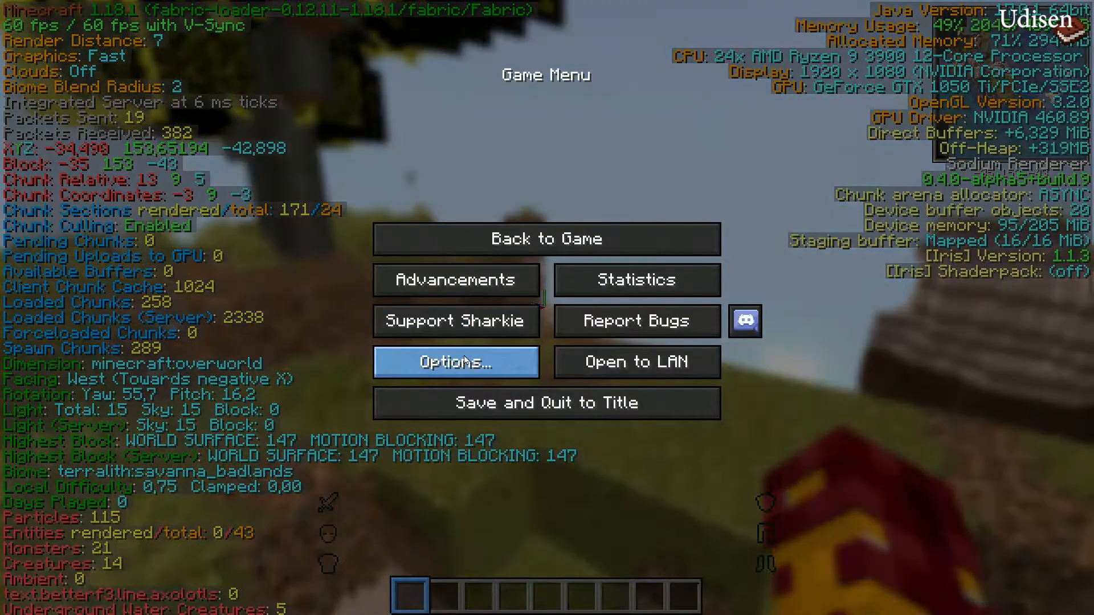
pyautogui.click(455, 363)
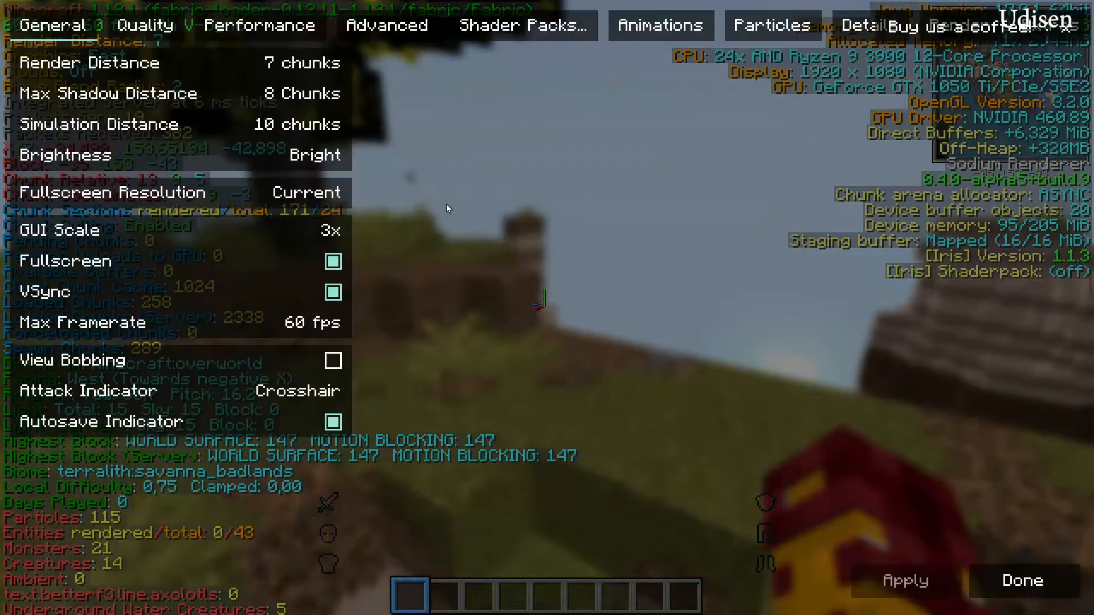
pyautogui.click(145, 26)
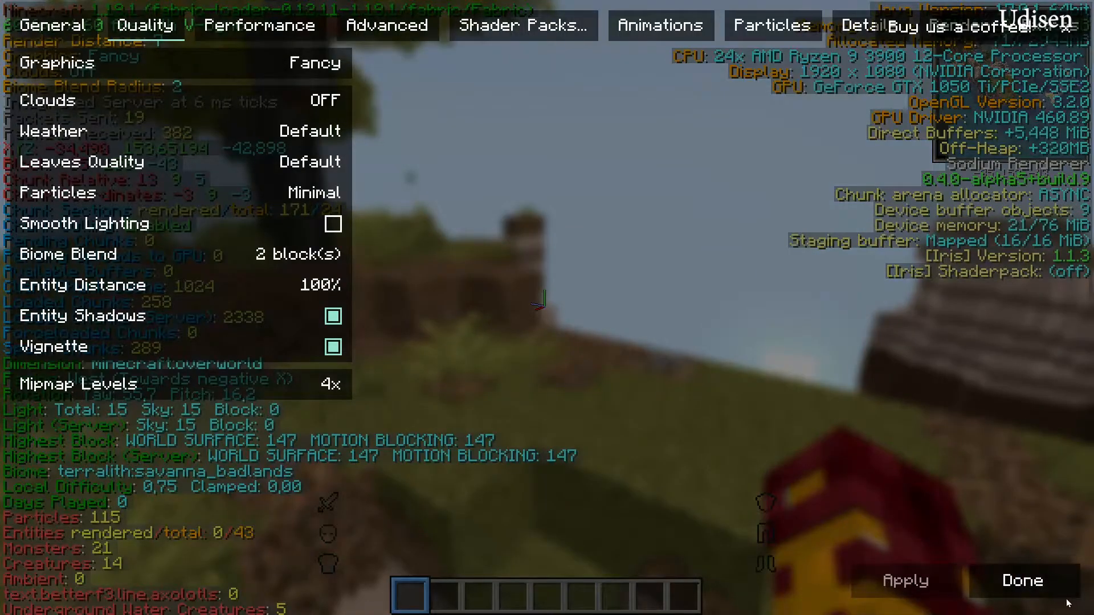
pyautogui.click(1021, 580)
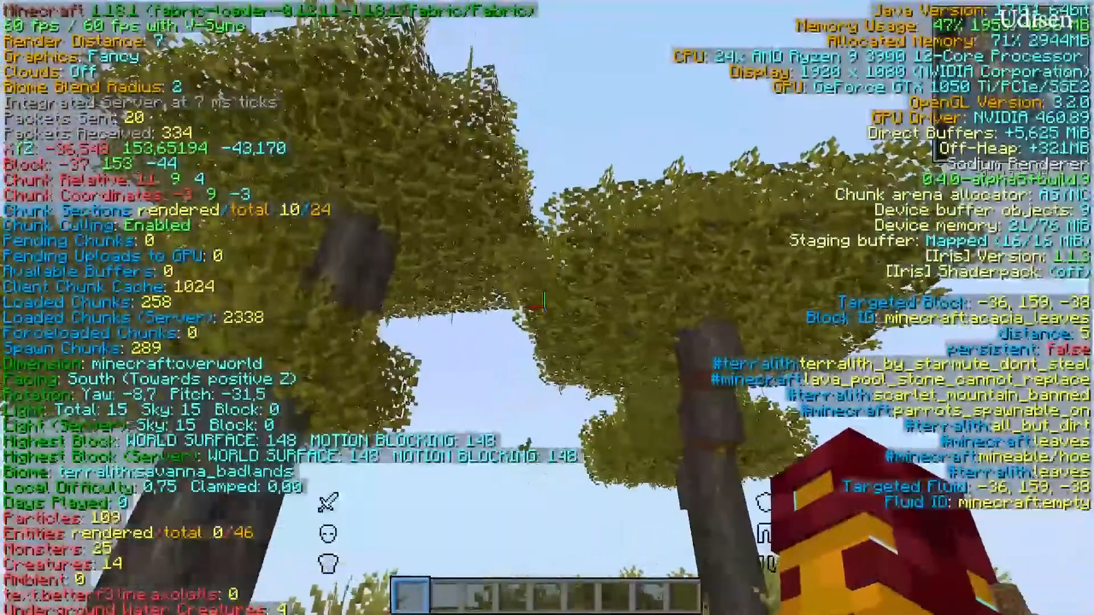
pyautogui.moveTo(546, 300)
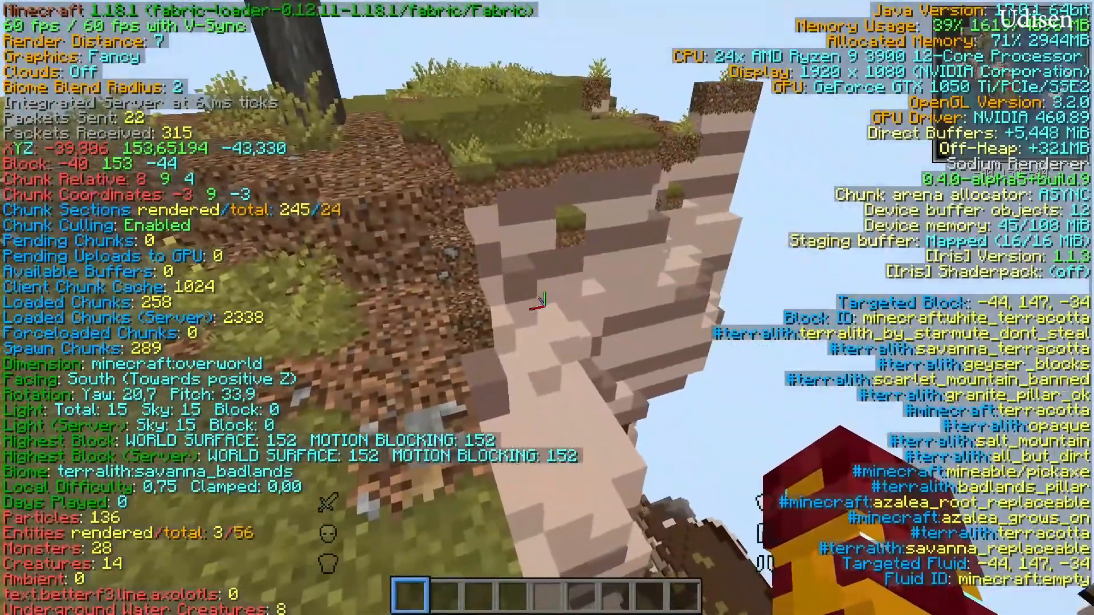
pyautogui.moveTo(546, 301)
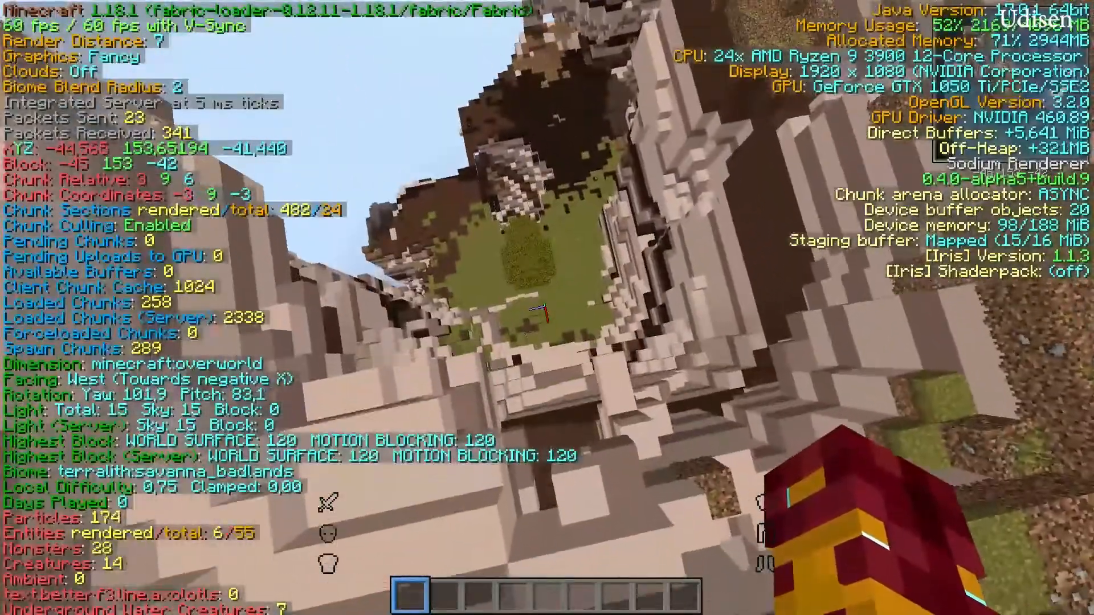
pyautogui.moveTo(547, 307)
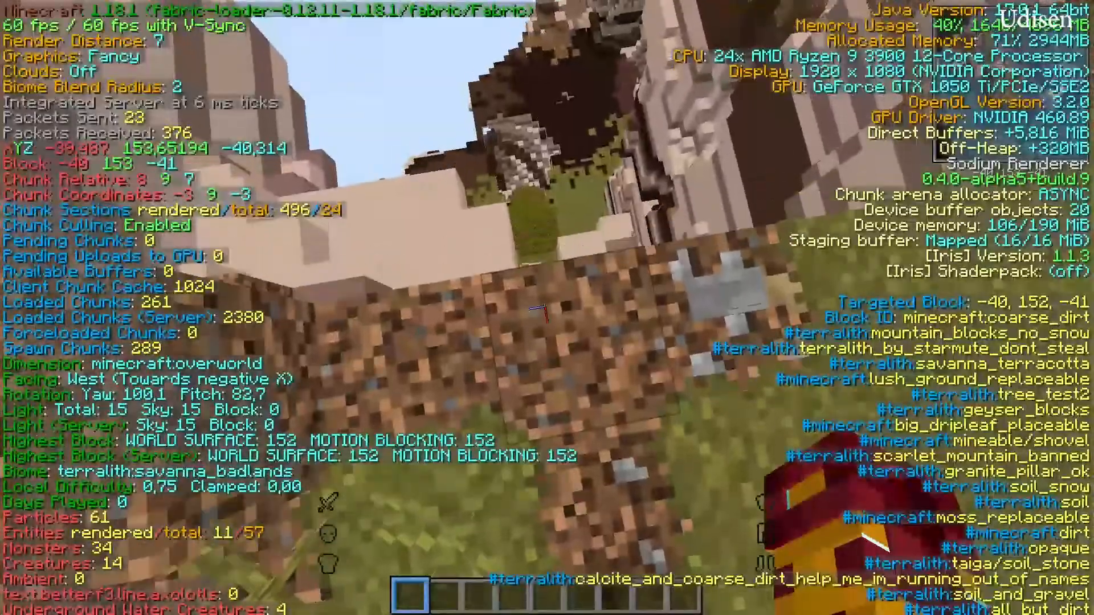
# - Hide the F3 debug overlay and bring up the creative inventory with the mod item list
pyautogui.press('F3')
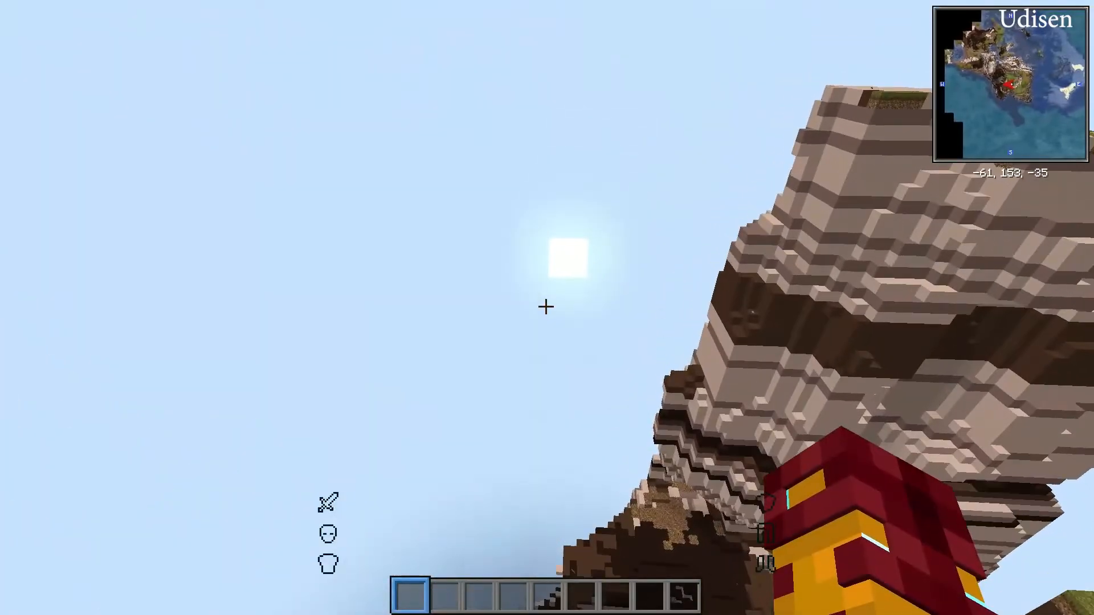
pyautogui.moveTo(547, 305)
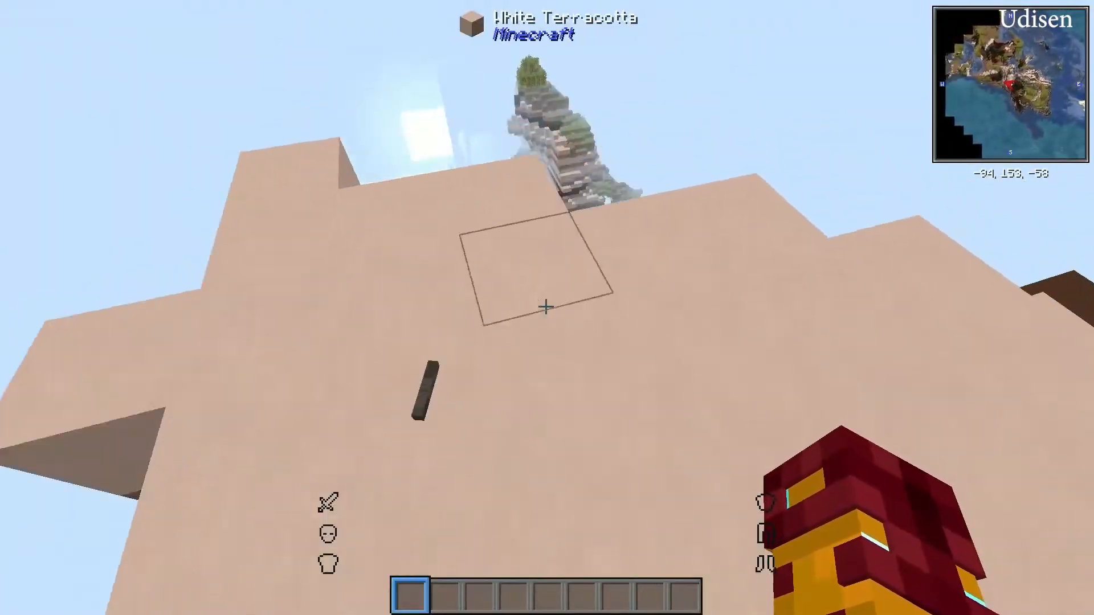
pyautogui.press('e')
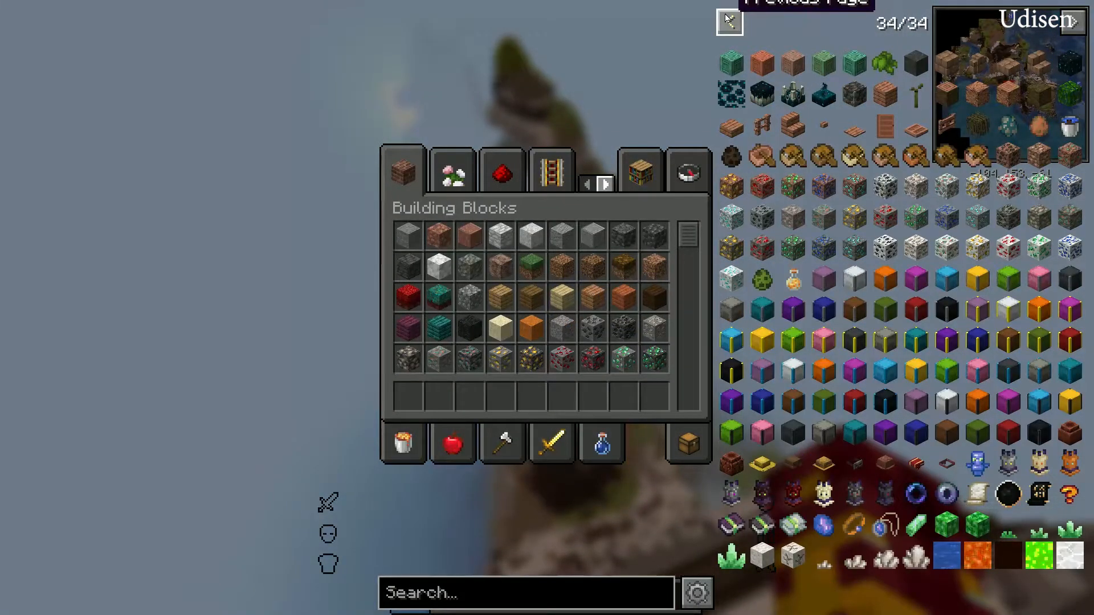
# - Page backward through the JEI item list to the Consistency Plus concrete blocks around page 26-28 of 34
pyautogui.click(729, 22)
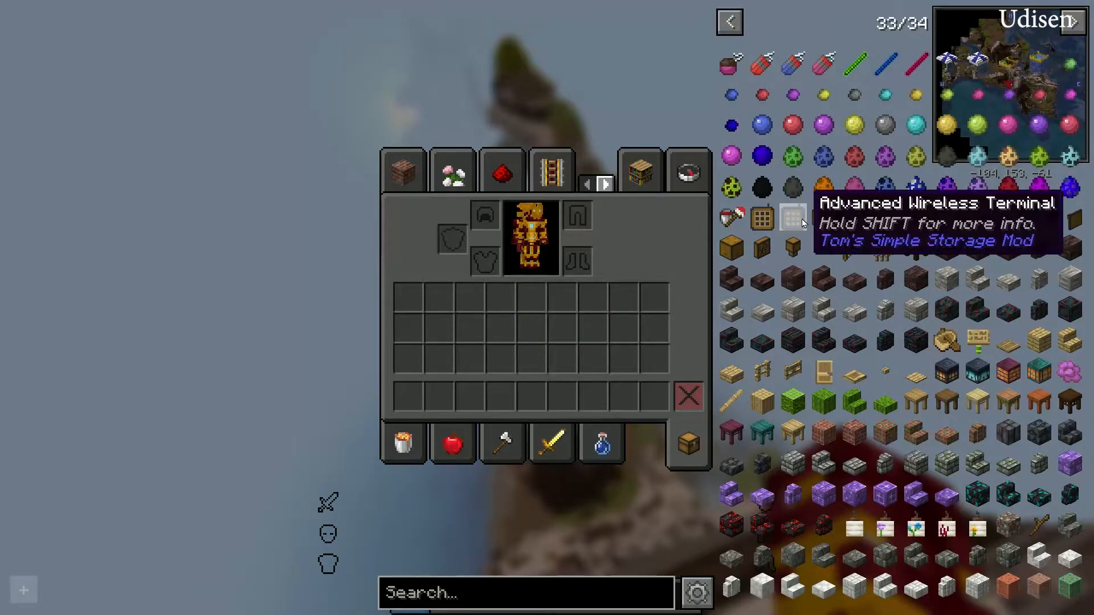
pyautogui.click(729, 21)
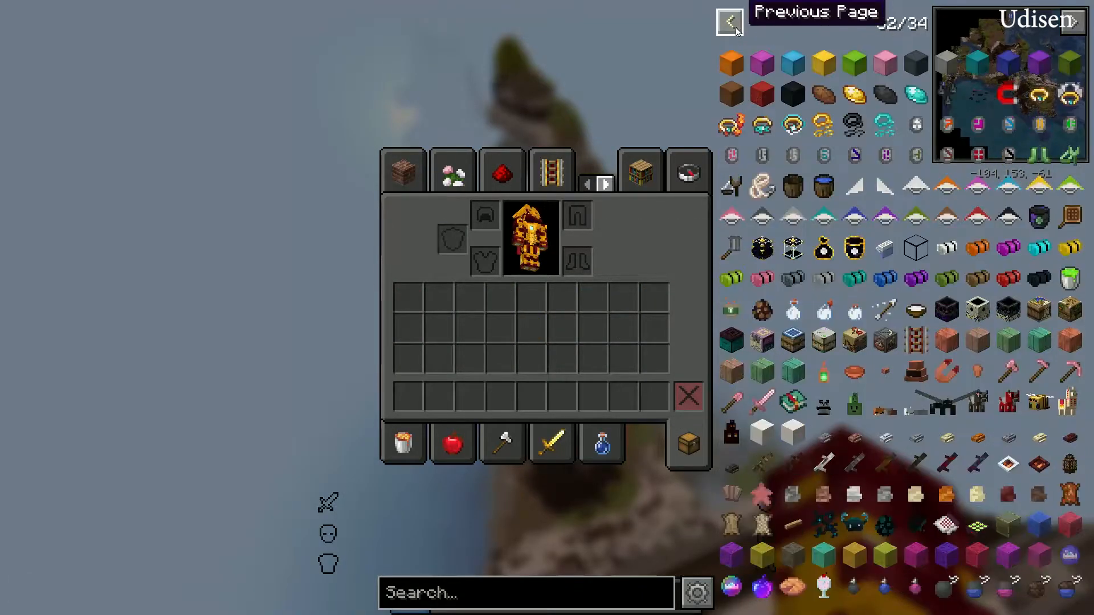
pyautogui.moveTo(852, 247)
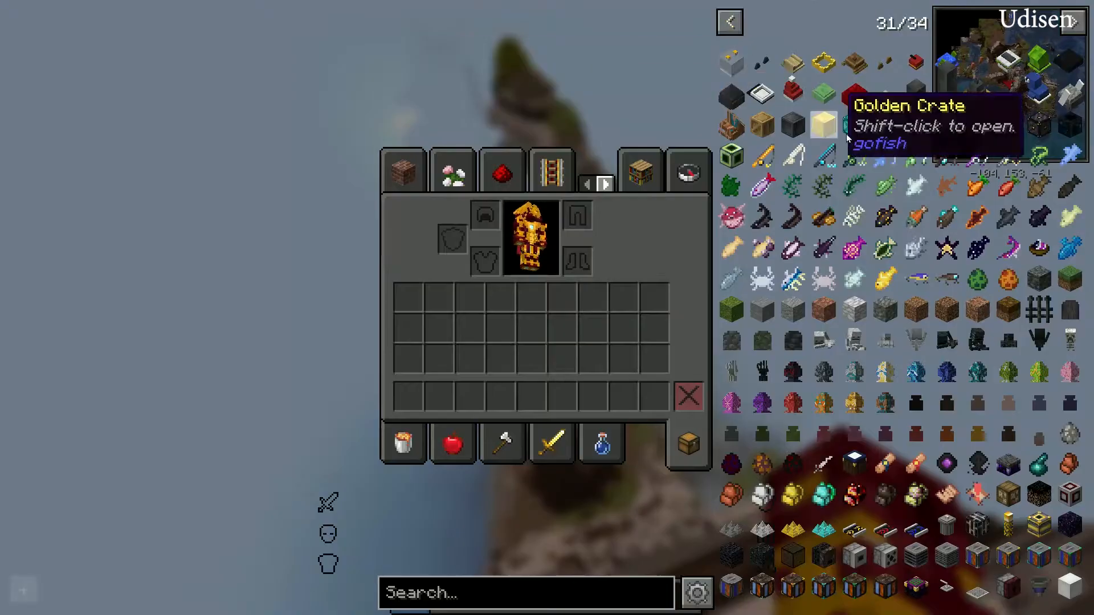
pyautogui.moveTo(822, 186)
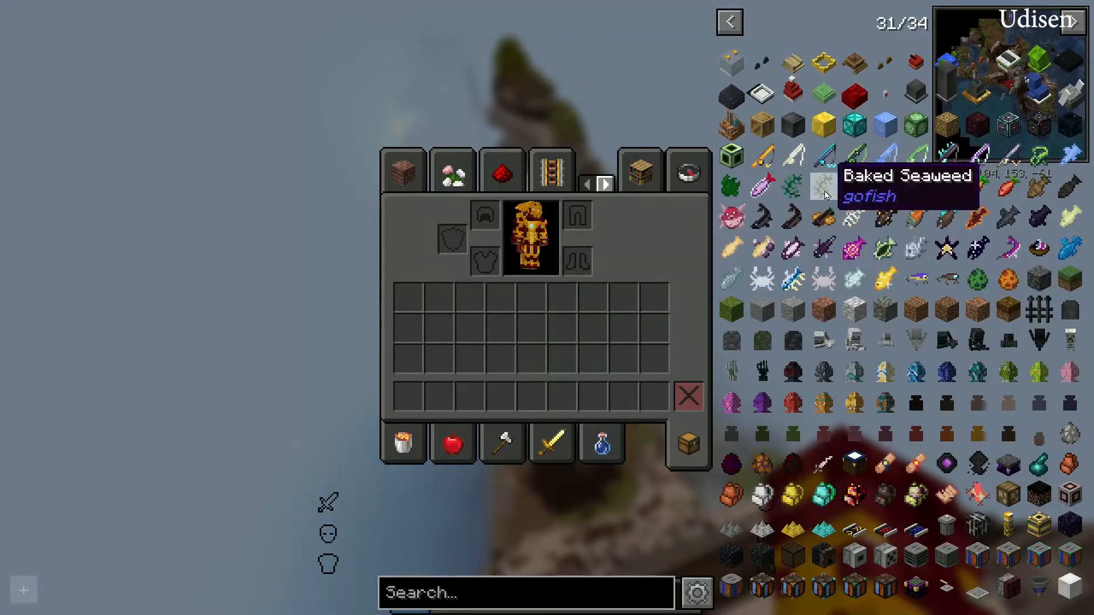
pyautogui.click(729, 22)
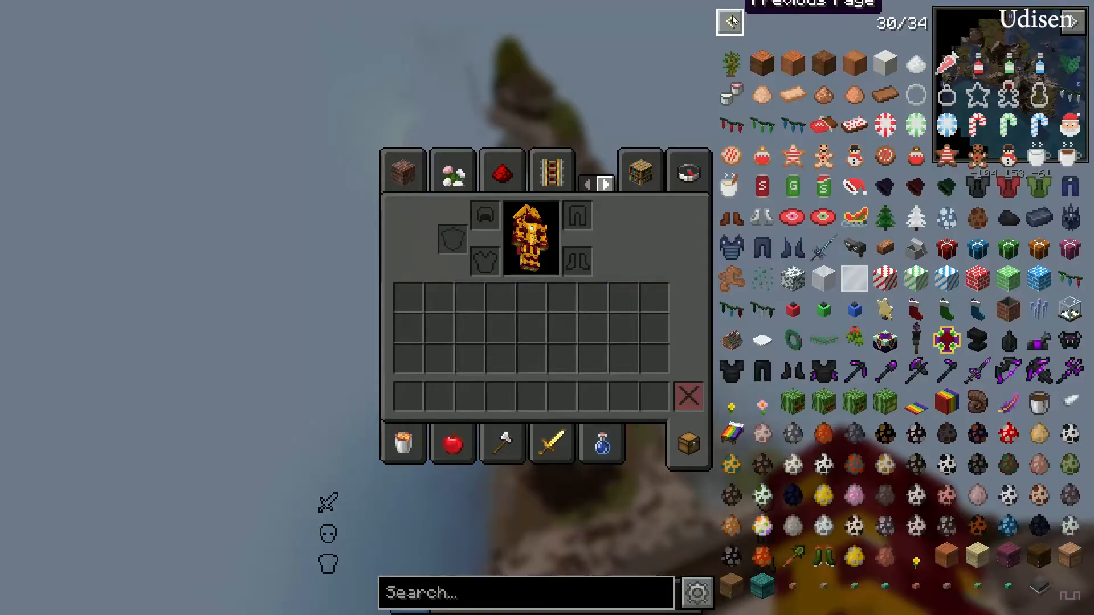
pyautogui.click(730, 22)
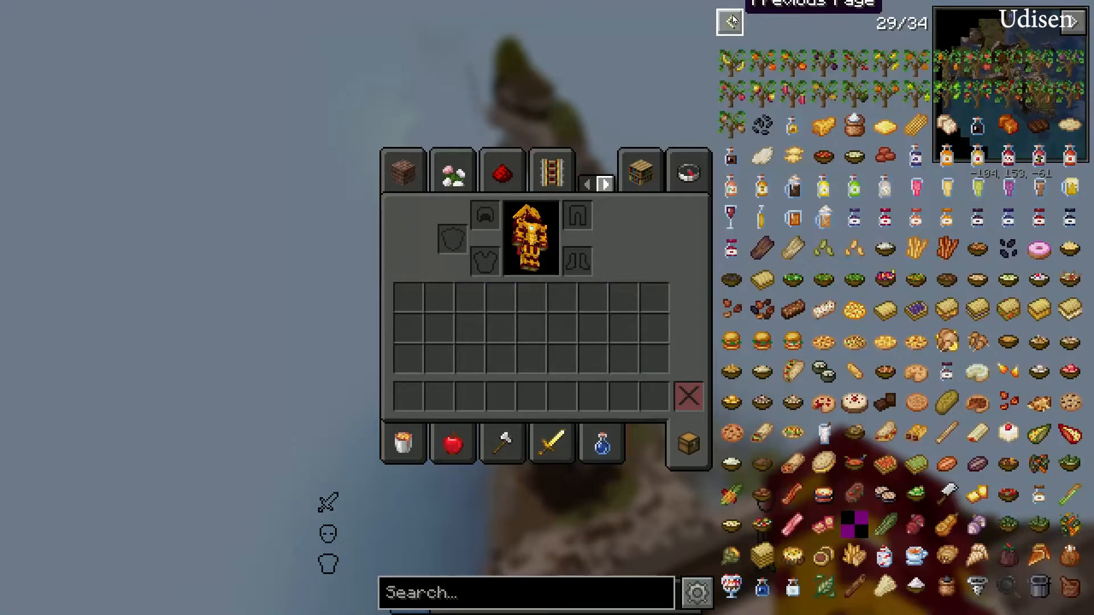
pyautogui.click(729, 22)
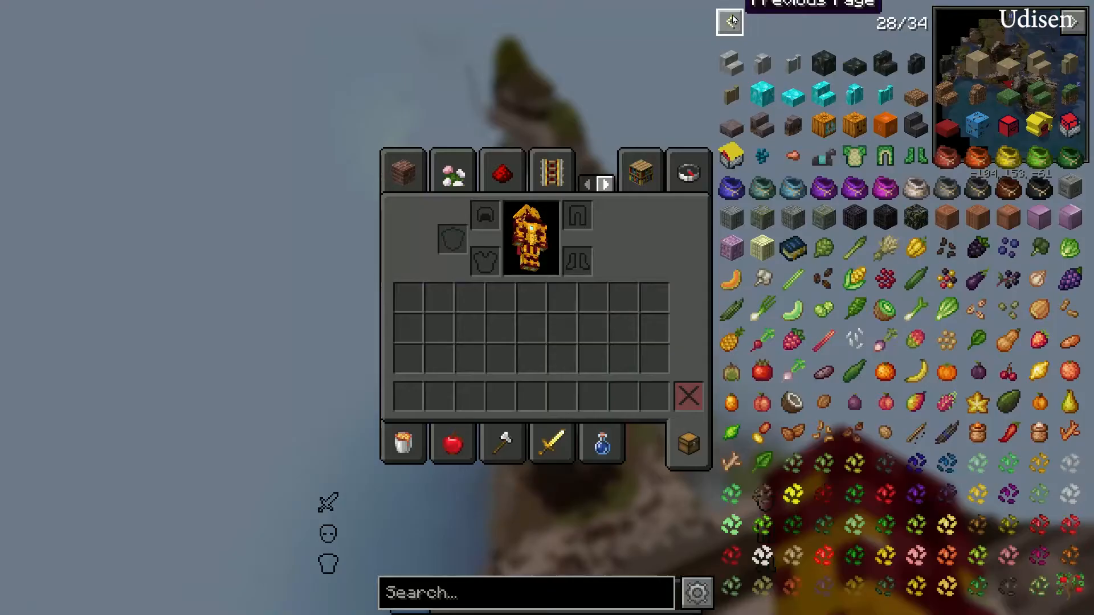
pyautogui.click(729, 21)
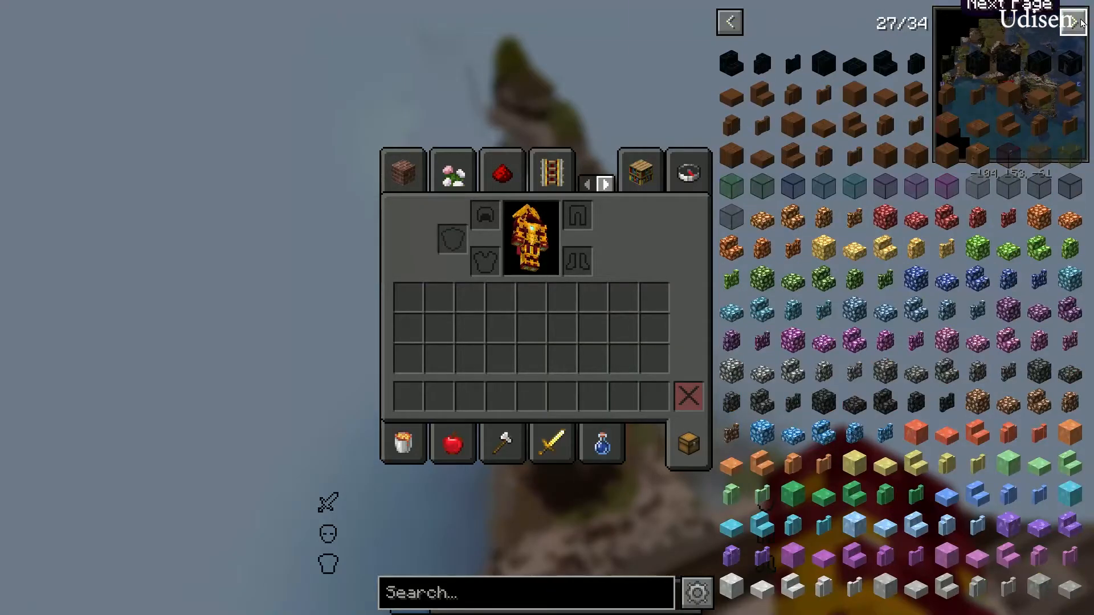
pyautogui.click(1076, 22)
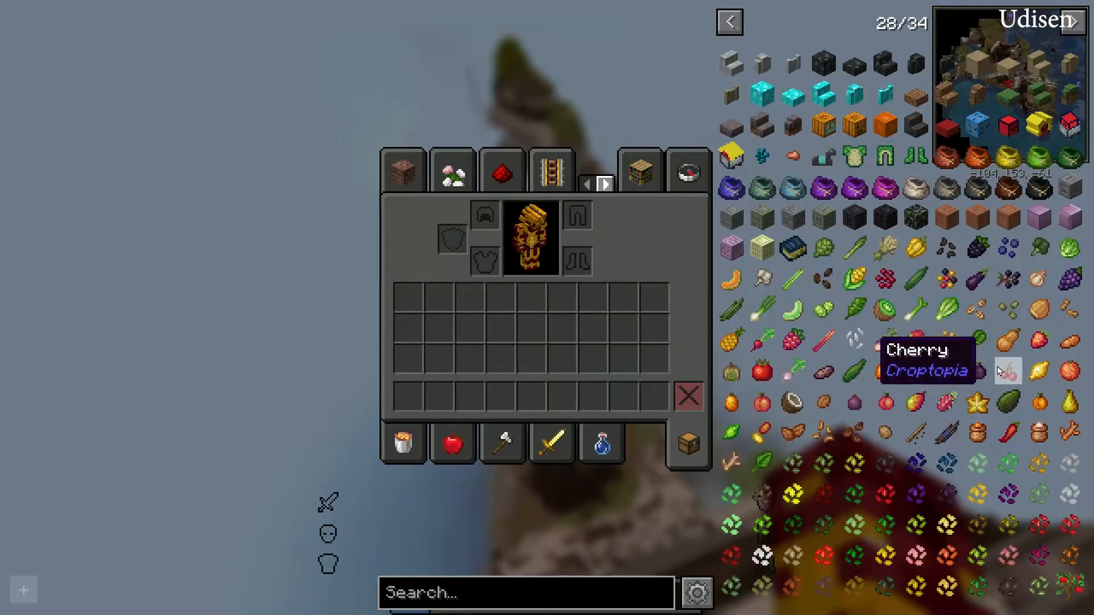
pyautogui.moveTo(822, 247)
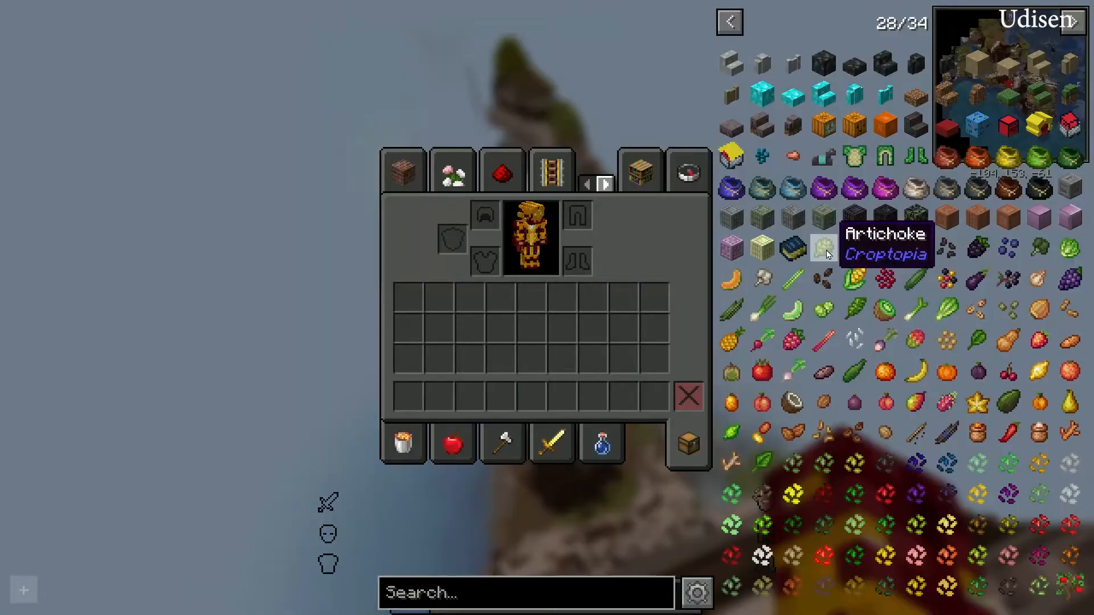
pyautogui.moveTo(852, 186)
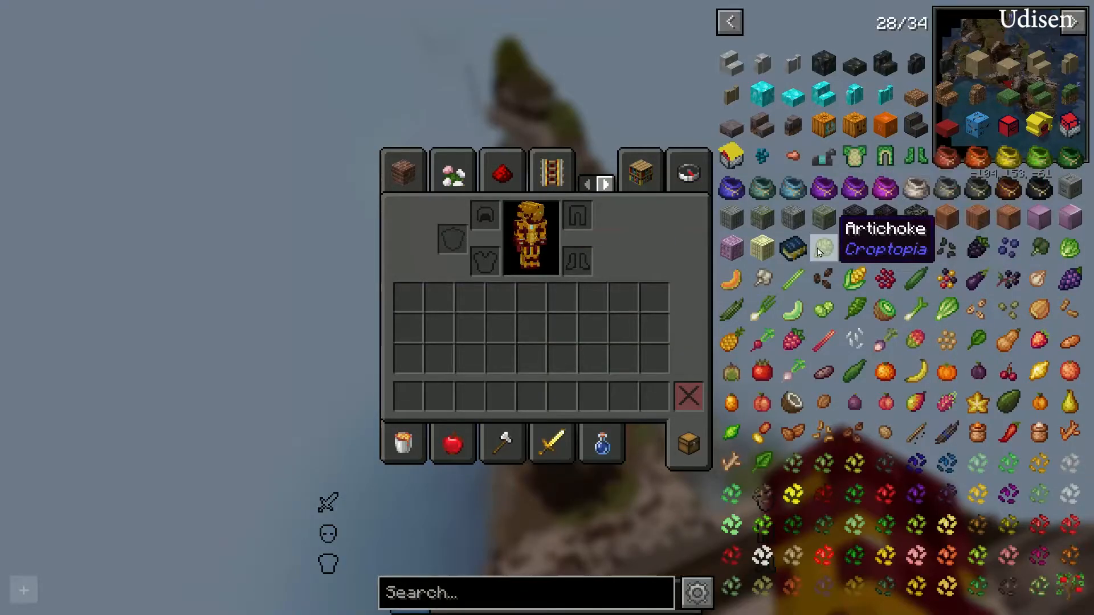
pyautogui.moveTo(695, 594)
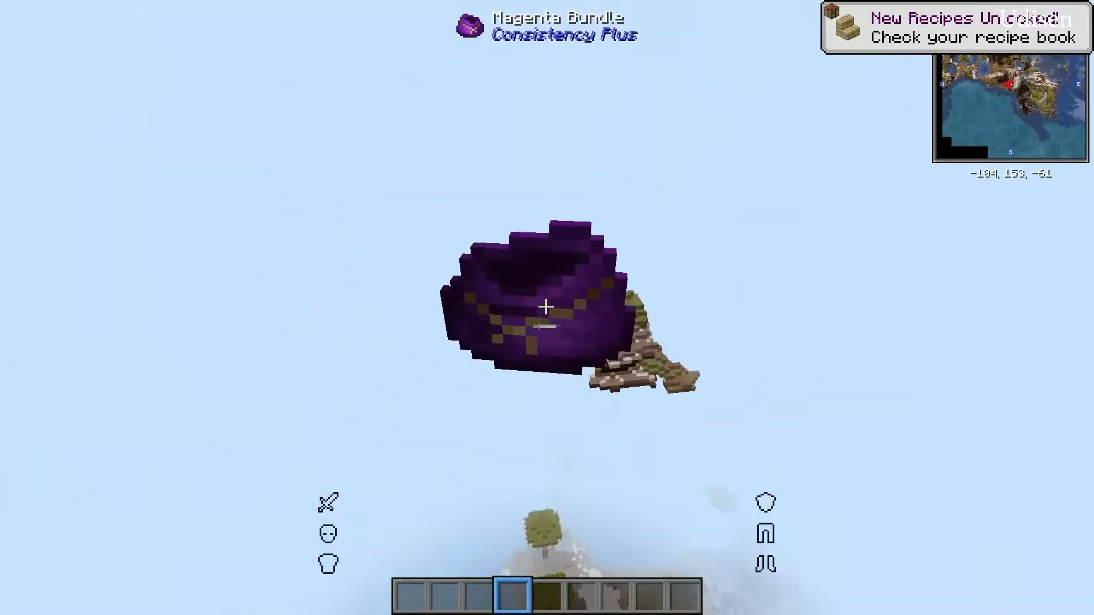
pyautogui.press('e')
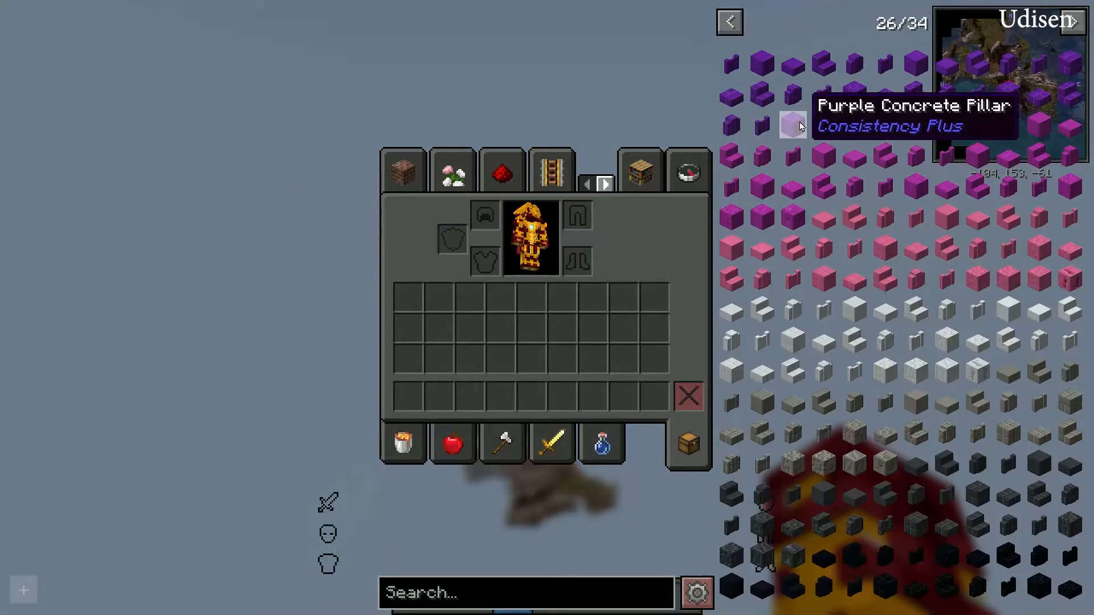
pyautogui.moveTo(755, 33)
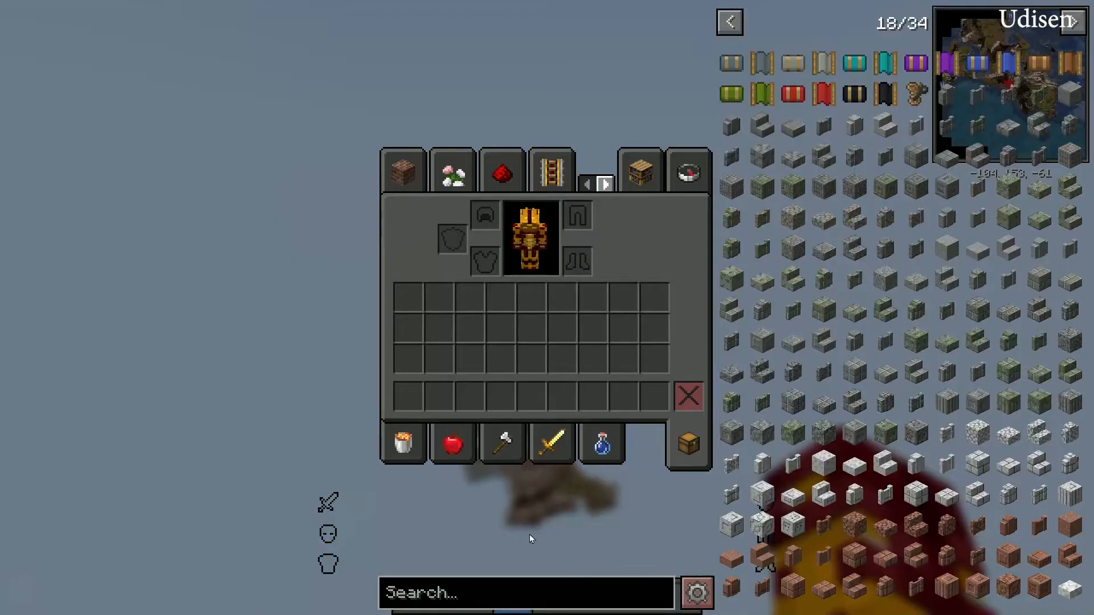
# - Clear the 'ch' item search, view the Tools category and flip back to the Christmas Spirit items on page 30 of 34
pyautogui.write('chisel')
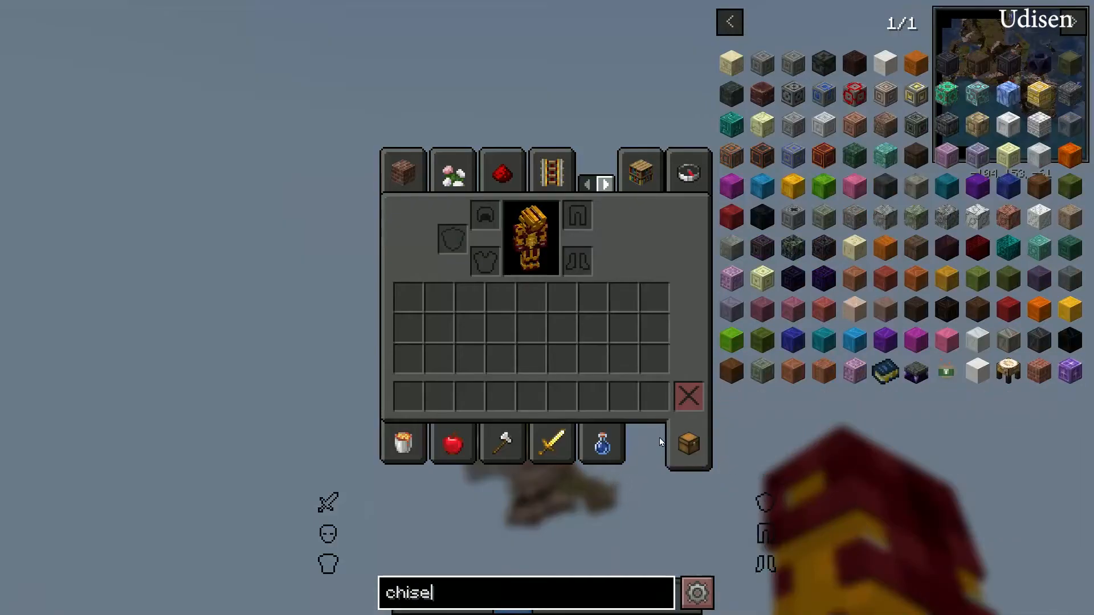
pyautogui.press('Backspace')
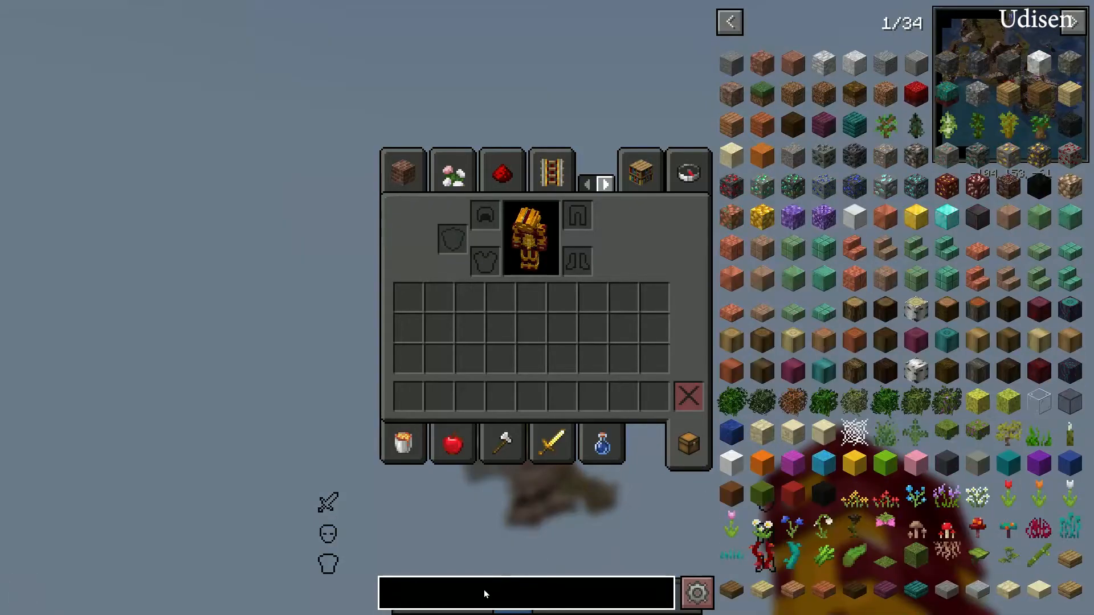
pyautogui.click(501, 444)
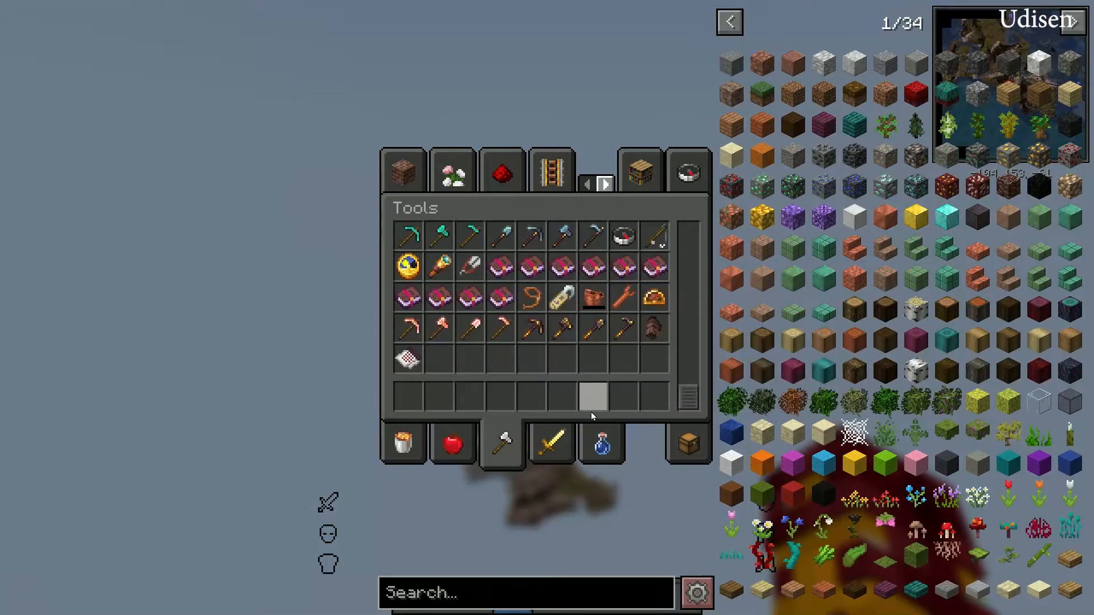
pyautogui.moveTo(622, 306)
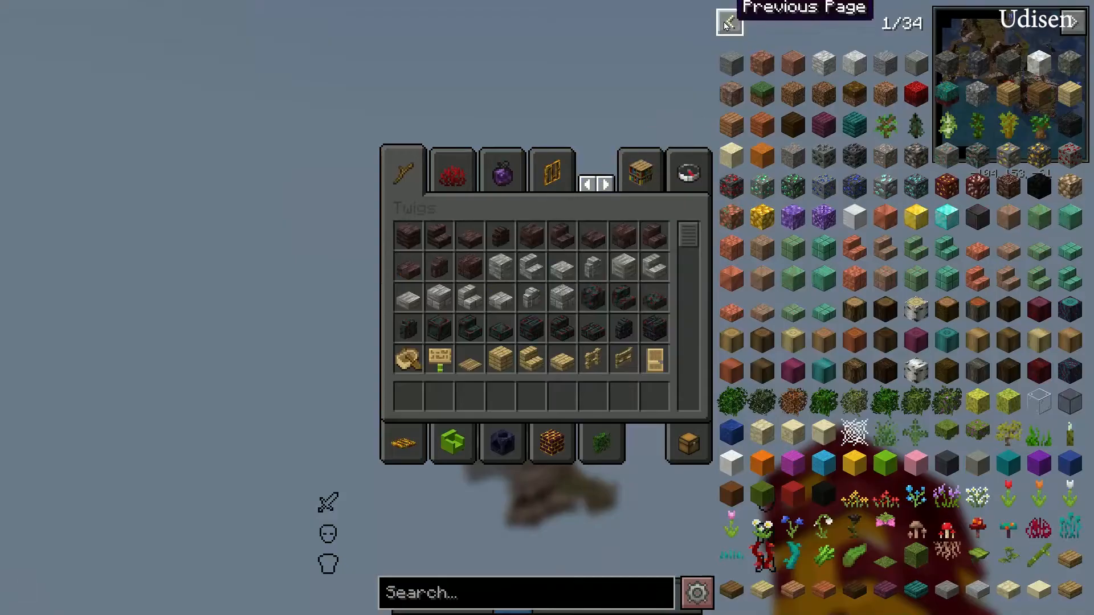
pyautogui.click(730, 23)
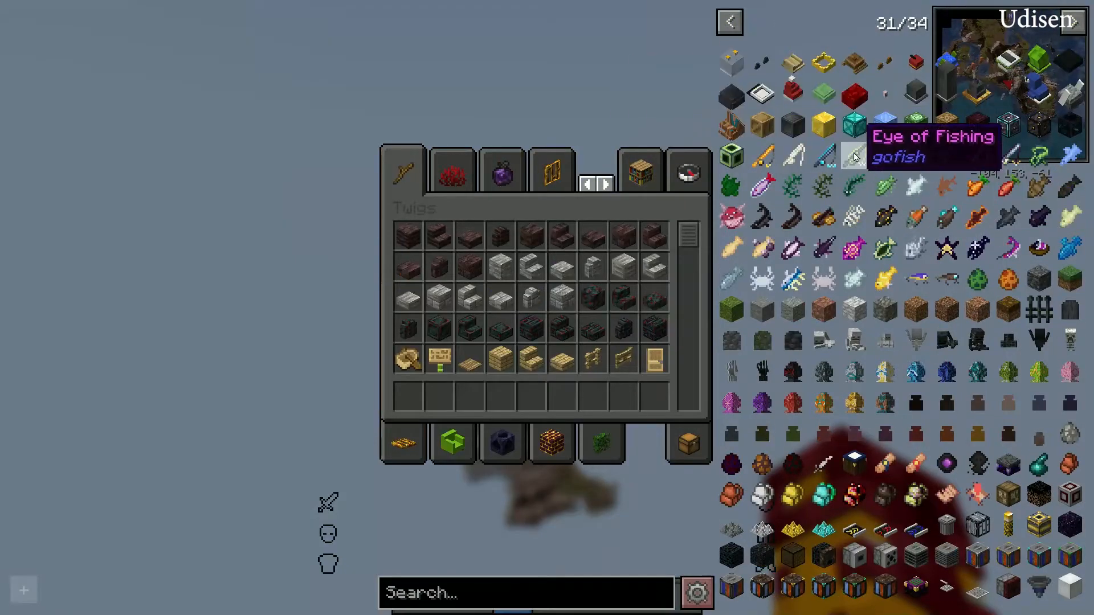
pyautogui.click(729, 21)
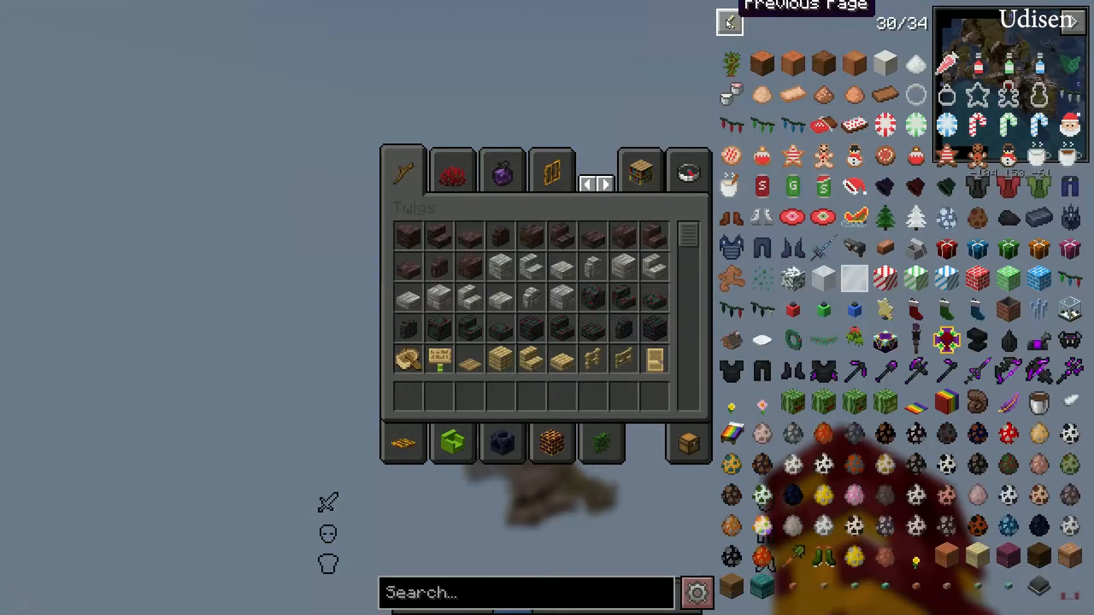
pyautogui.moveTo(852, 247)
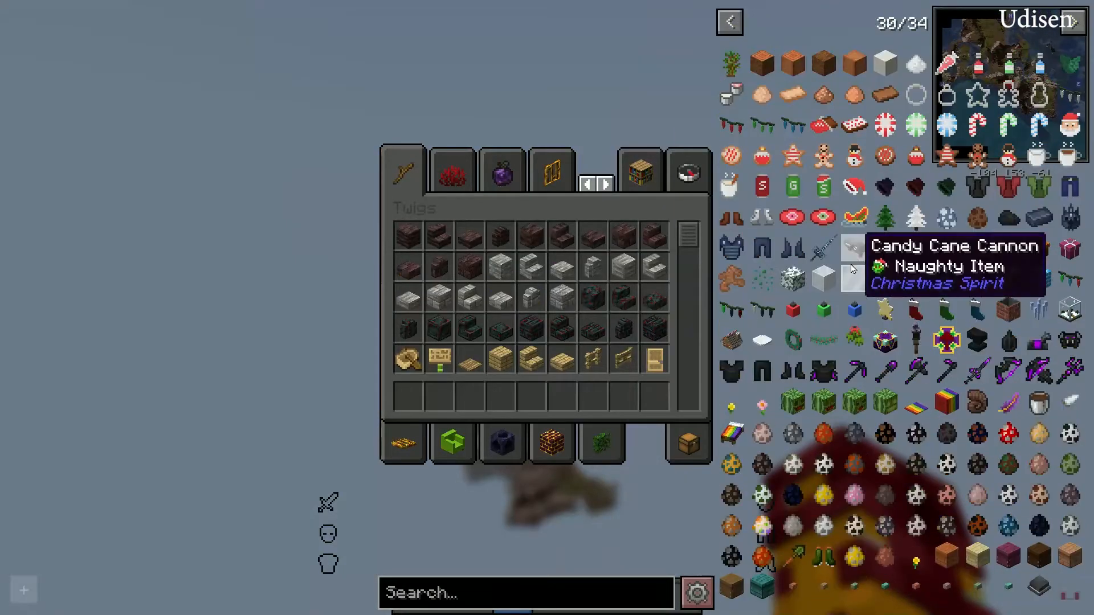
pyautogui.moveTo(822, 254)
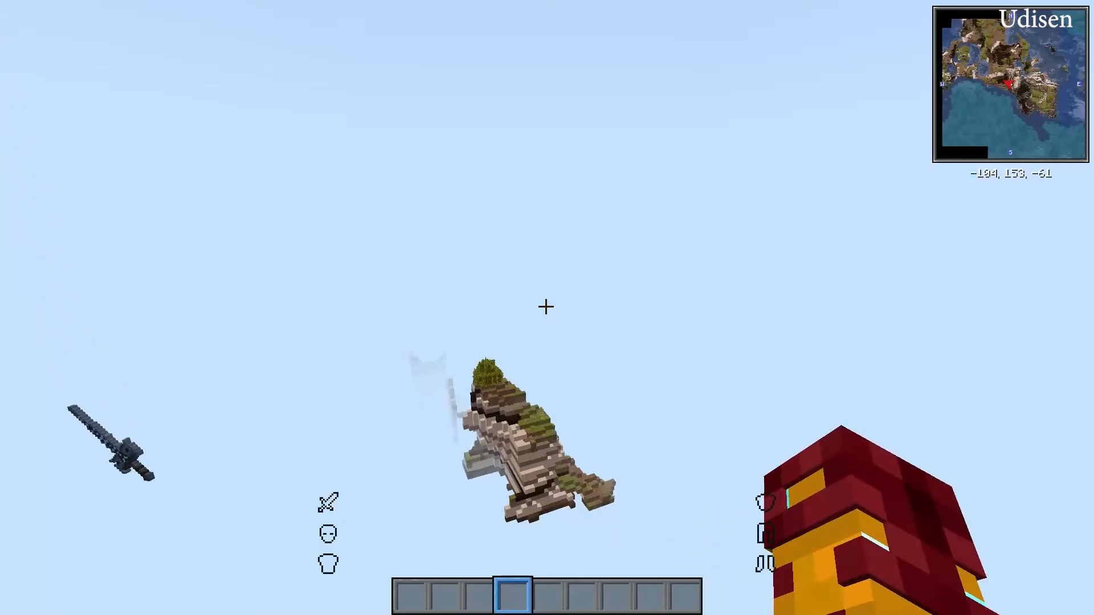
# - Resume the game from the menu and fly down to land on the savanna ground by the river
pyautogui.press('e')
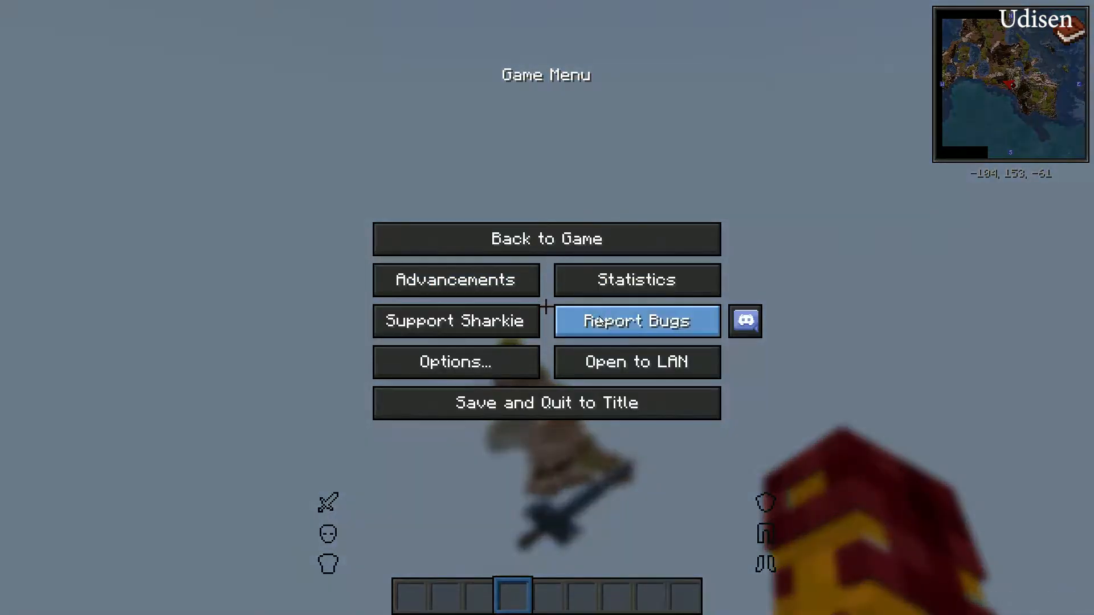
pyautogui.click(546, 238)
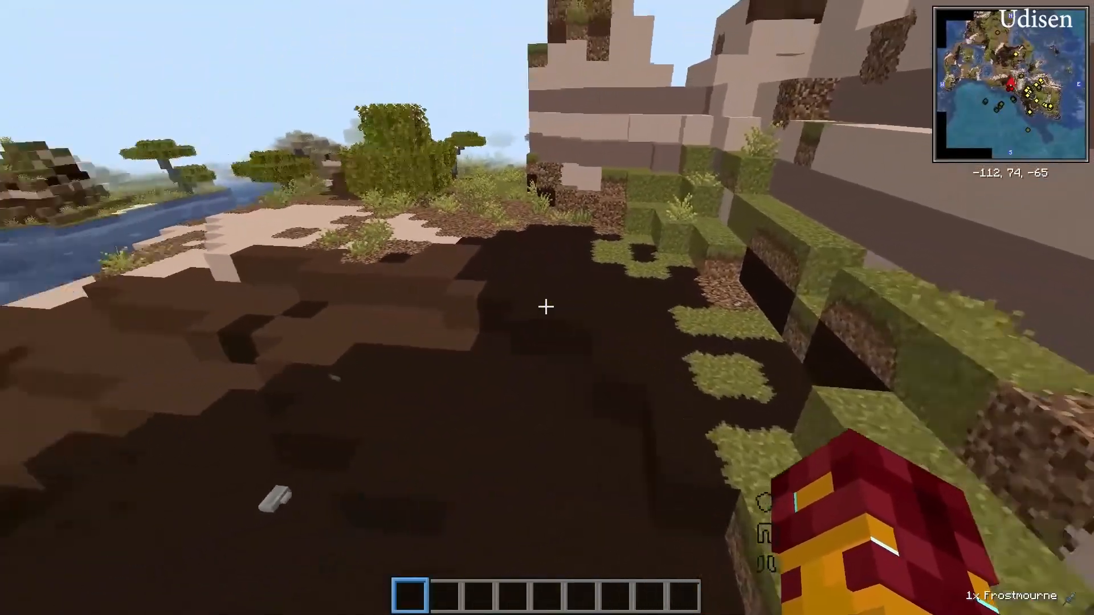
# - Take the Blockus Rainbow Block from the JEI list and place a row of them against the hillside
pyautogui.press('e')
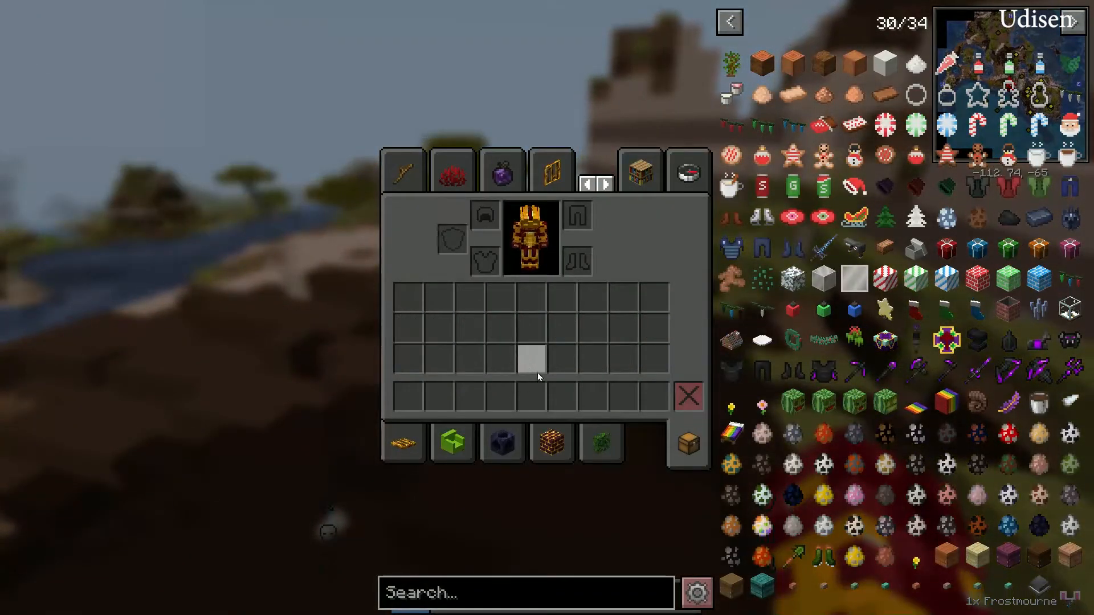
pyautogui.moveTo(809, 251)
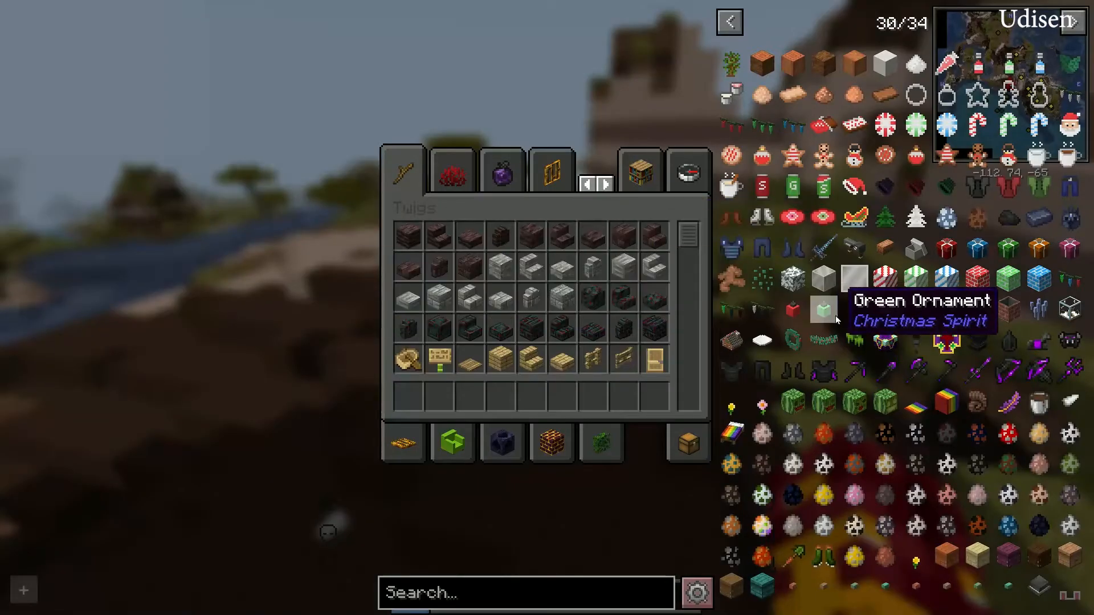
pyautogui.moveTo(853, 82)
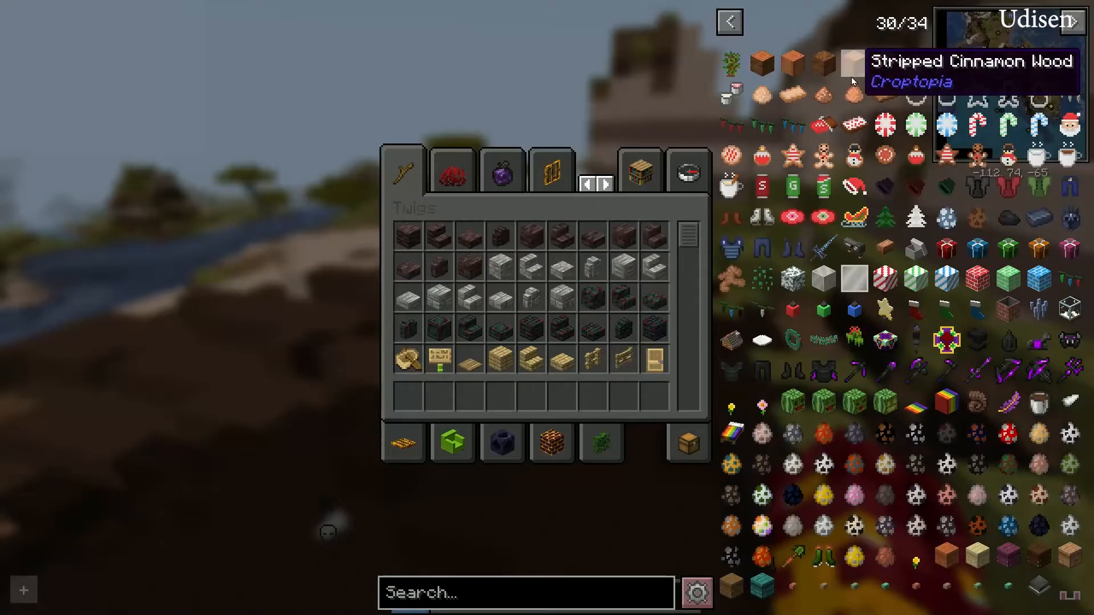
pyautogui.click(729, 22)
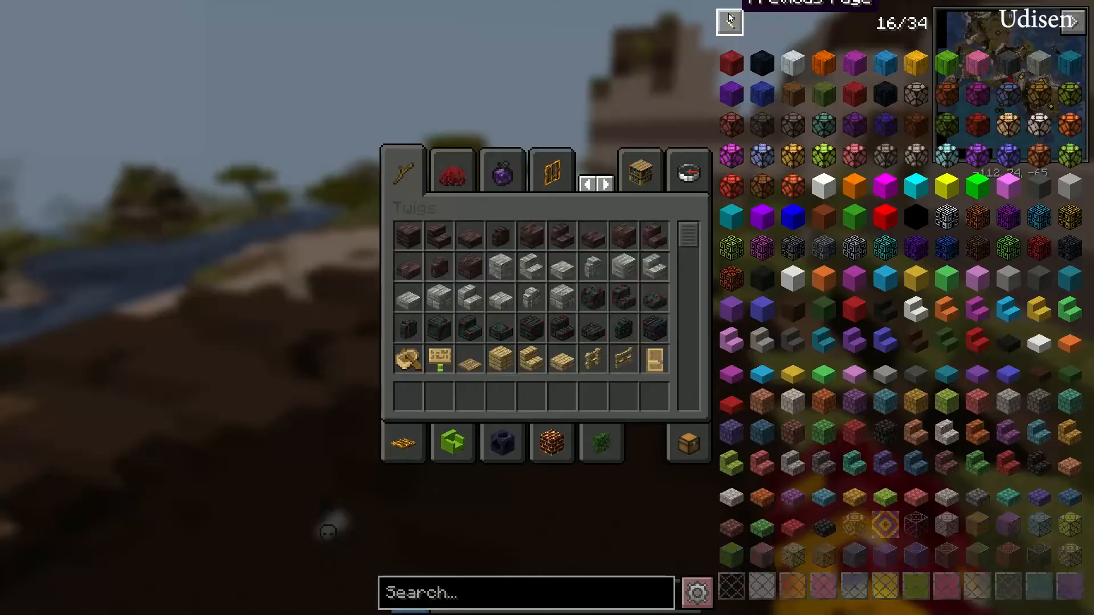
pyautogui.click(729, 20)
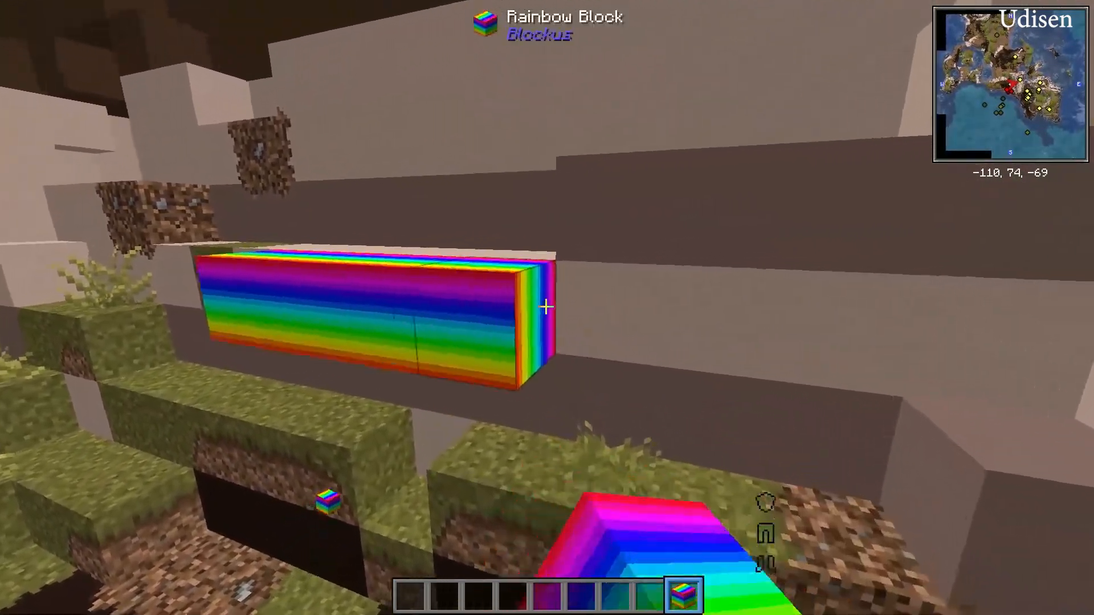
# - Page backward through the mod item catalogue past Better Nether and Christmas Spirit to the crops page 28 of 34
pyautogui.press('e')
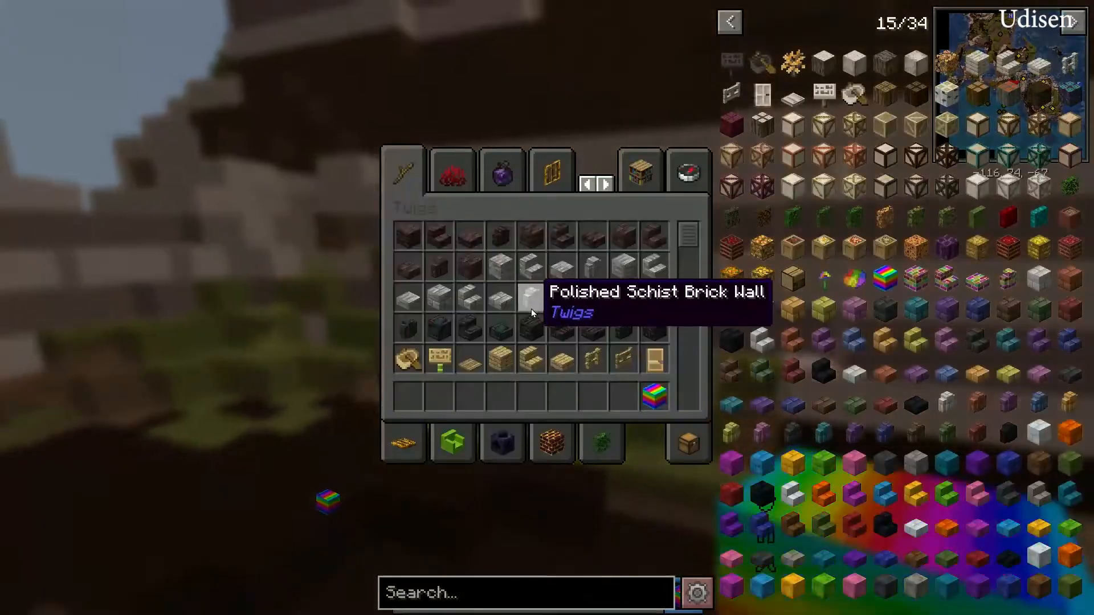
pyautogui.click(729, 22)
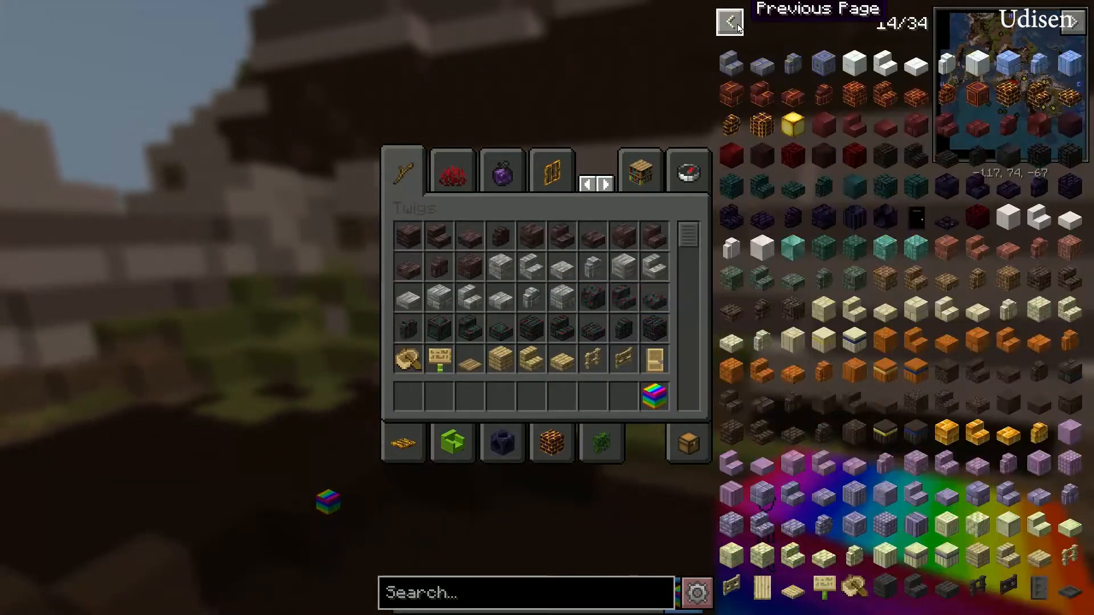
pyautogui.click(728, 22)
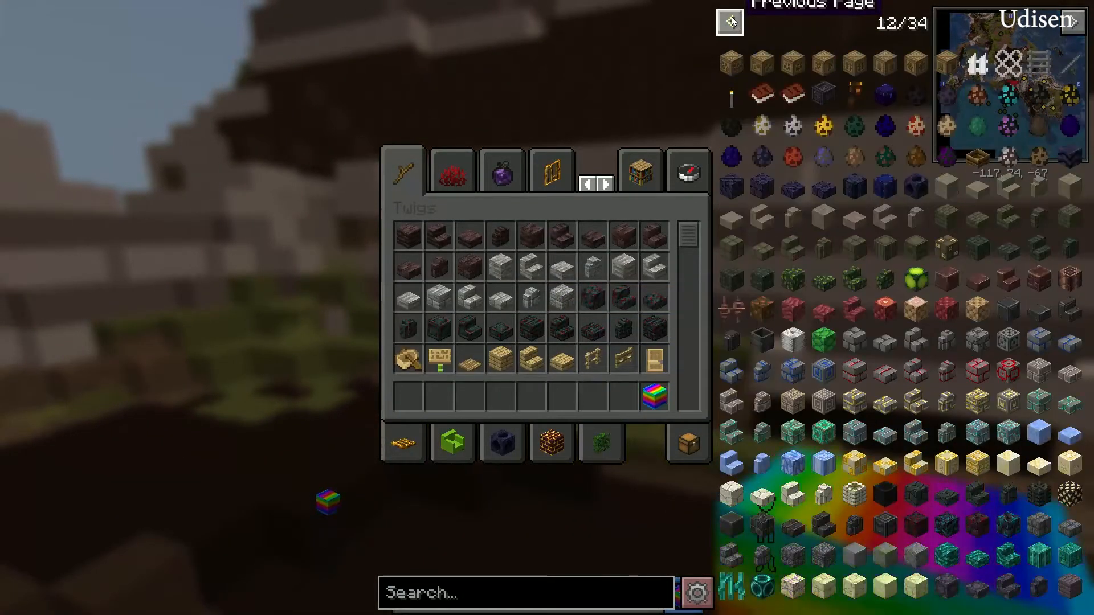
pyautogui.click(730, 22)
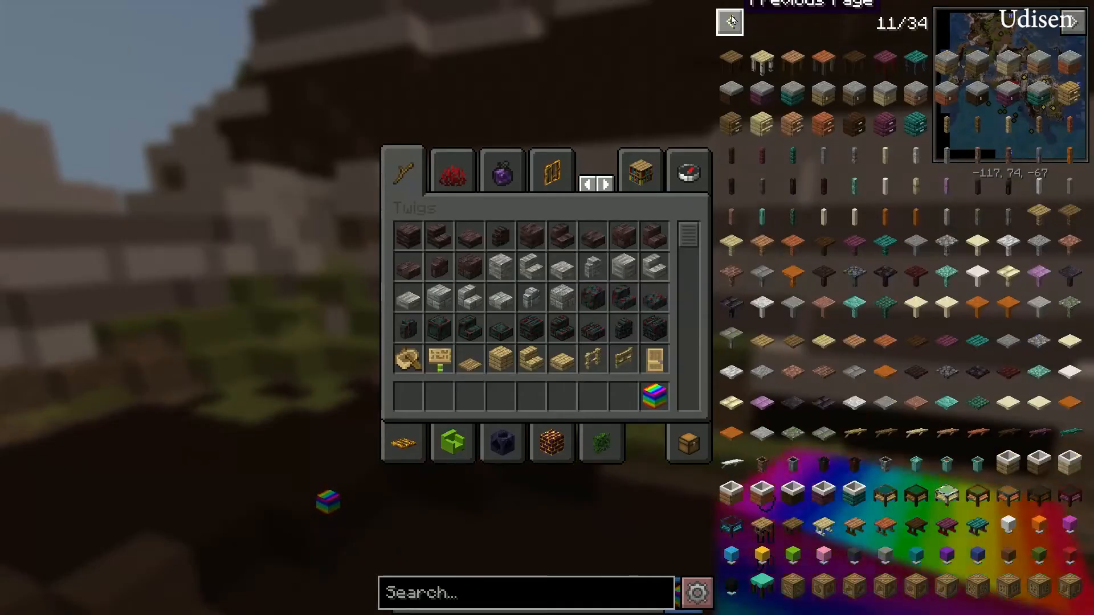
pyautogui.click(728, 22)
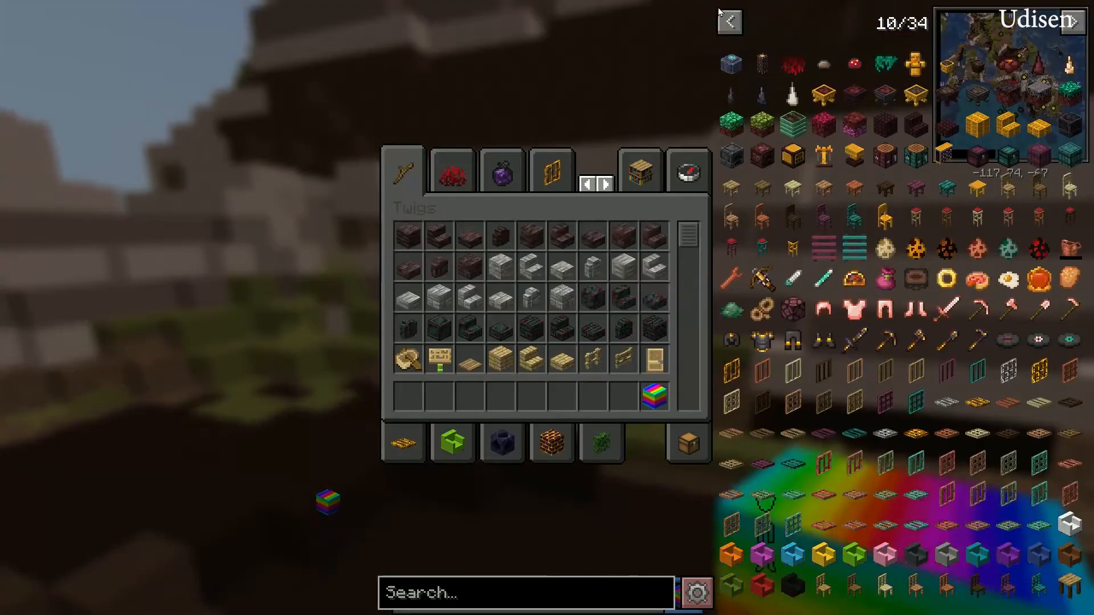
pyautogui.click(729, 22)
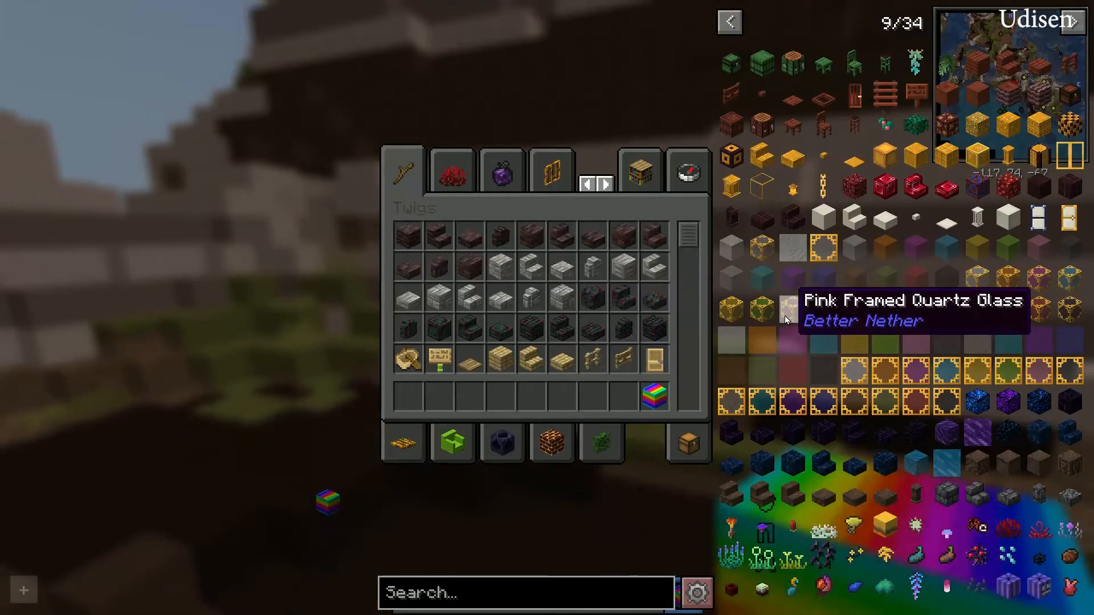
pyautogui.moveTo(915, 203)
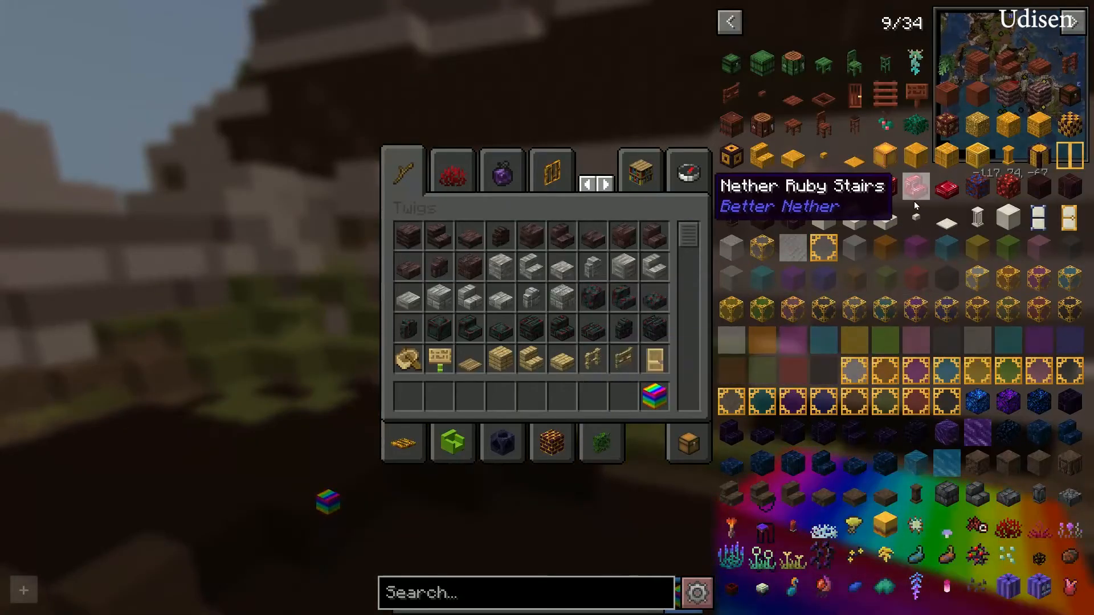
pyautogui.click(729, 21)
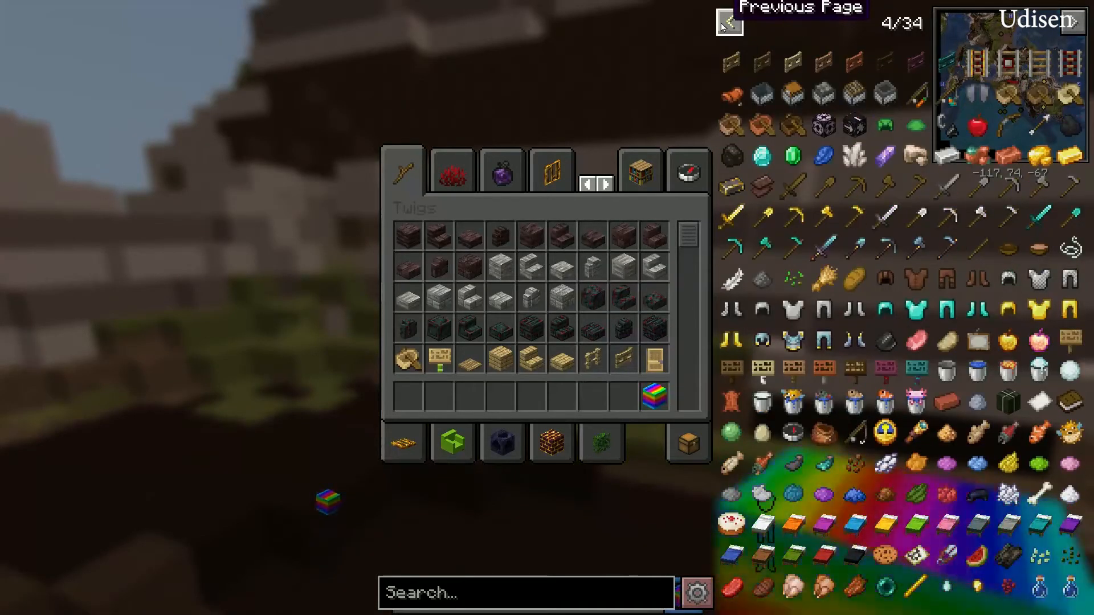
pyautogui.click(728, 23)
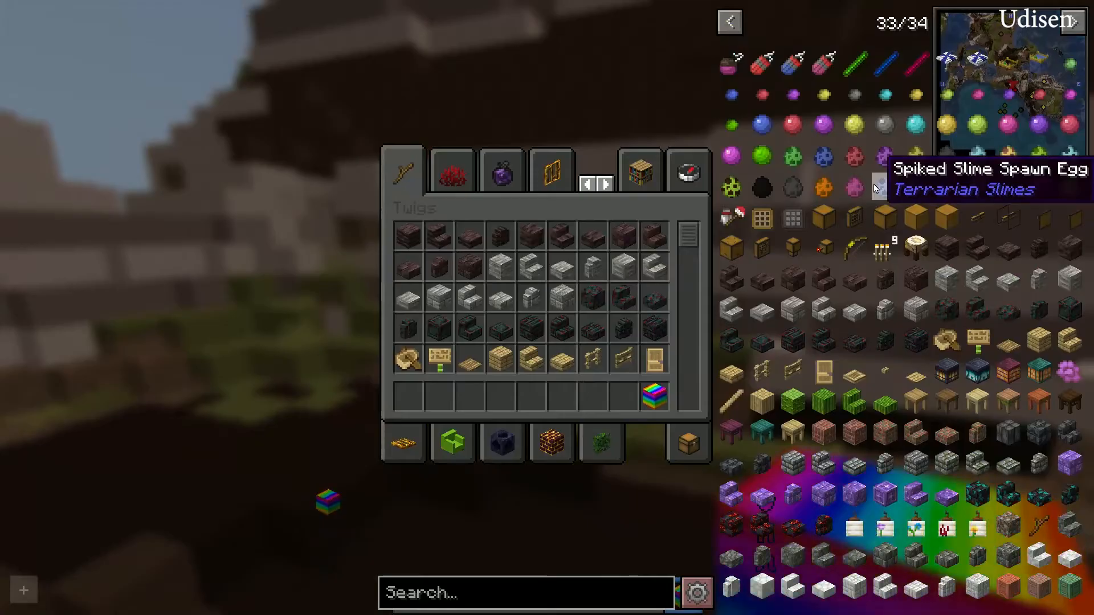
pyautogui.click(729, 21)
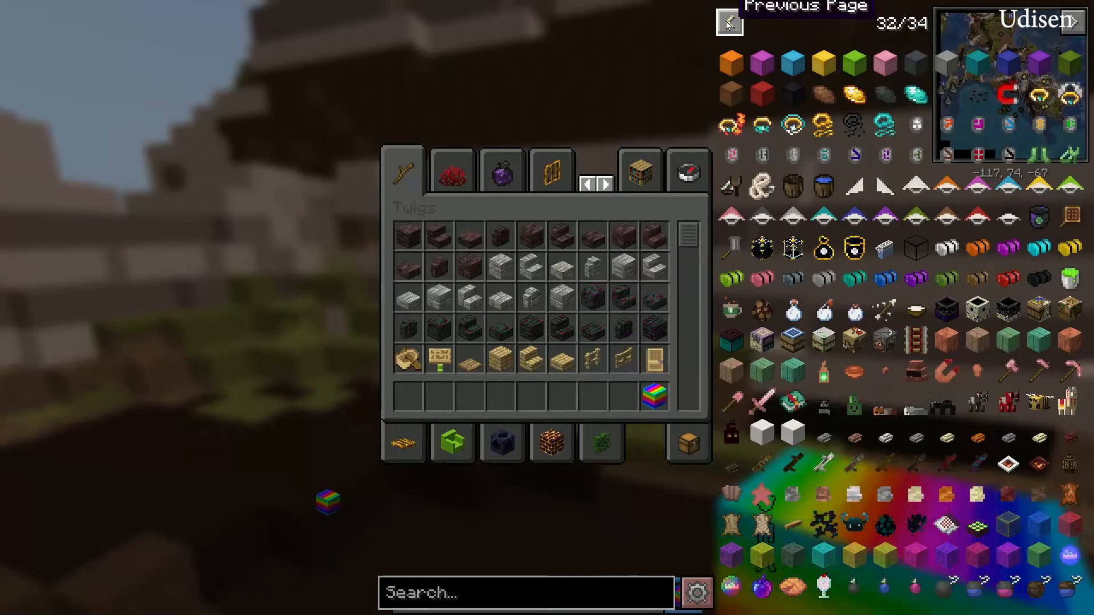
pyautogui.click(729, 23)
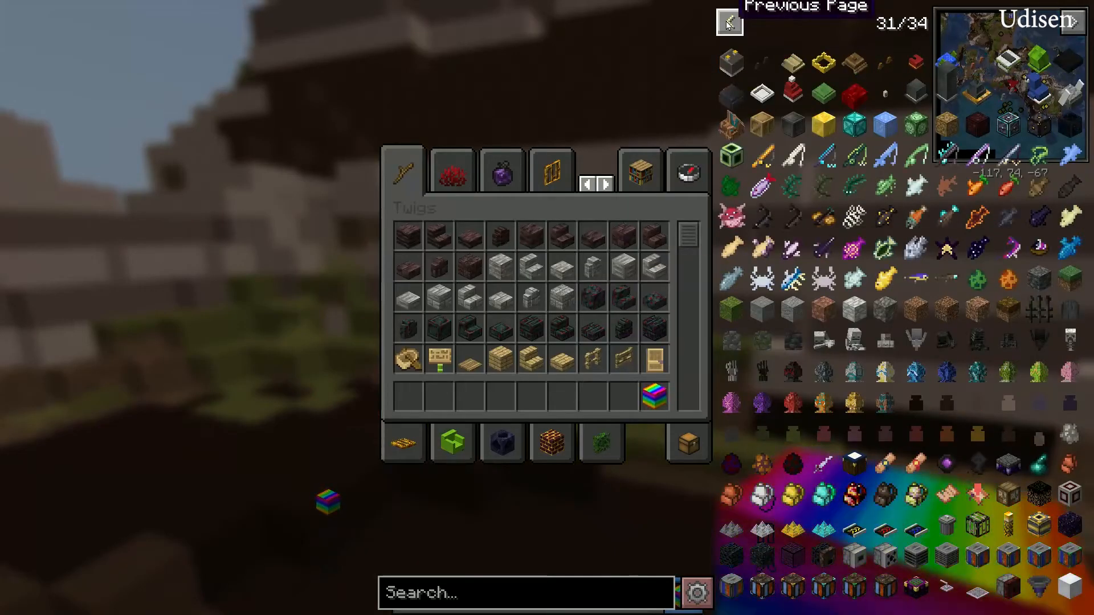
pyautogui.click(728, 22)
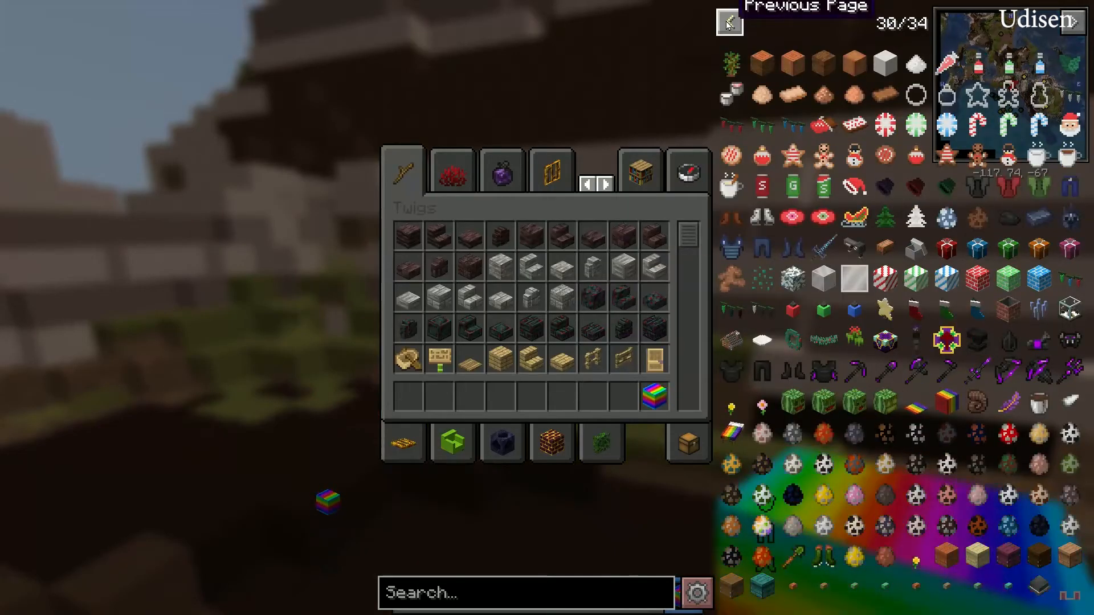
pyautogui.click(727, 23)
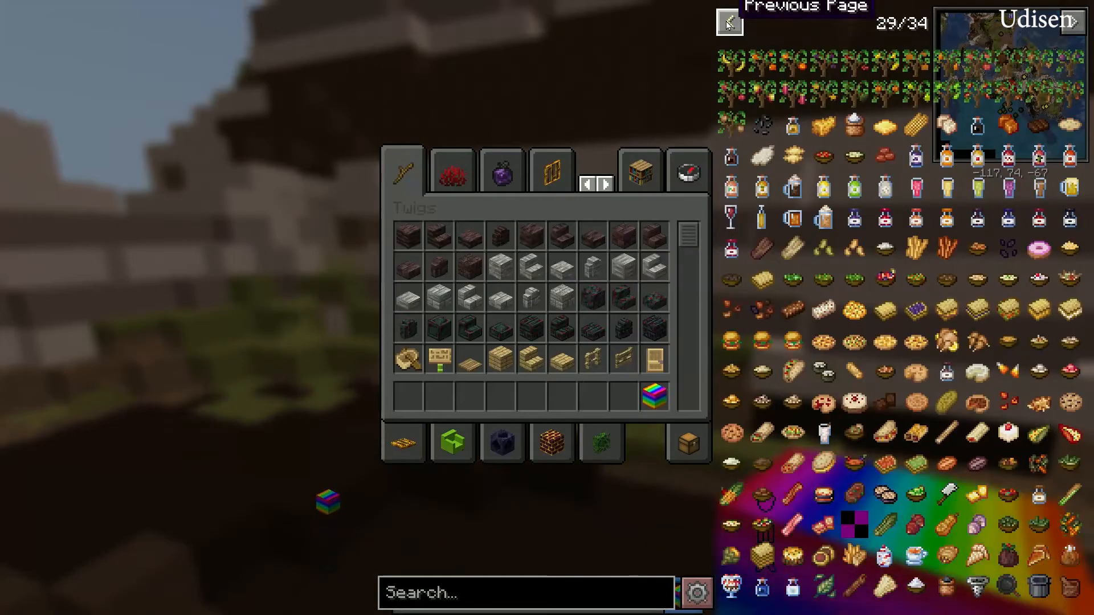
pyautogui.click(728, 22)
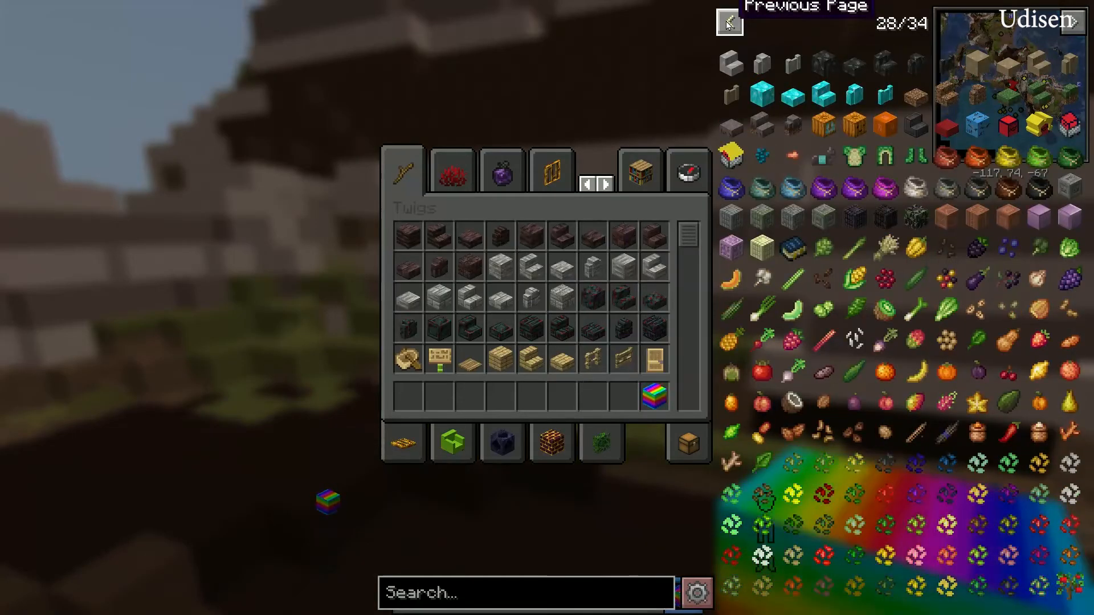
# - Place more Rainbow Blocks into a larger wall and break one block out of it
pyautogui.click(728, 23)
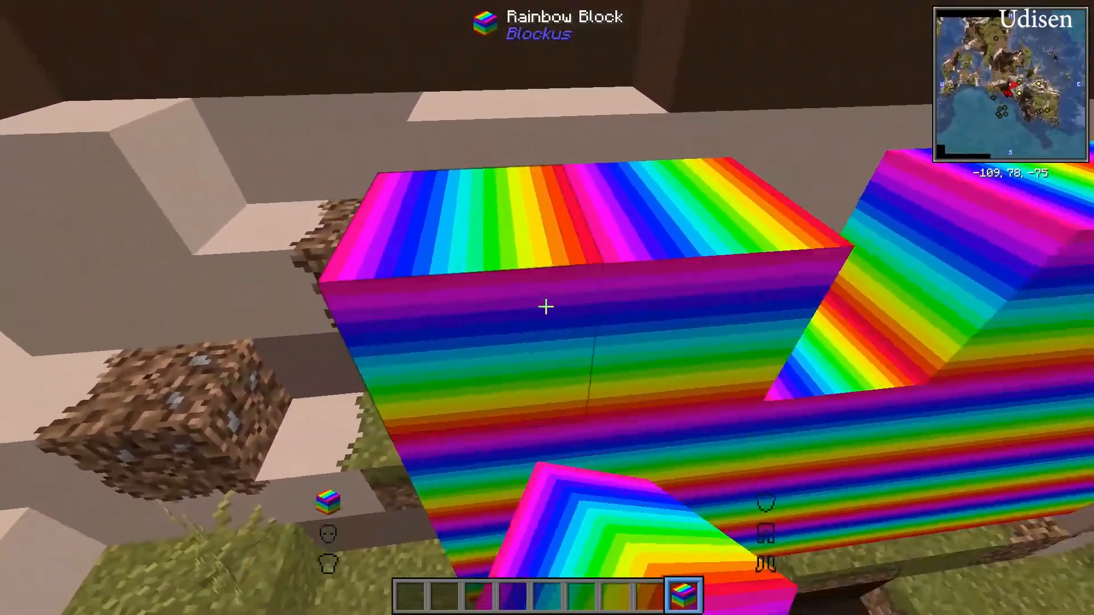
pyautogui.click(546, 306)
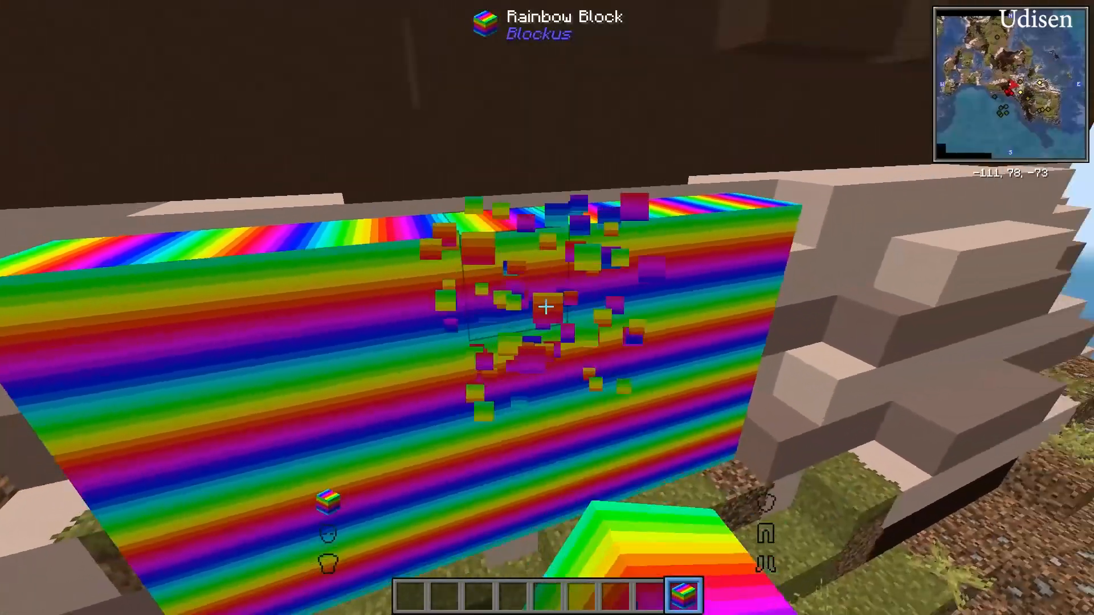